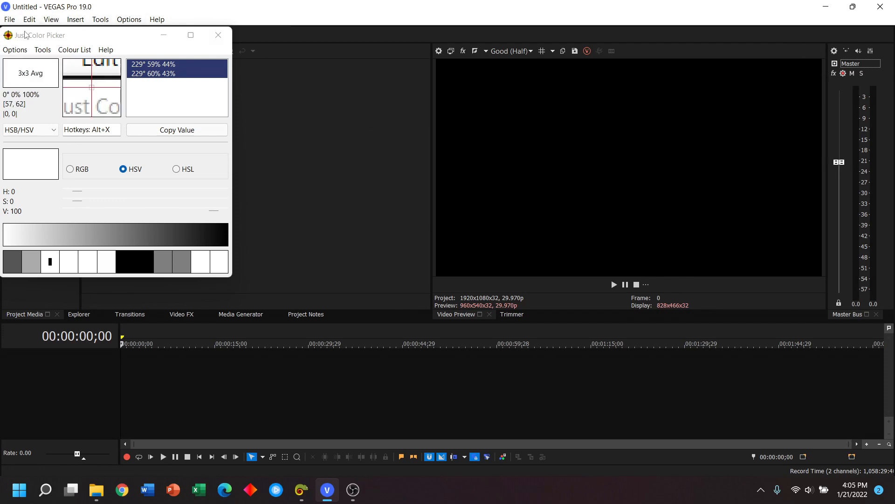
{"action": "mouse_move", "coordinate": [400, 182]}
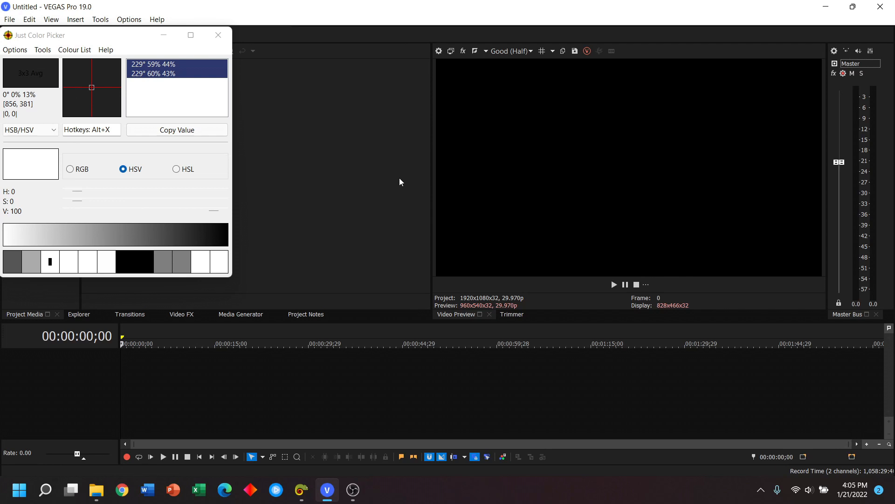
Step: Open 34.avi from the White Balance folder into the empty project via File > Open
{"action": "left_click", "coordinate": [10, 18]}
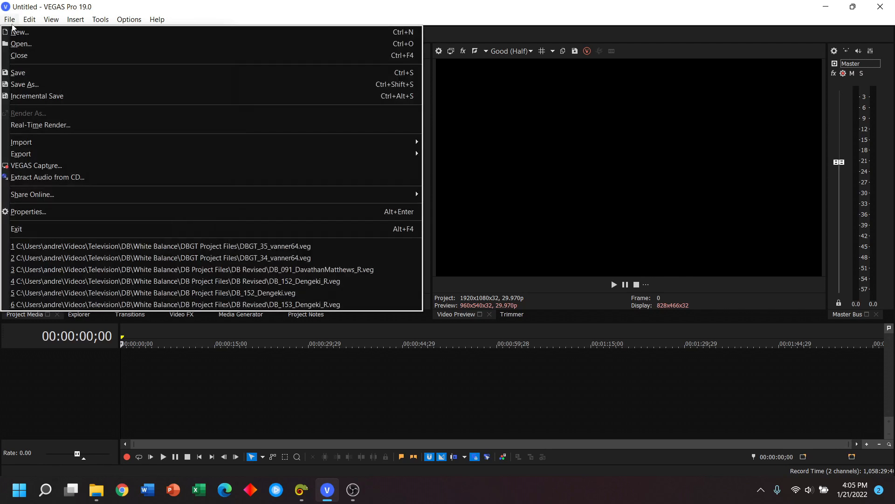
{"action": "left_click", "coordinate": [21, 44]}
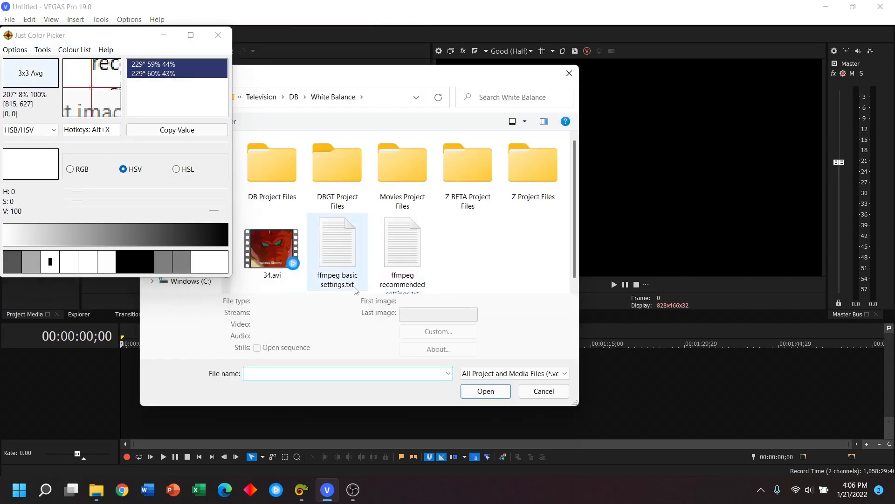
{"action": "left_click", "coordinate": [271, 243]}
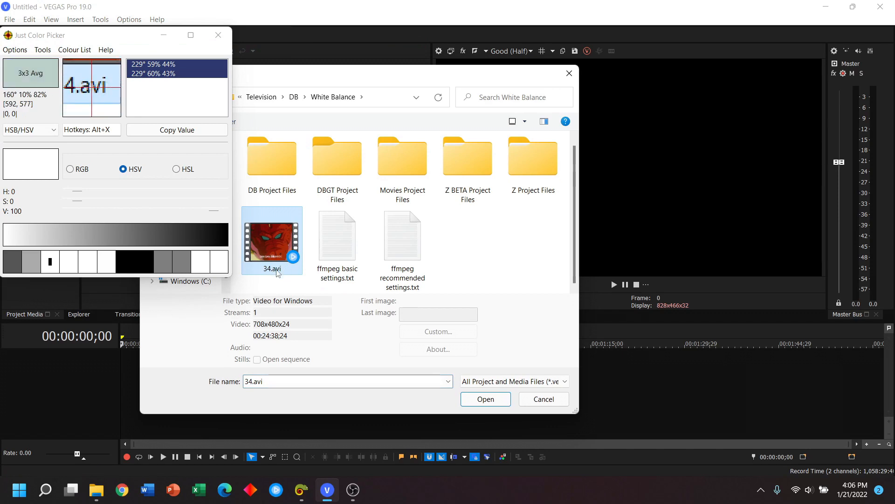
{"action": "left_click", "coordinate": [485, 399]}
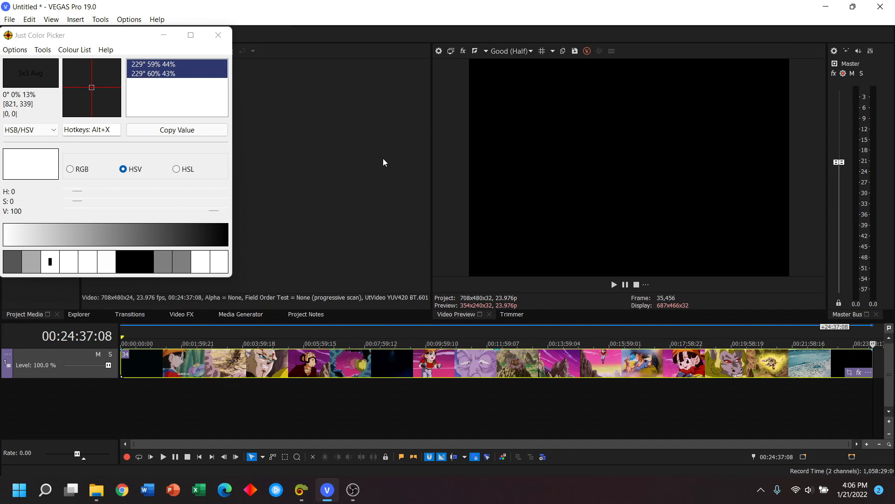
{"action": "mouse_move", "coordinate": [692, 149]}
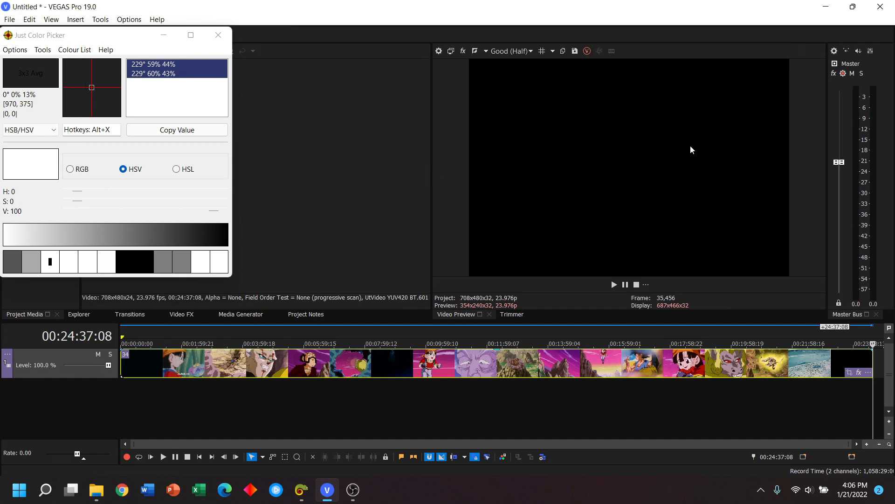
Step: Jump to the pink planet shot at 04:28:05 and set preview quality to Best (Full)
{"action": "left_click", "coordinate": [257, 343]}
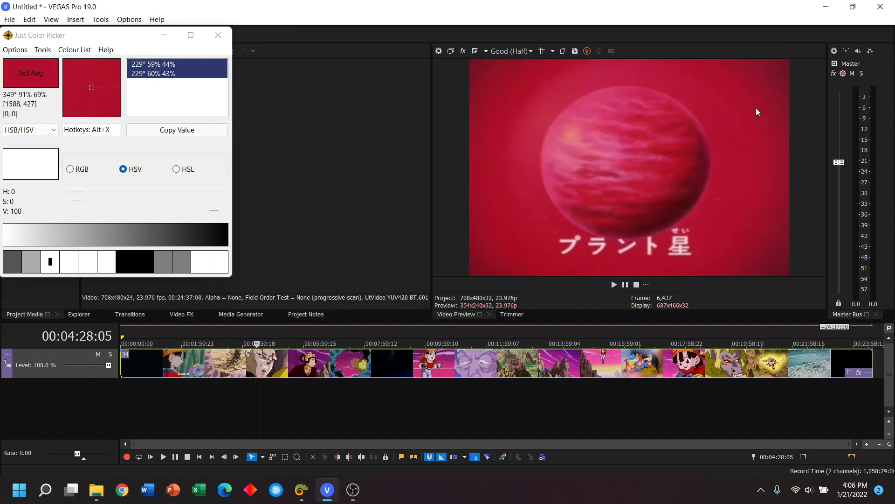
{"action": "mouse_move", "coordinate": [571, 191]}
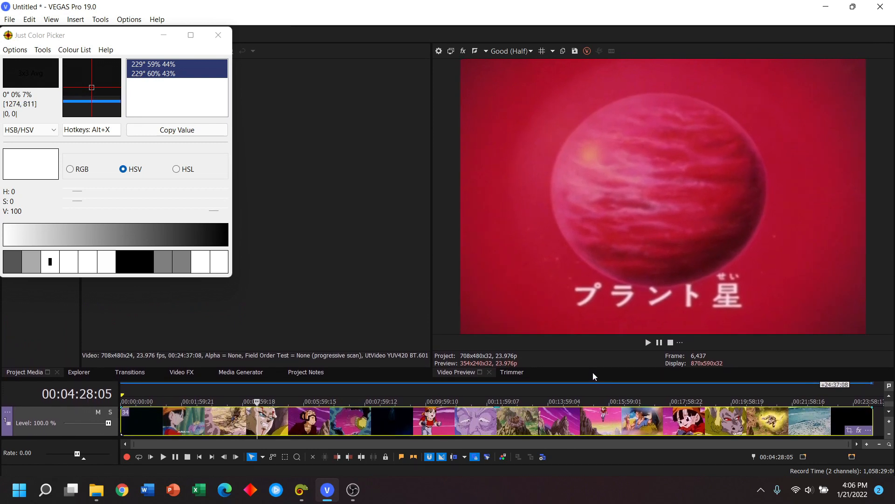
{"action": "mouse_move", "coordinate": [507, 50]}
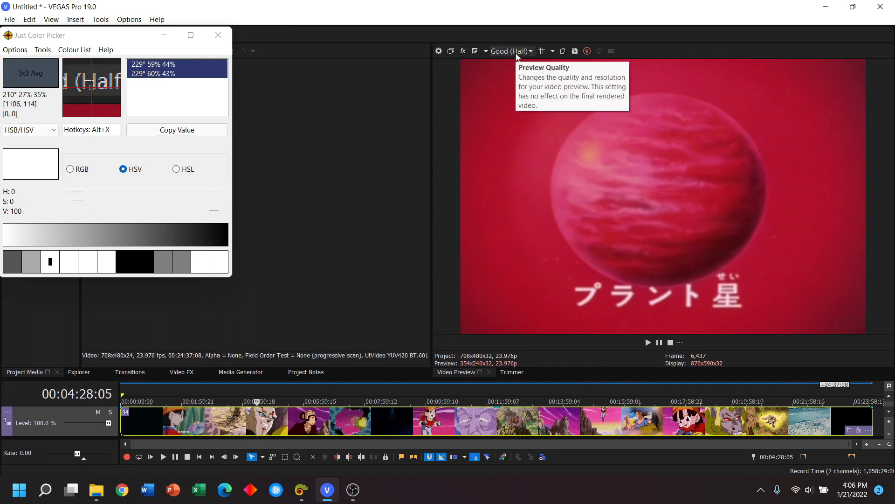
{"action": "left_click", "coordinate": [511, 50]}
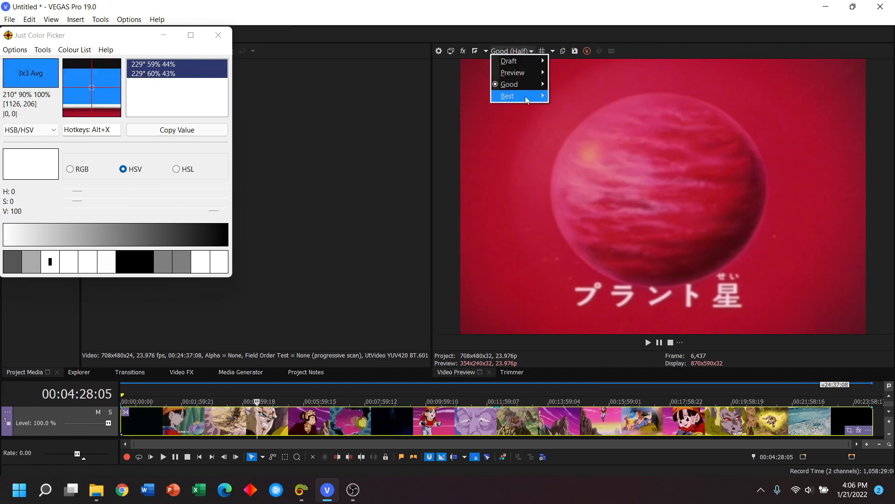
{"action": "mouse_move", "coordinate": [508, 95]}
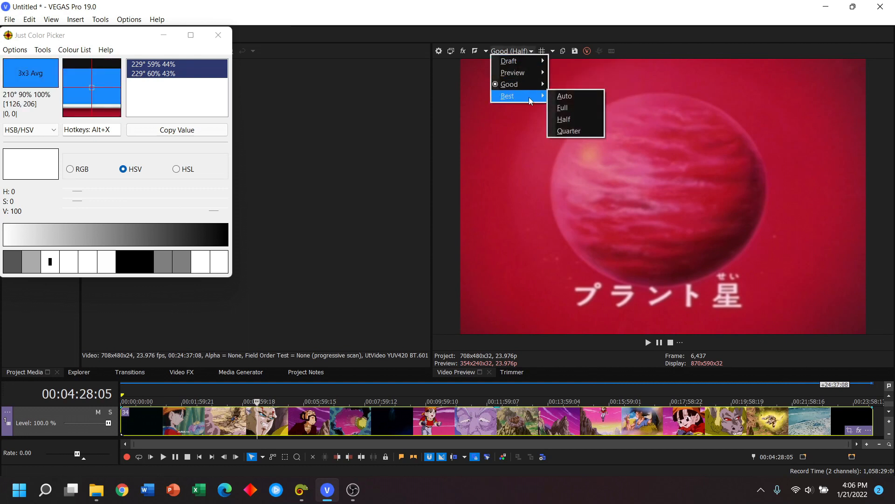
{"action": "left_click", "coordinate": [563, 108]}
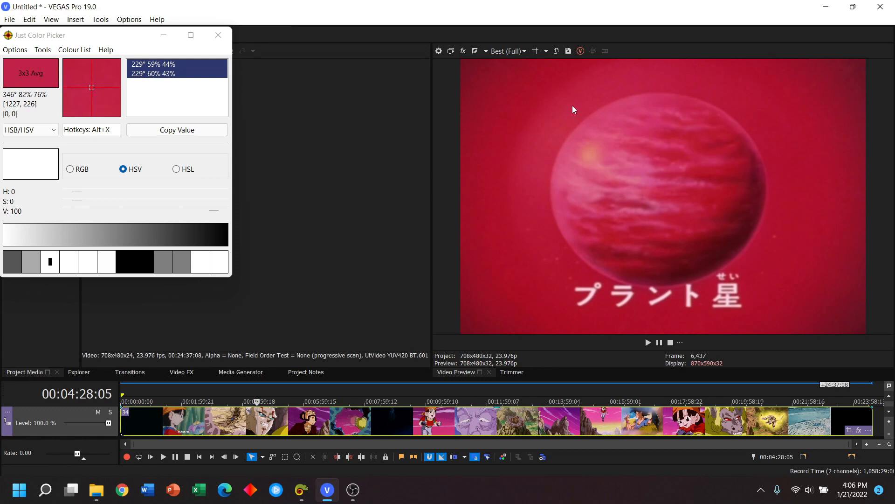
{"action": "mouse_move", "coordinate": [521, 64]}
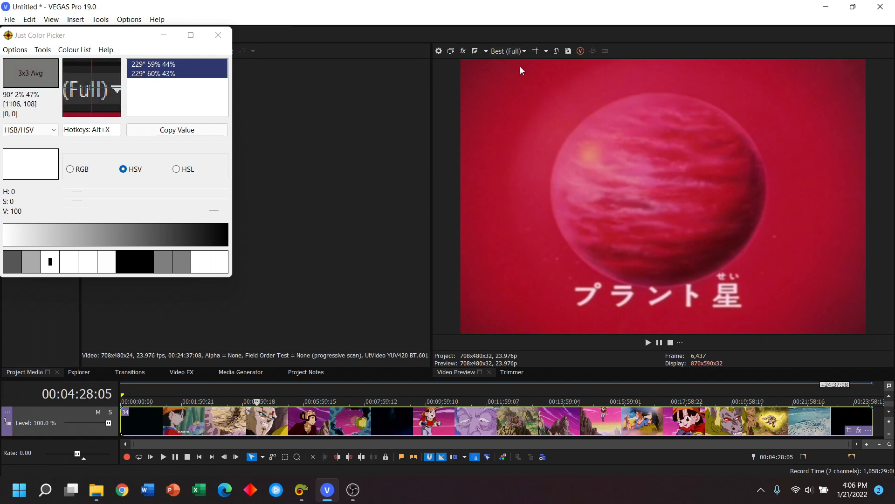
{"action": "mouse_move", "coordinate": [610, 107]}
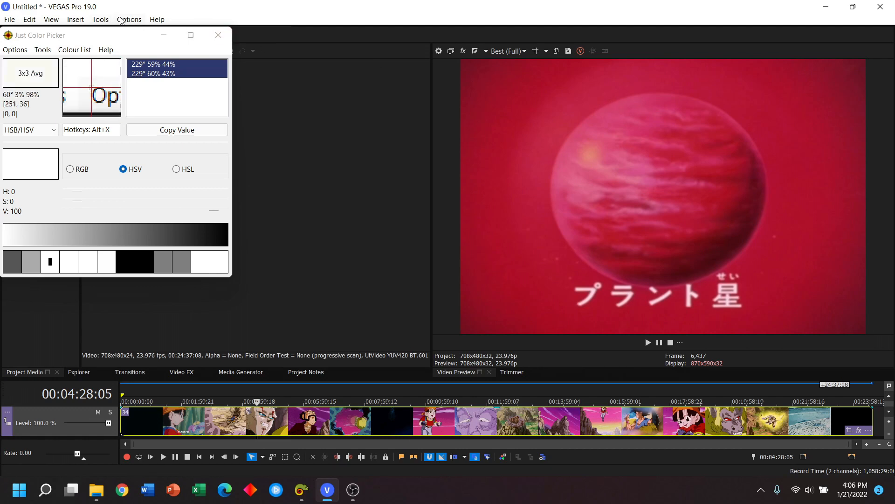
{"action": "left_click", "coordinate": [128, 18]}
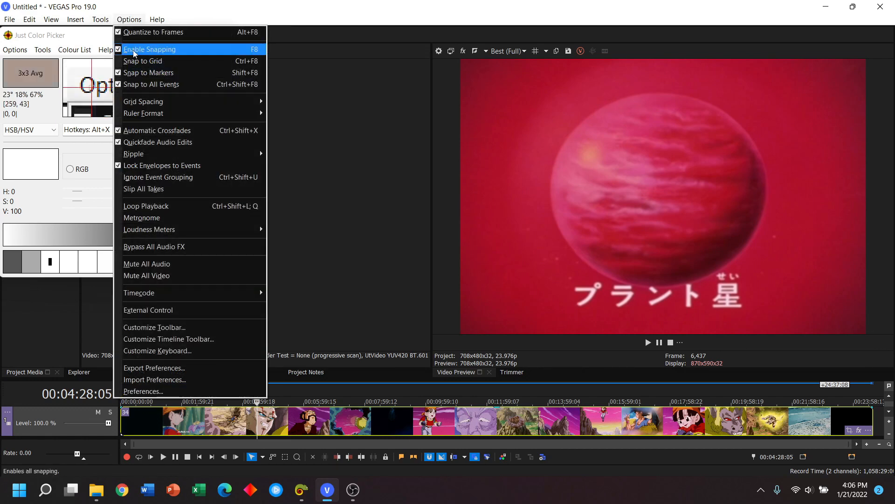
{"action": "left_click", "coordinate": [143, 391]}
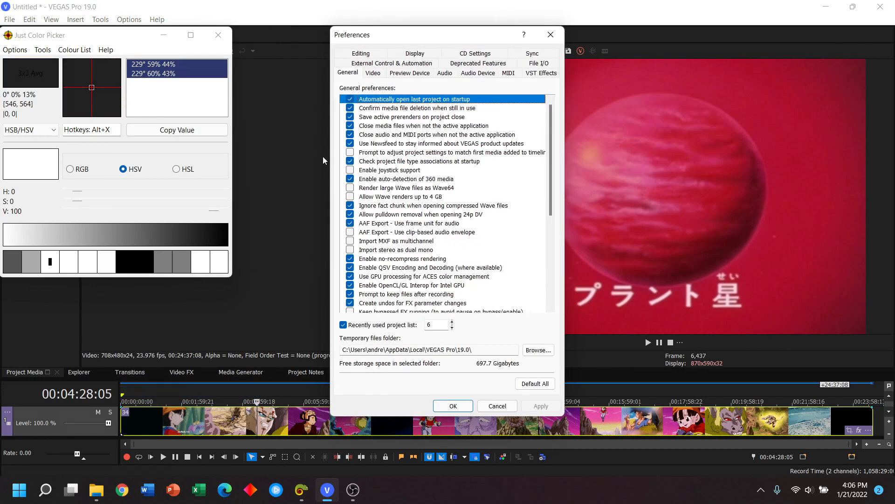
{"action": "left_click", "coordinate": [372, 73]}
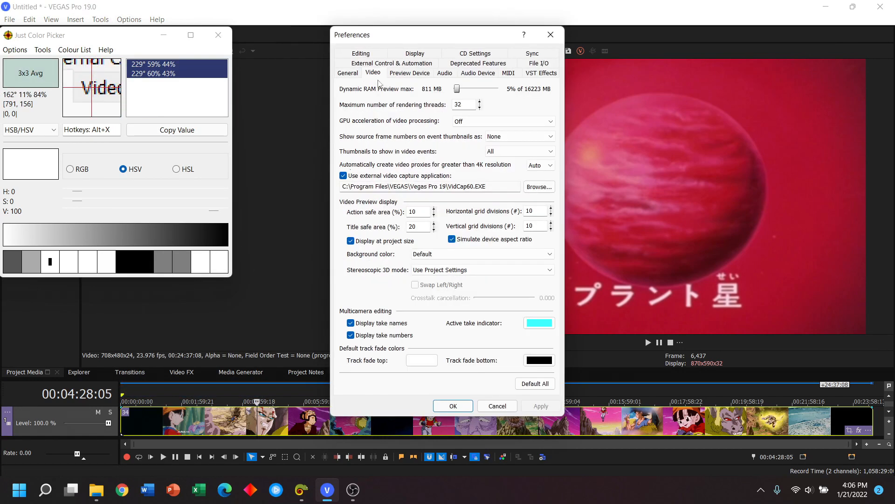
{"action": "left_click", "coordinate": [503, 122]}
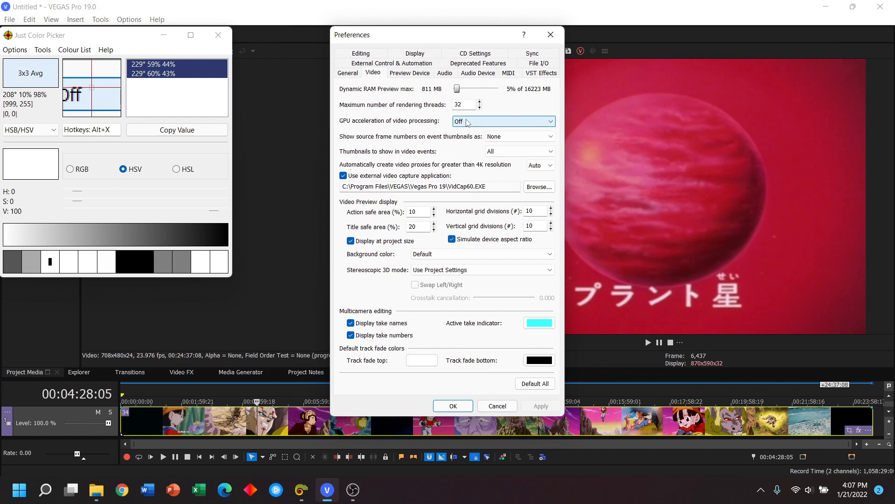
{"action": "left_click", "coordinate": [503, 120]}
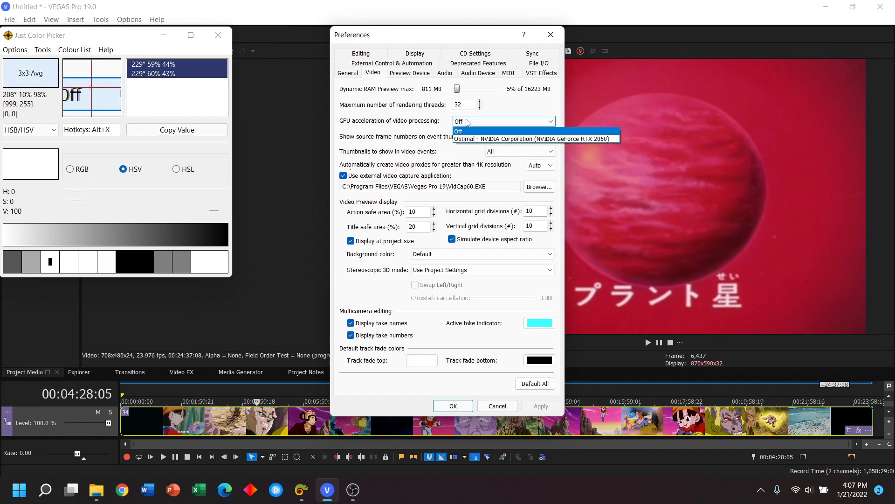
{"action": "left_click", "coordinate": [459, 131]}
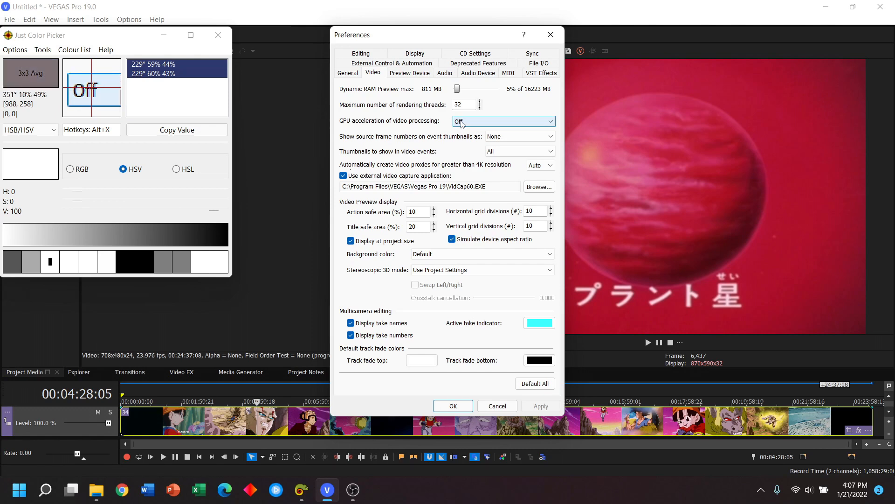
{"action": "left_click", "coordinate": [453, 405]}
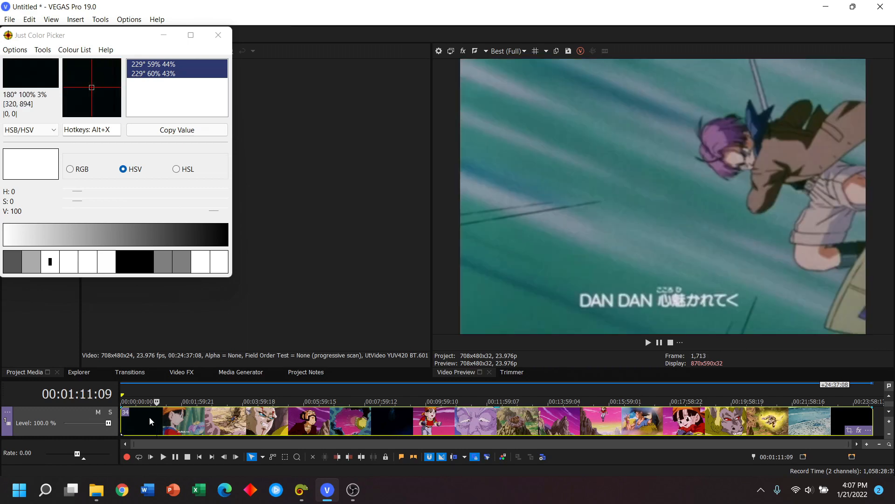
Step: Move to the shot near 00:56:18 and zoom the timeline in several steps
{"action": "left_click", "coordinate": [189, 429]}
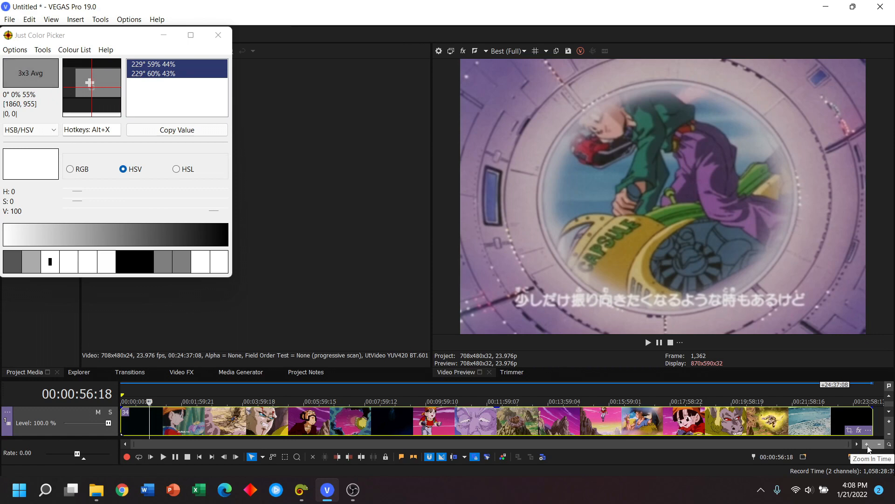
{"action": "left_click", "coordinate": [868, 444]}
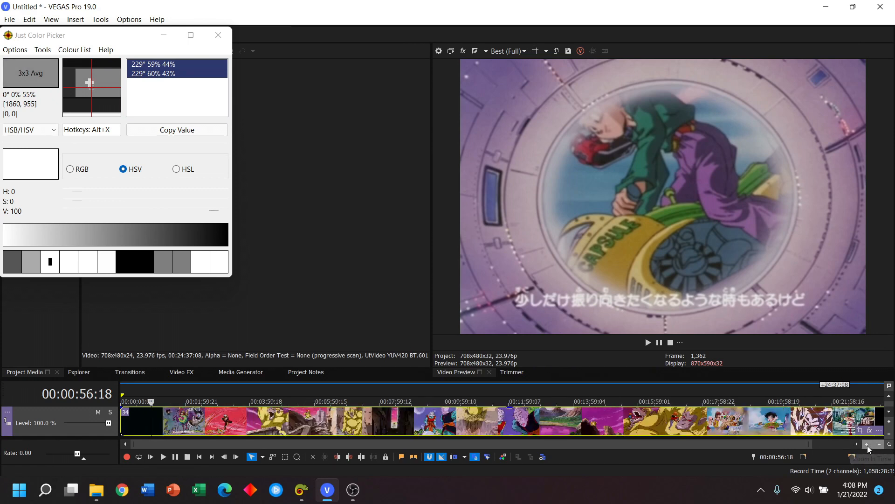
{"action": "left_click", "coordinate": [865, 444]}
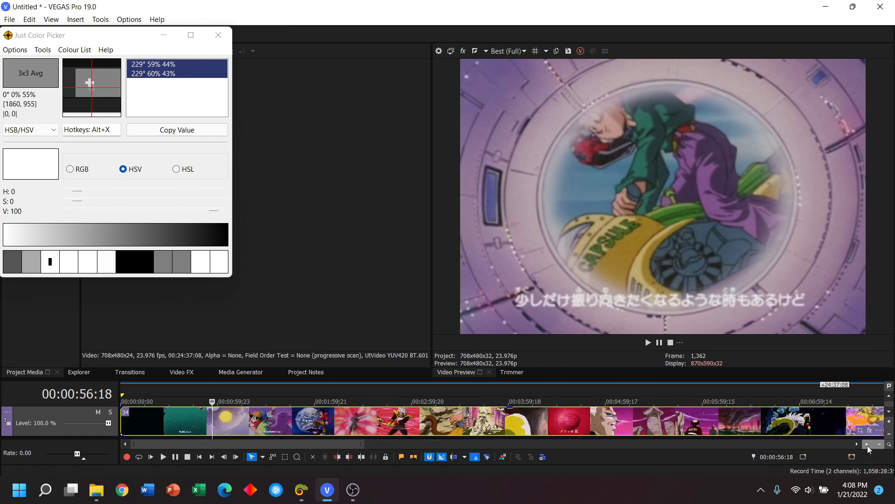
{"action": "mouse_move", "coordinate": [867, 444]}
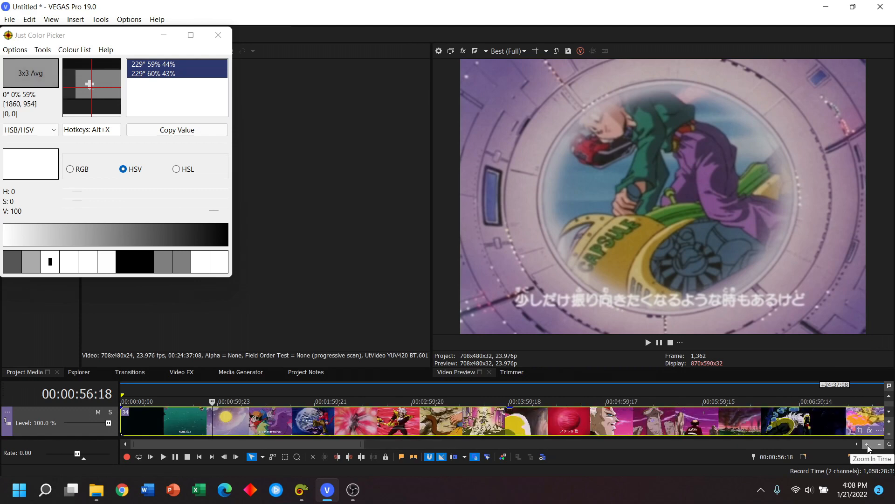
{"action": "left_click", "coordinate": [866, 445]}
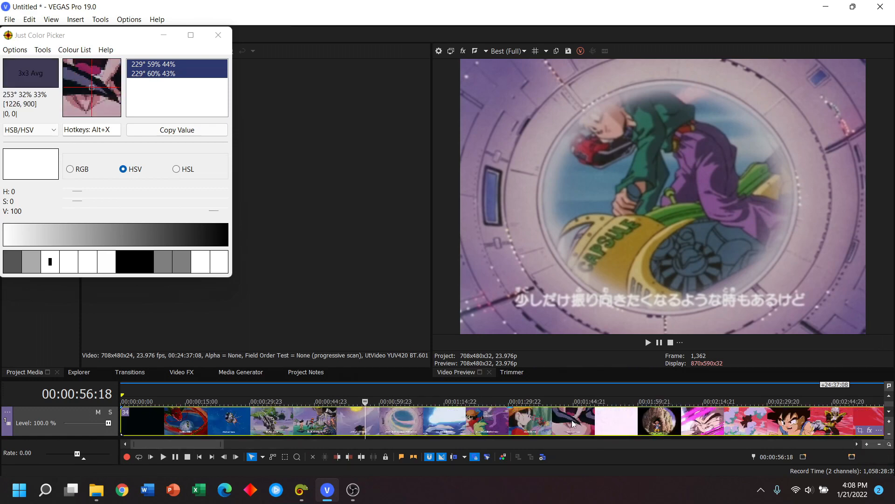
Step: Move the playhead from the episode start to the Goku and Earth shot around 01:45
{"action": "left_click", "coordinate": [571, 409]}
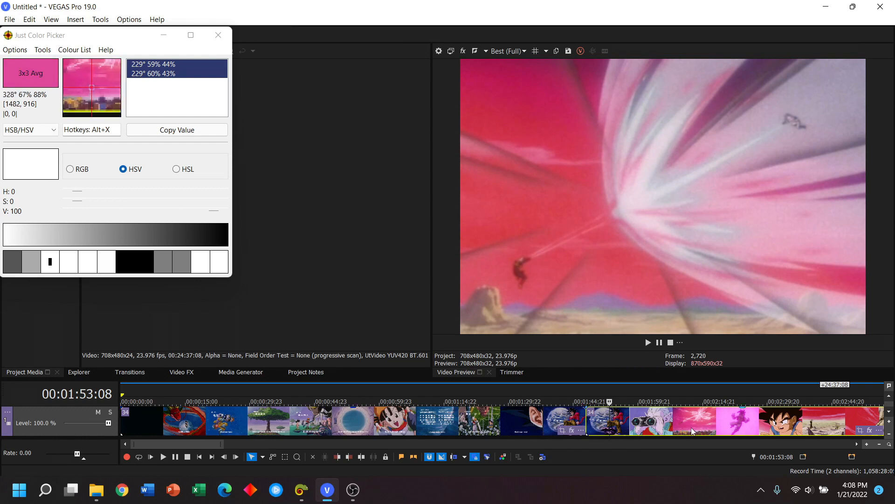
{"action": "mouse_move", "coordinate": [99, 416]}
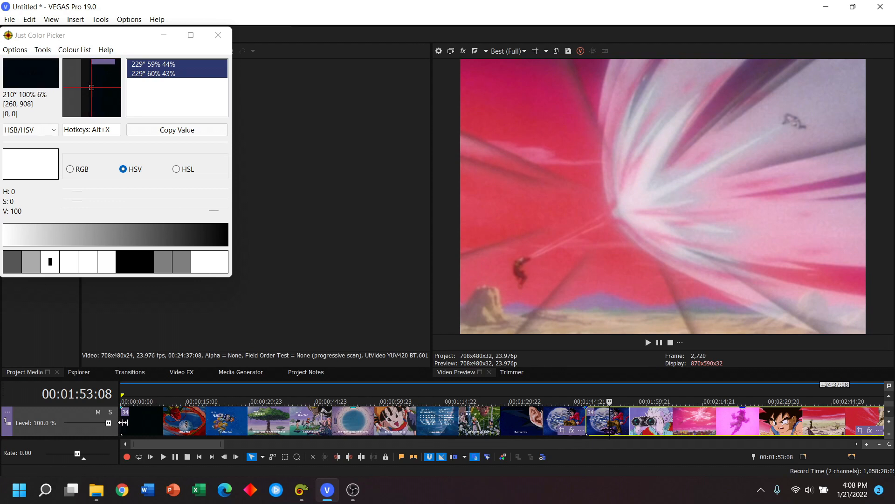
{"action": "left_click", "coordinate": [121, 393]}
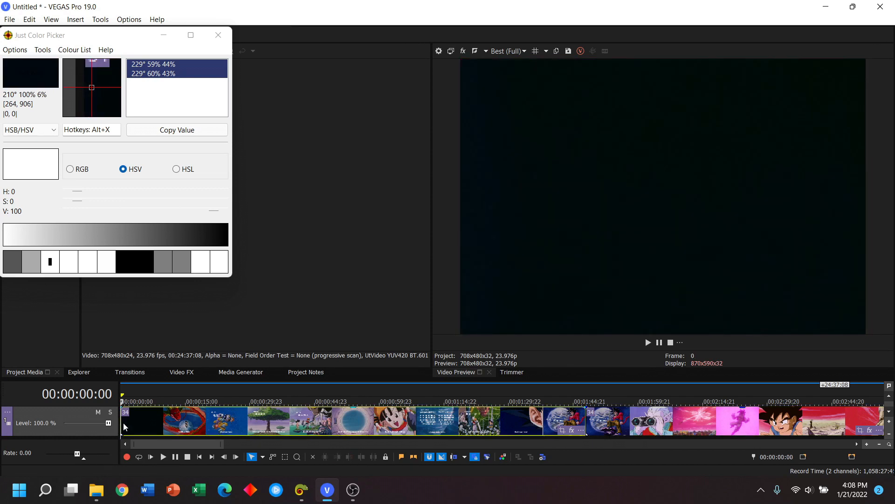
{"action": "left_click", "coordinate": [578, 401]}
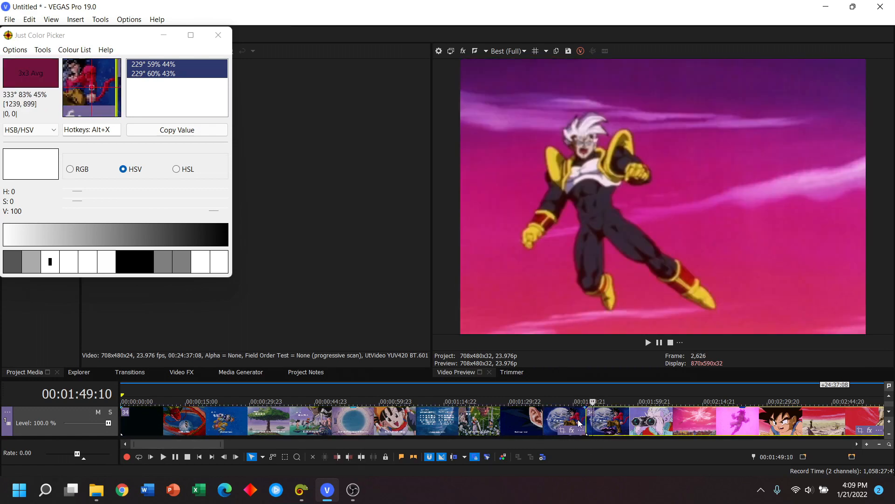
{"action": "left_click", "coordinate": [577, 418]}
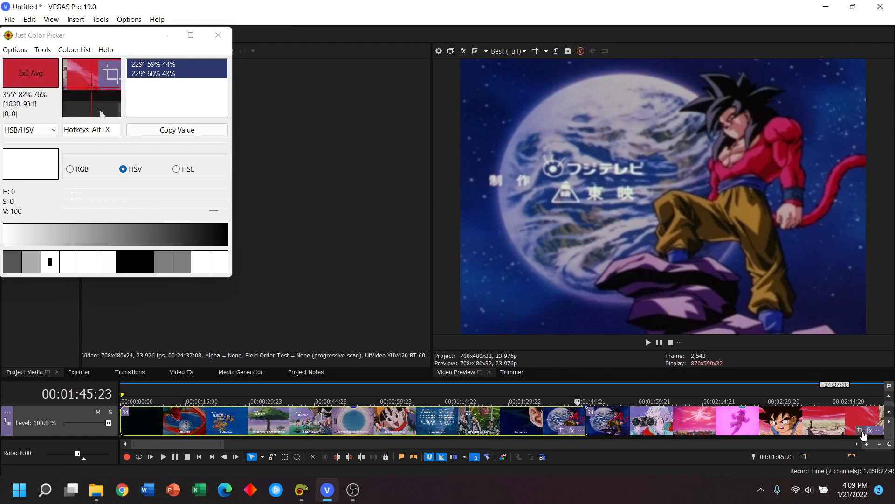
{"action": "mouse_move", "coordinate": [866, 445]}
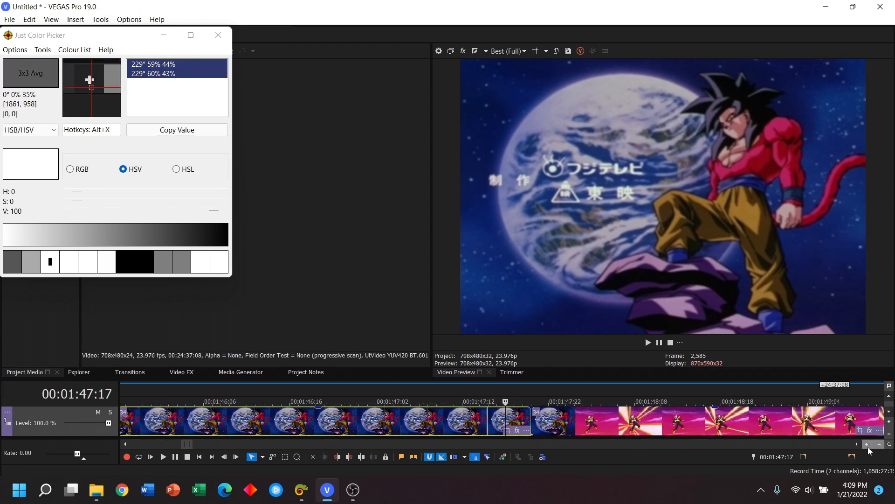
{"action": "left_click", "coordinate": [868, 444]}
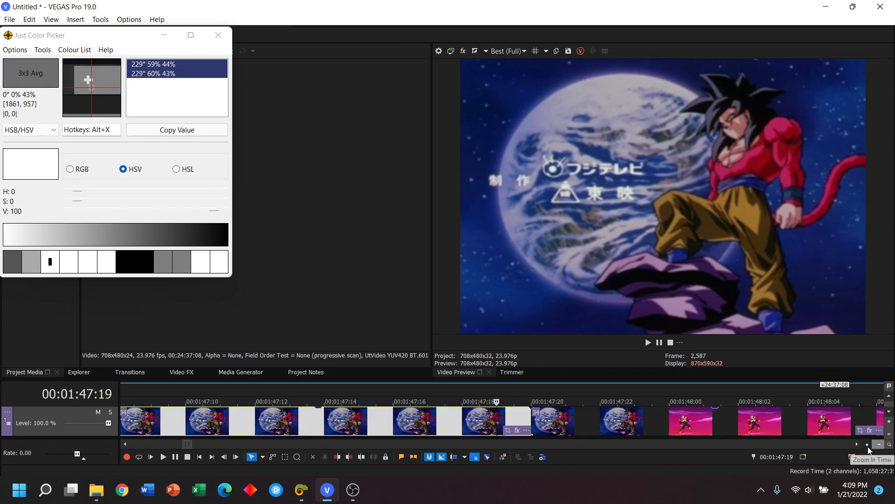
{"action": "left_click", "coordinate": [867, 444]}
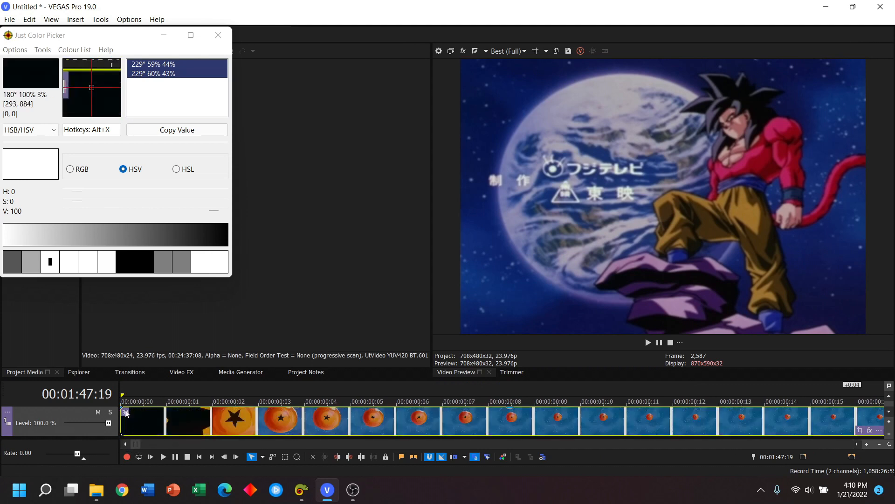
Step: Zoom the timeline to frame level and stop playback on 00:01:48:00, the pink shot's first frame
{"action": "left_click", "coordinate": [121, 401]}
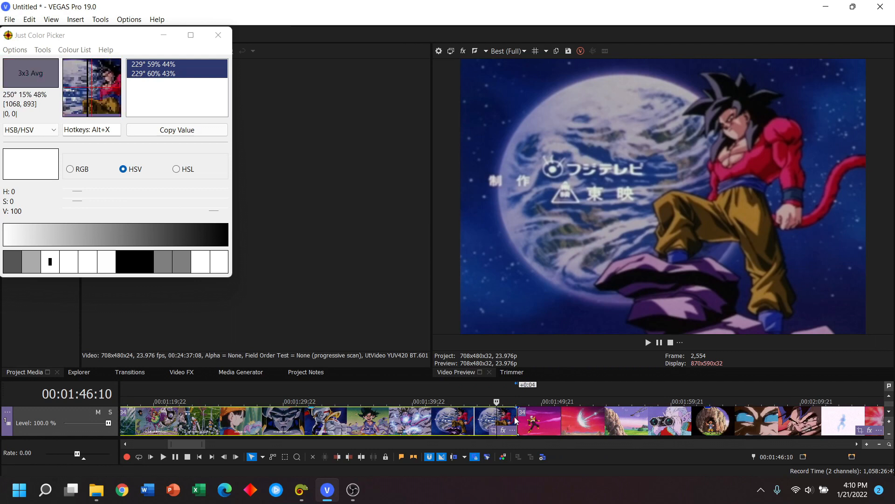
{"action": "mouse_move", "coordinate": [523, 420]}
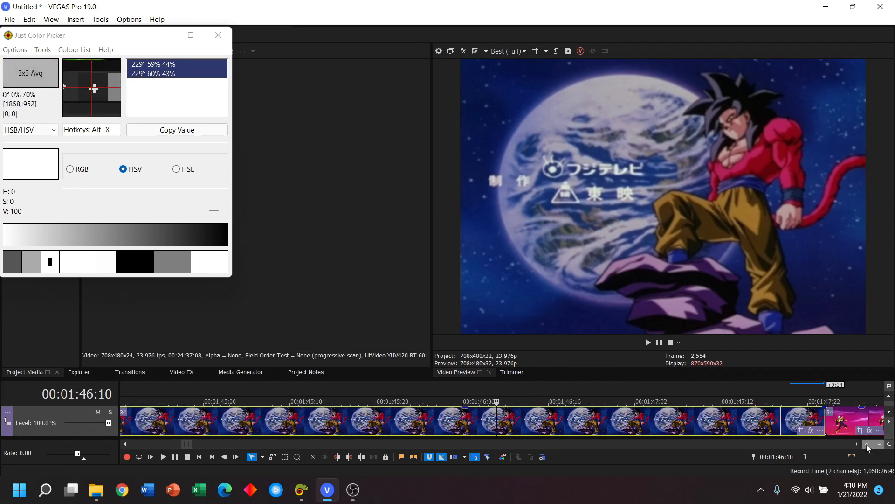
{"action": "left_click", "coordinate": [866, 444]}
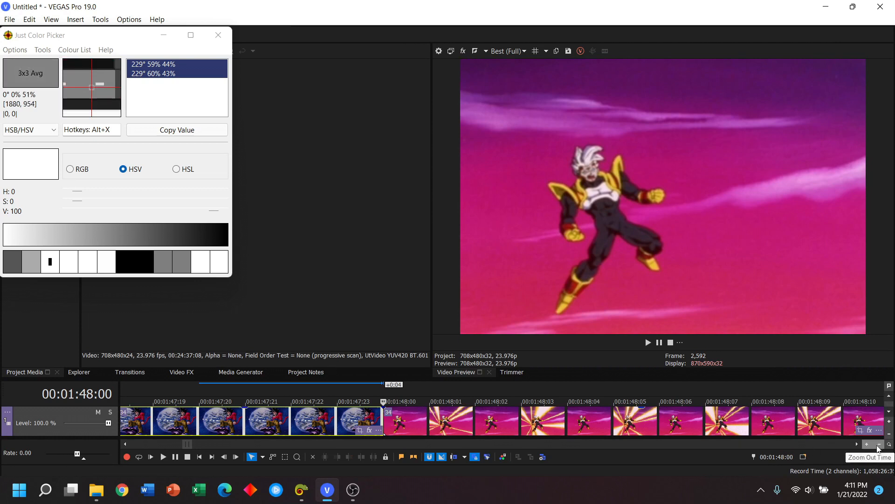
{"action": "left_click", "coordinate": [865, 445]}
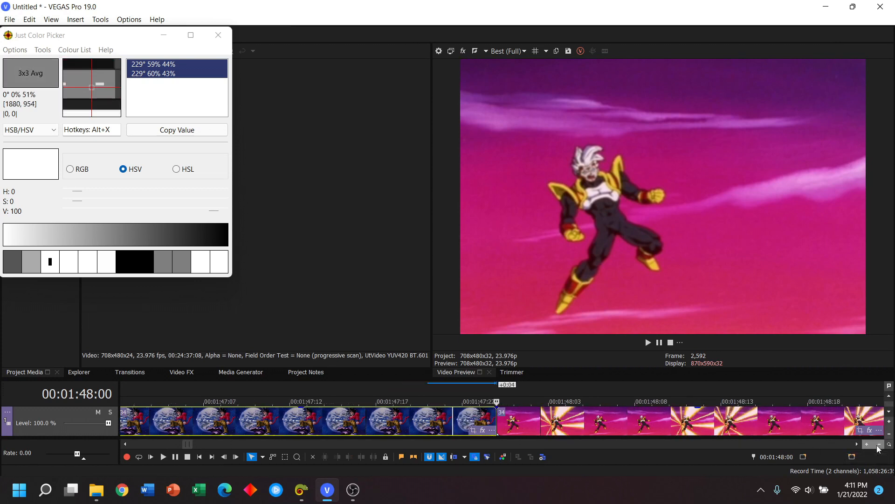
{"action": "left_click", "coordinate": [866, 445]}
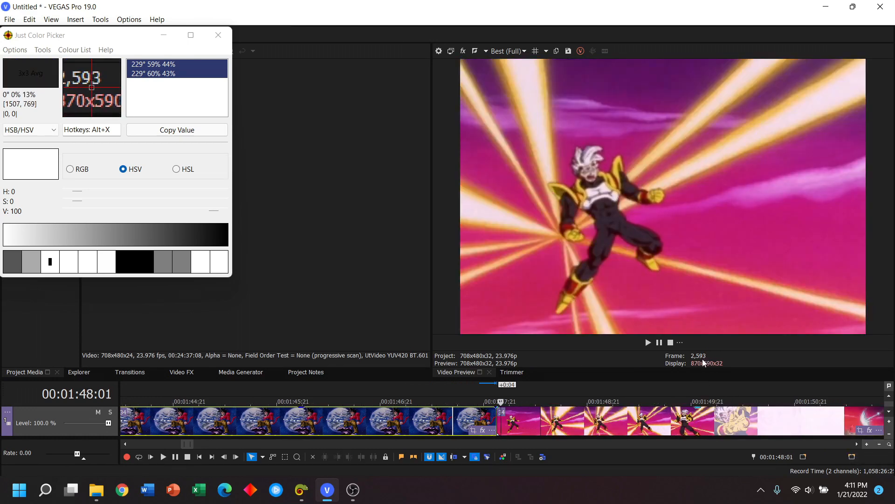
{"action": "left_click", "coordinate": [223, 456]}
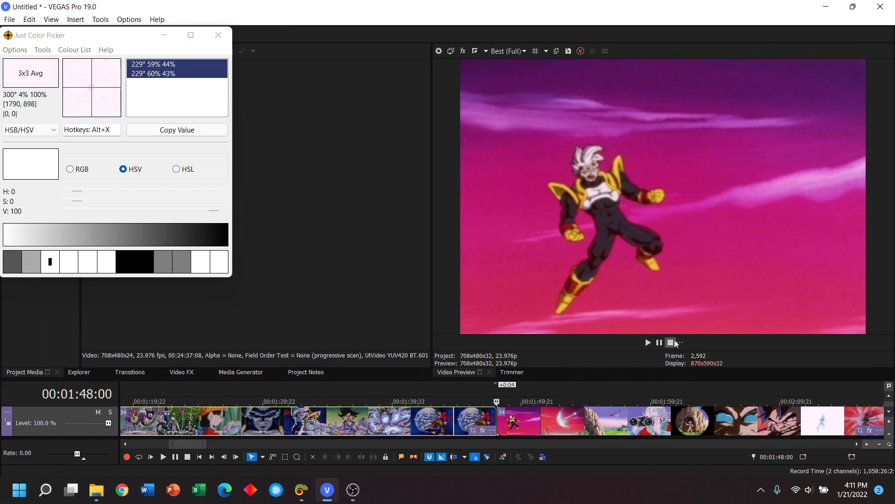
{"action": "left_click", "coordinate": [867, 444]}
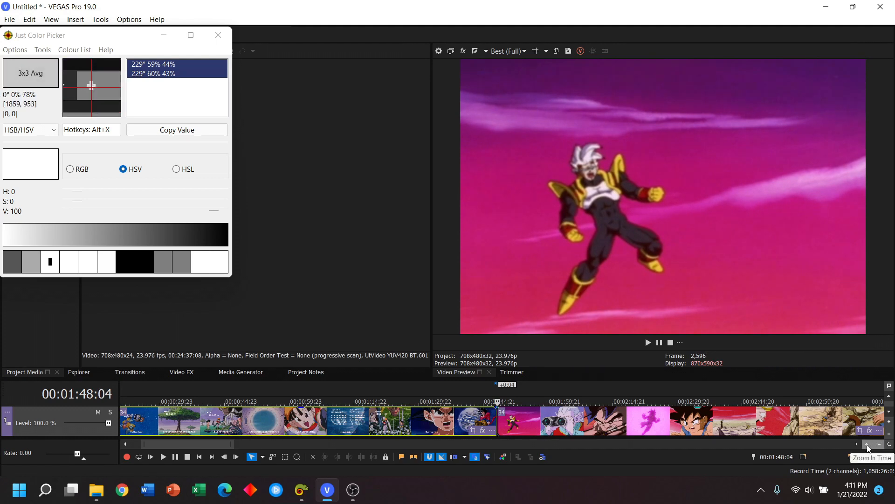
{"action": "left_click", "coordinate": [867, 445]}
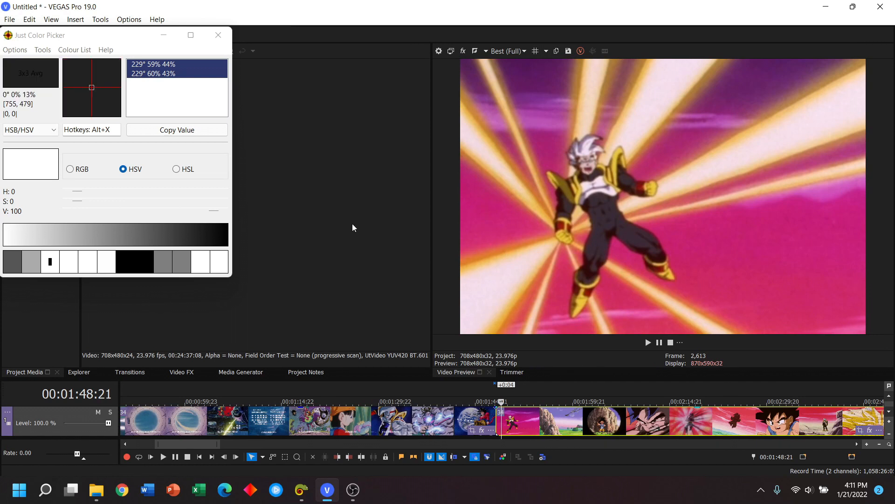
{"action": "mouse_move", "coordinate": [599, 188]}
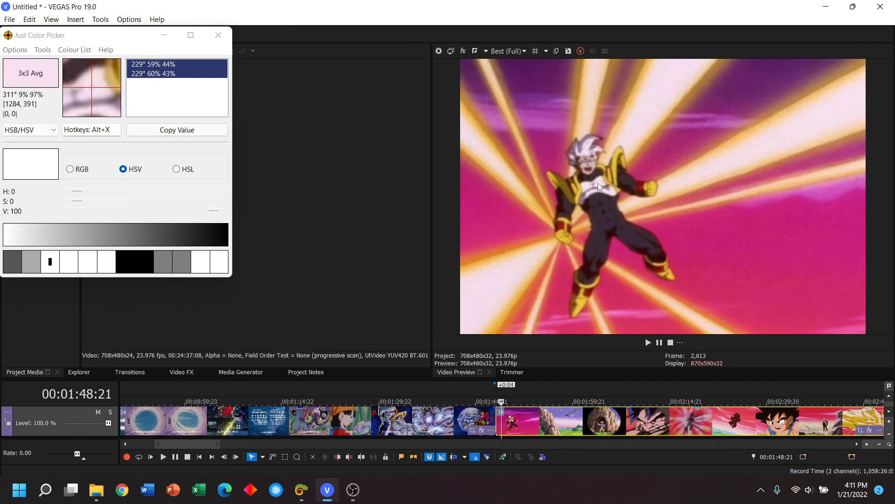
{"action": "mouse_move", "coordinate": [586, 176]}
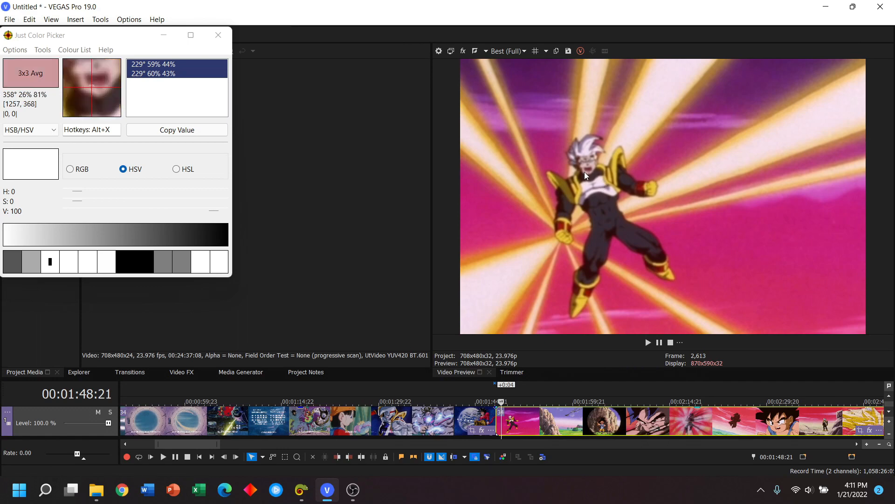
{"action": "mouse_move", "coordinate": [619, 193]}
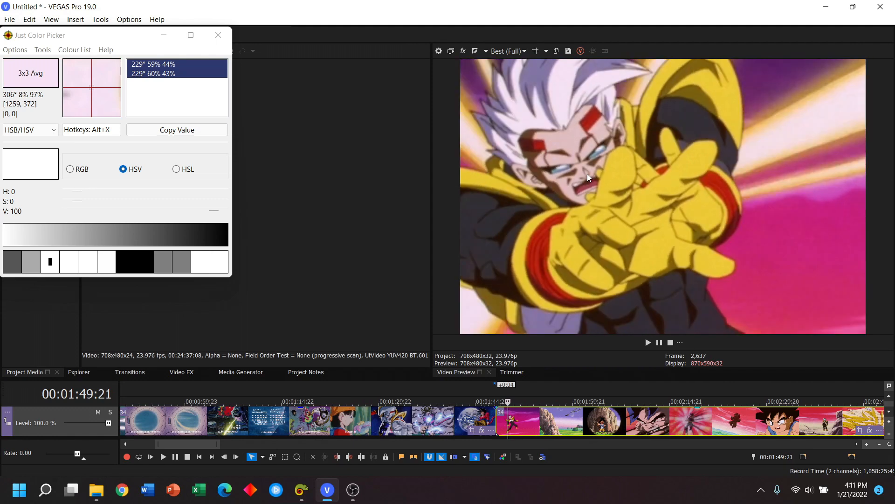
Step: Step back one frame to 00:01:49:20, the villain with both hands raised
{"action": "left_click", "coordinate": [223, 456]}
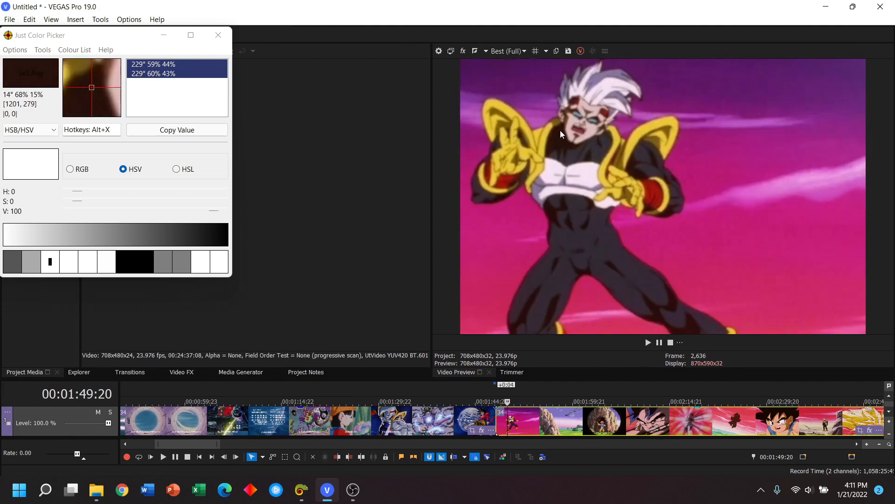
{"action": "mouse_move", "coordinate": [567, 139]}
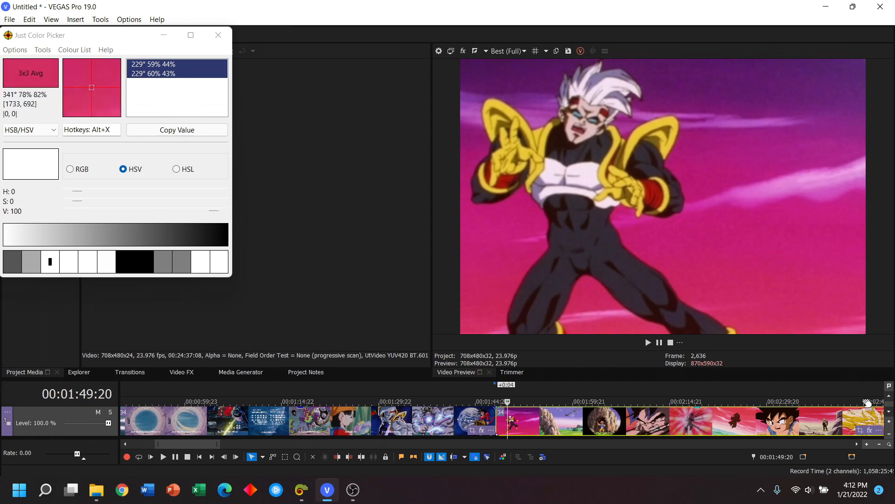
{"action": "mouse_move", "coordinate": [868, 433]}
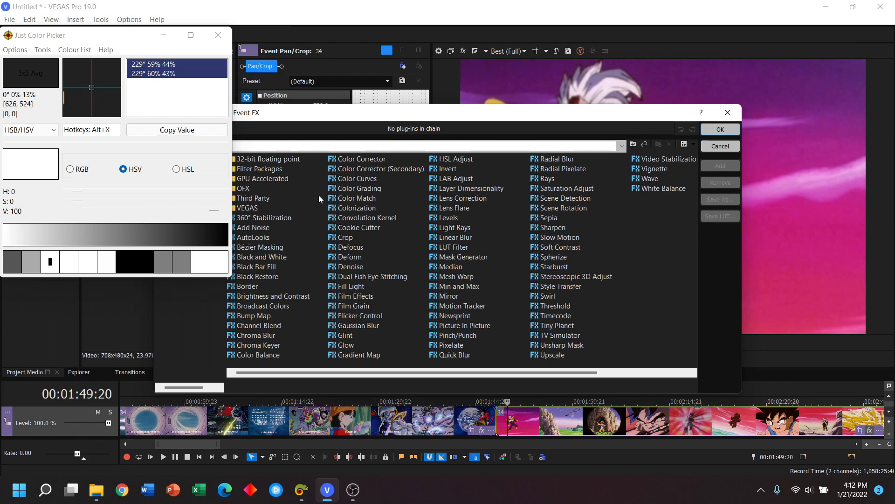
Step: Add a Color Corrector to the pink-sky shot and show its colour wheels in a widened panel
{"action": "left_click", "coordinate": [362, 158]}
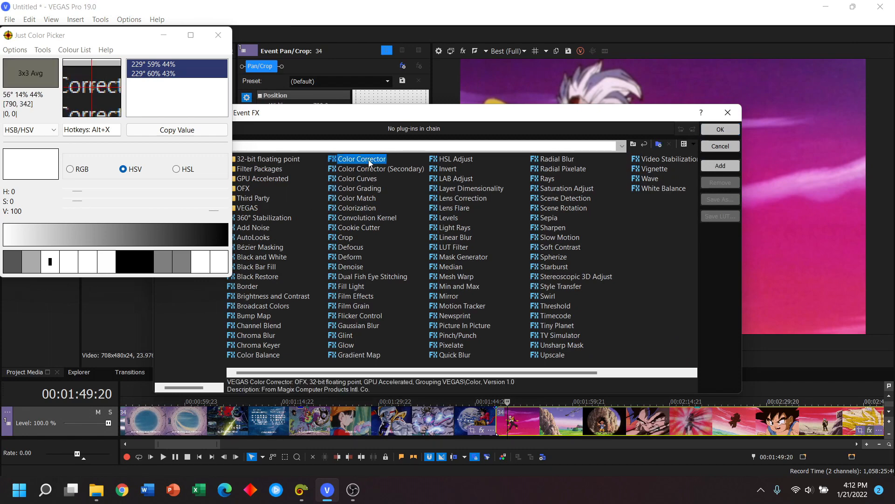
{"action": "left_click", "coordinate": [719, 128]}
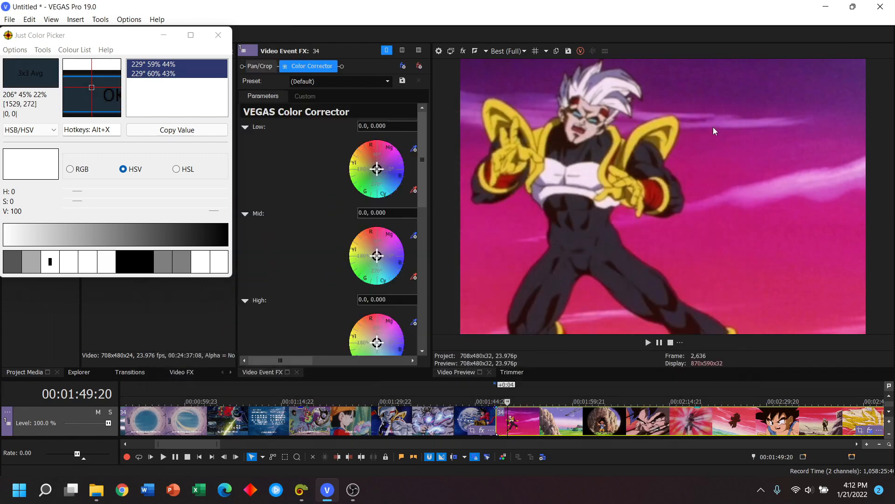
{"action": "left_click", "coordinate": [305, 97]}
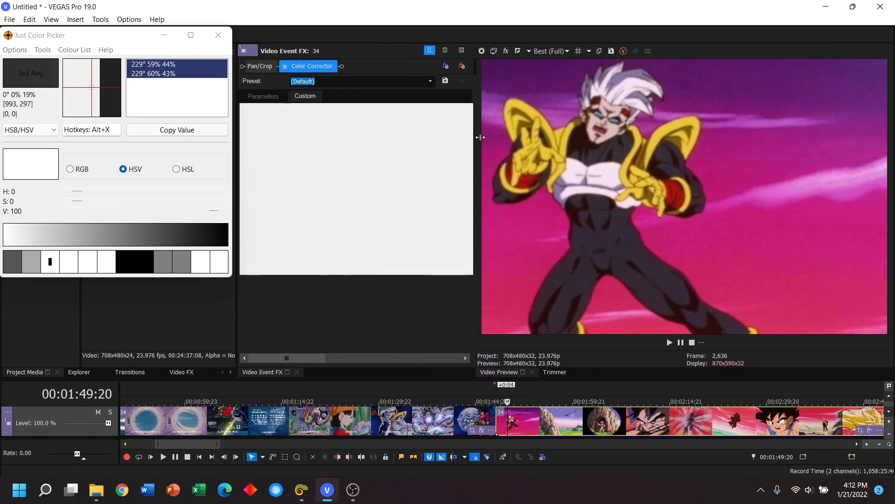
{"action": "left_click", "coordinate": [304, 96]}
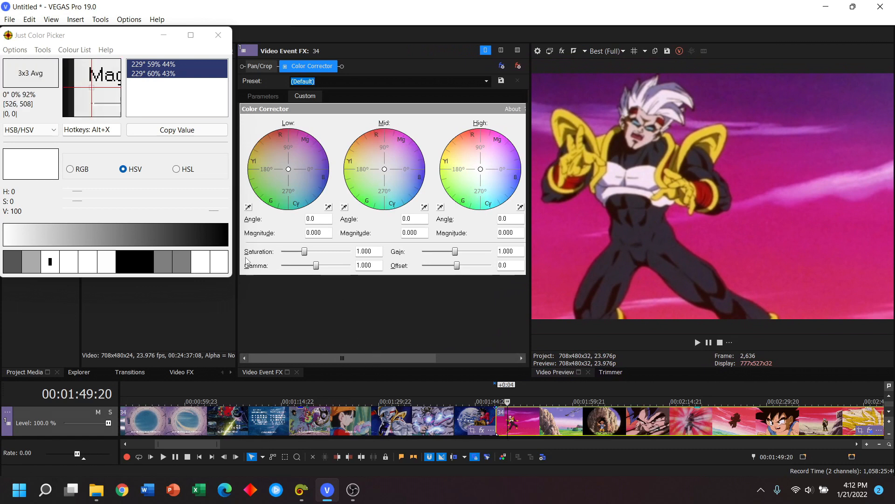
{"action": "mouse_move", "coordinate": [648, 182]}
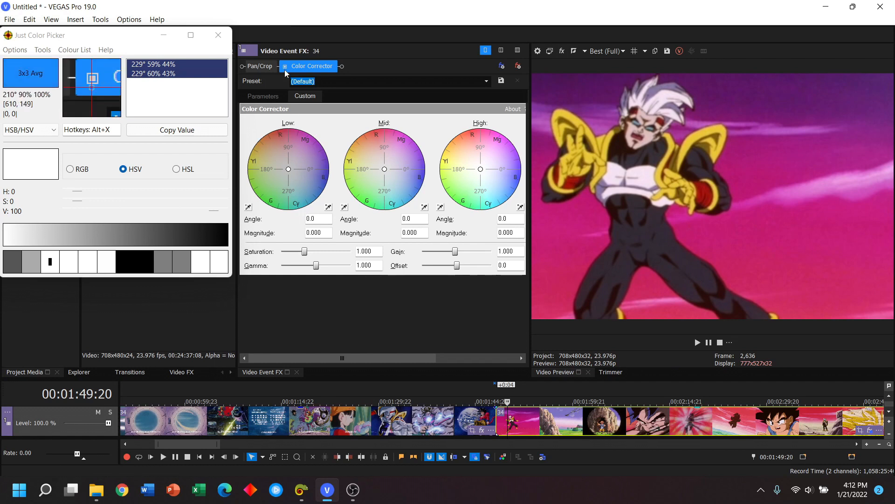
{"action": "mouse_move", "coordinate": [92, 85]}
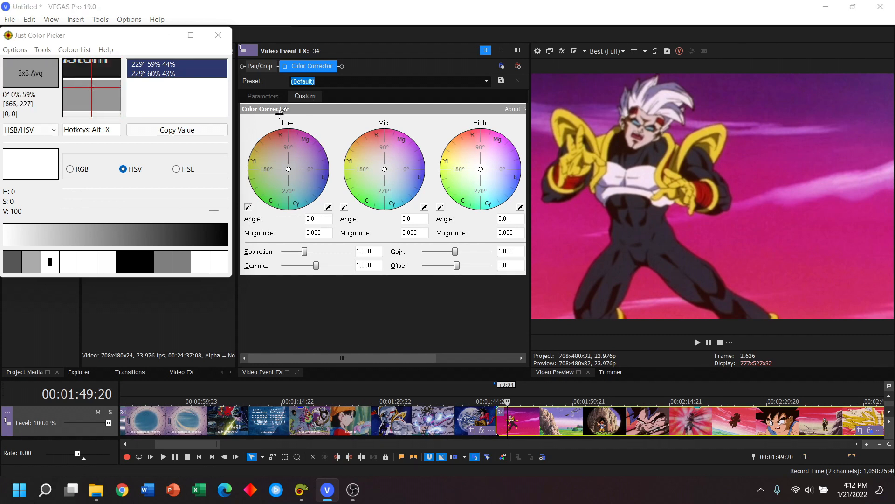
{"action": "mouse_move", "coordinate": [624, 137]}
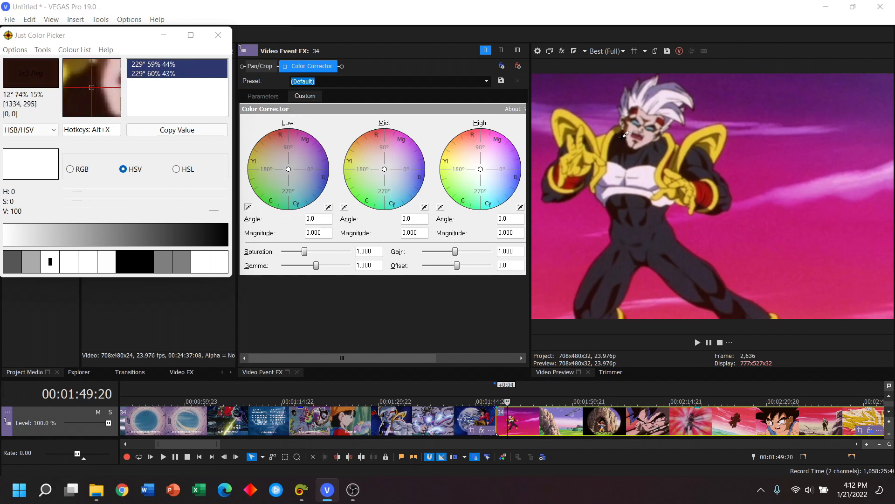
{"action": "mouse_move", "coordinate": [622, 136]}
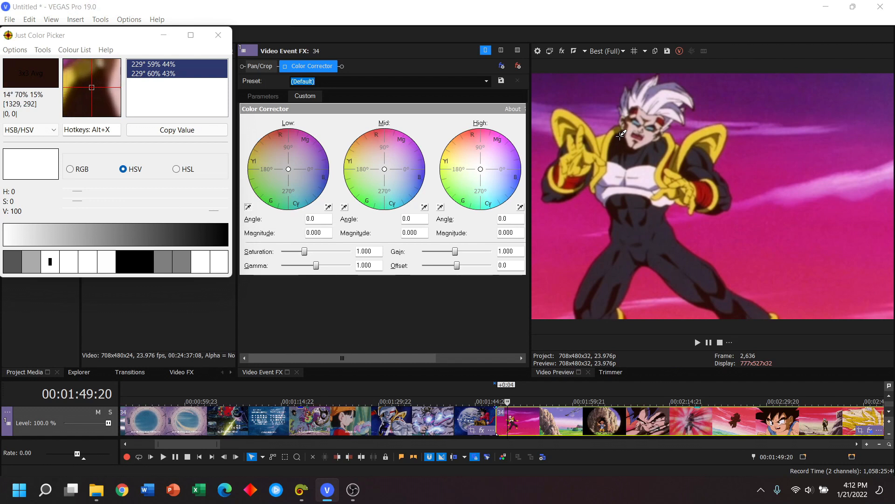
Step: Sample a dark spot with the Low wheel eyedropper, shifting shadows to 292.2, 0.321
{"action": "left_click_drag", "start_coordinate": [288, 168], "coordinate": [292, 179]}
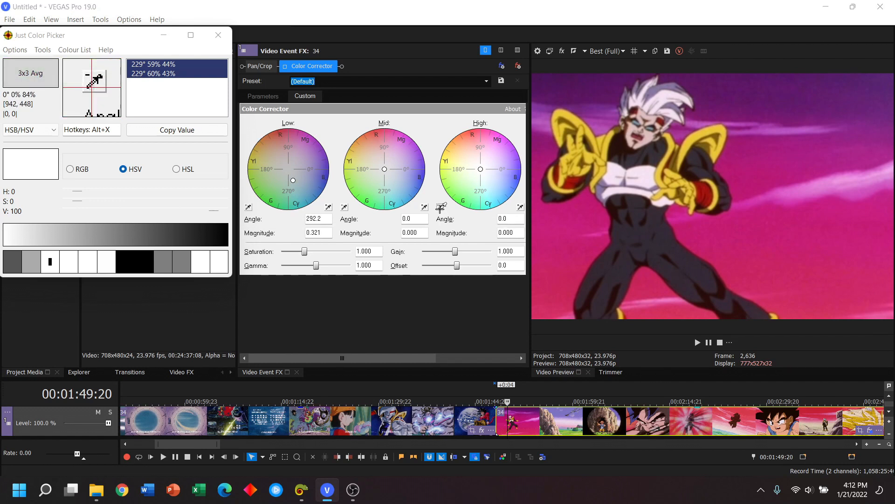
{"action": "mouse_move", "coordinate": [646, 174]}
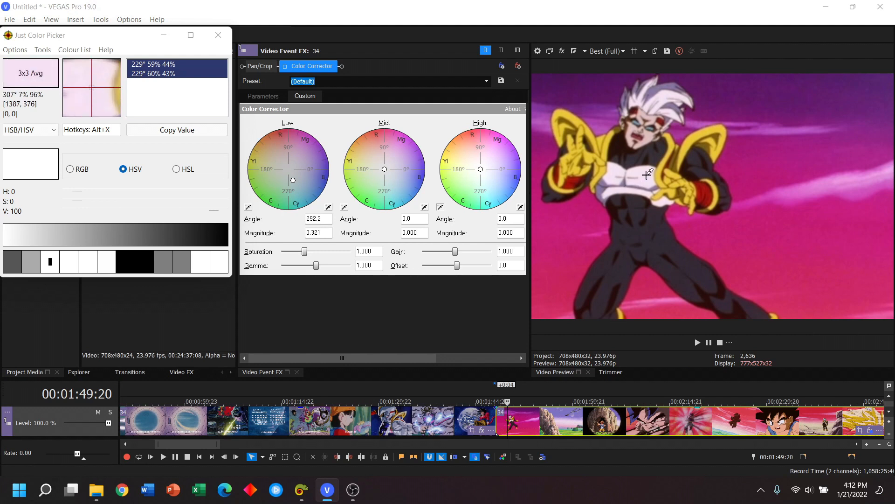
{"action": "mouse_move", "coordinate": [646, 173]}
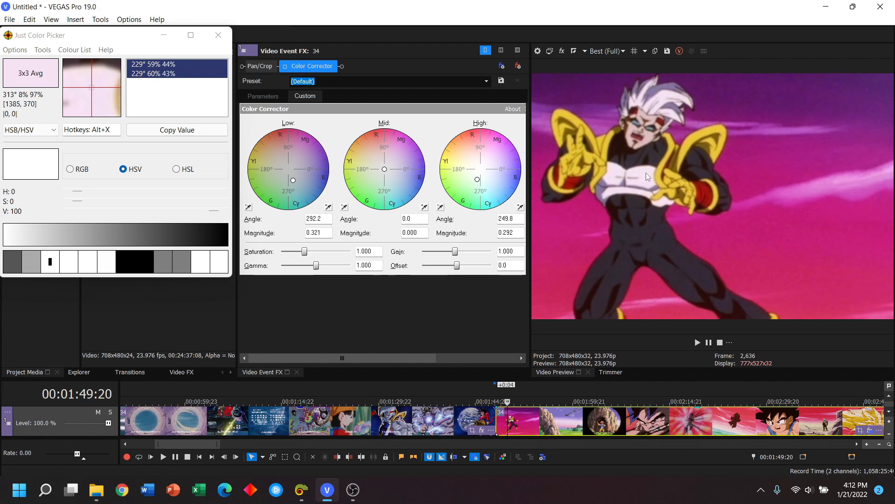
{"action": "mouse_move", "coordinate": [638, 175]}
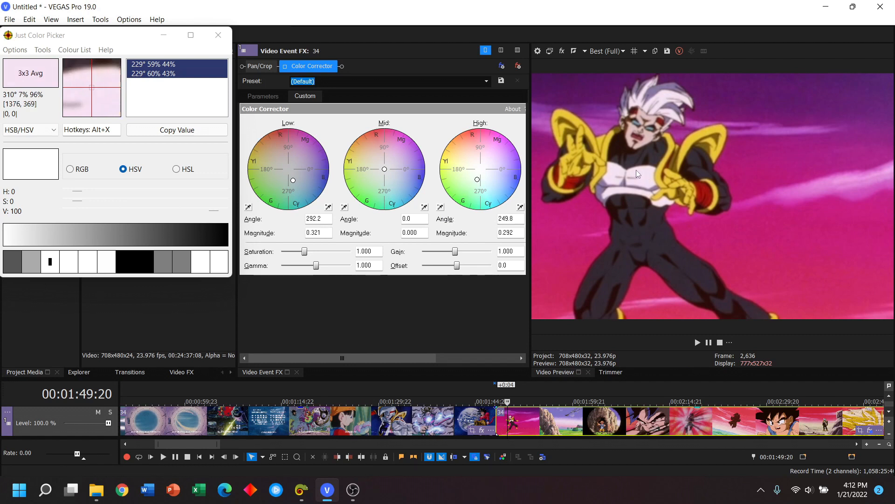
{"action": "mouse_move", "coordinate": [622, 141]}
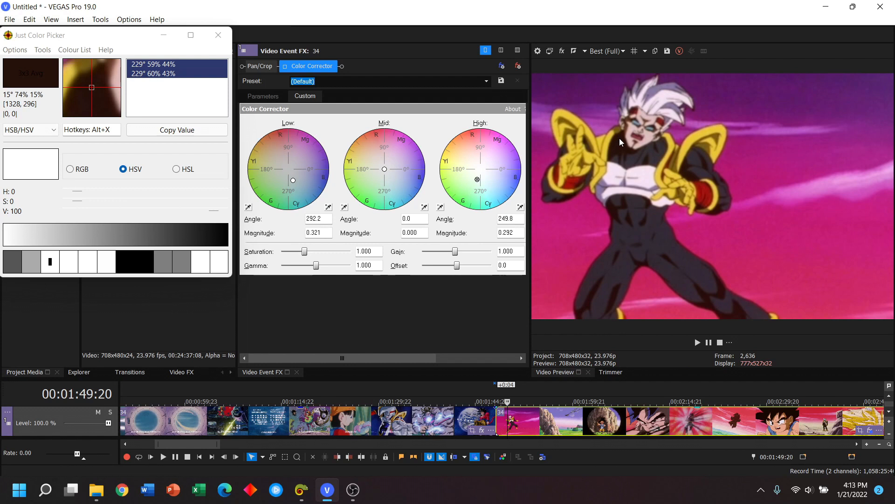
{"action": "mouse_move", "coordinate": [645, 179]}
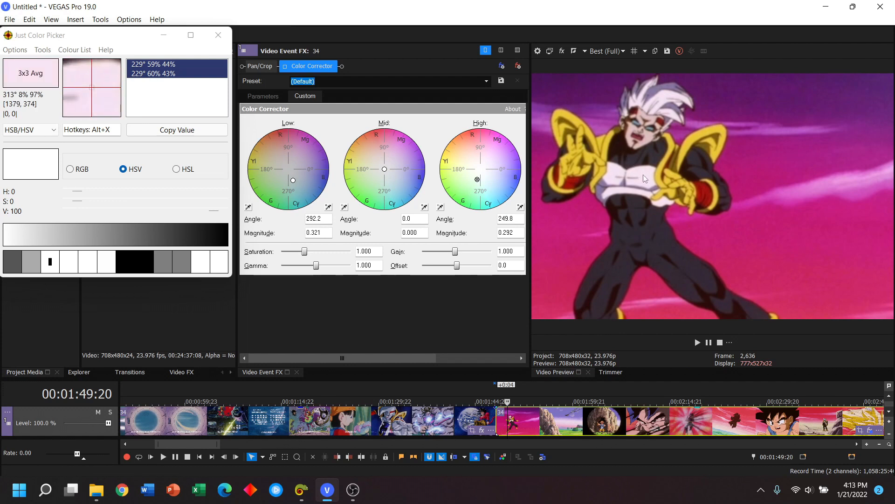
{"action": "mouse_move", "coordinate": [648, 183]}
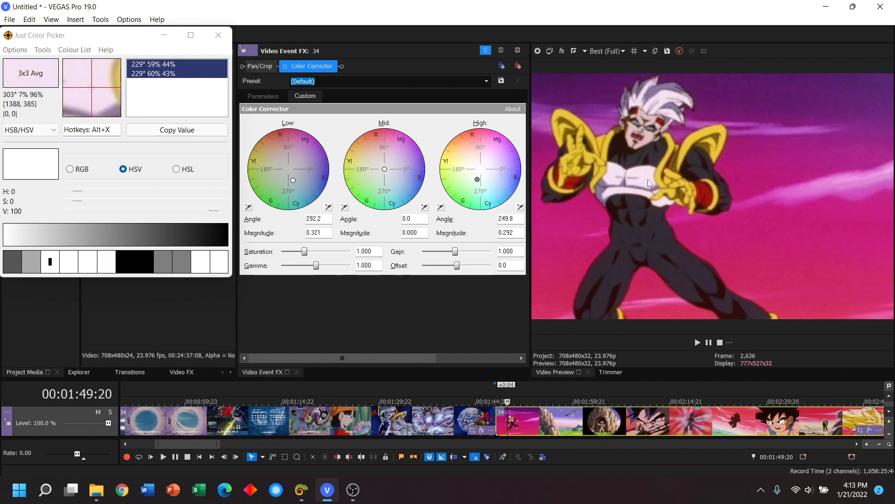
{"action": "mouse_move", "coordinate": [647, 178]}
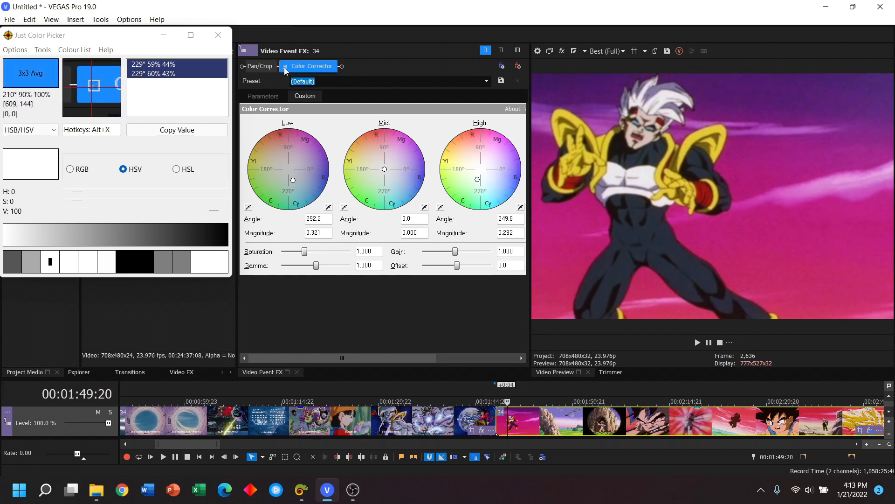
{"action": "mouse_move", "coordinate": [93, 86]}
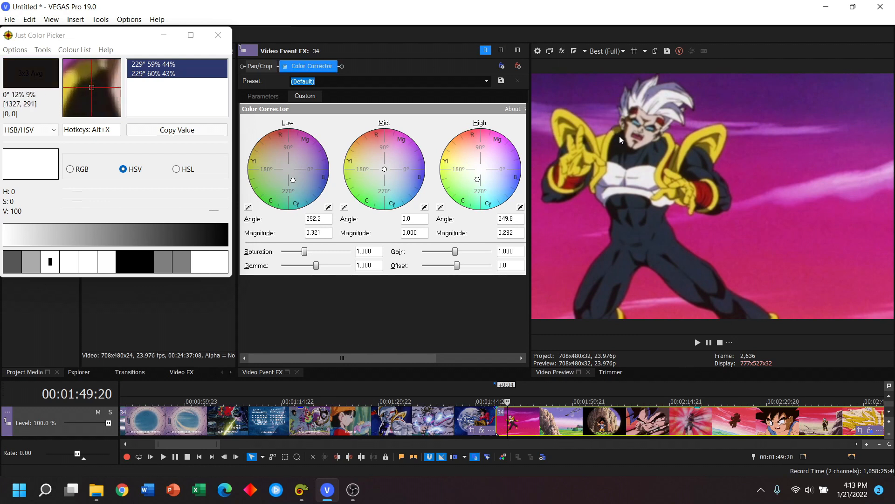
{"action": "mouse_move", "coordinate": [622, 142]}
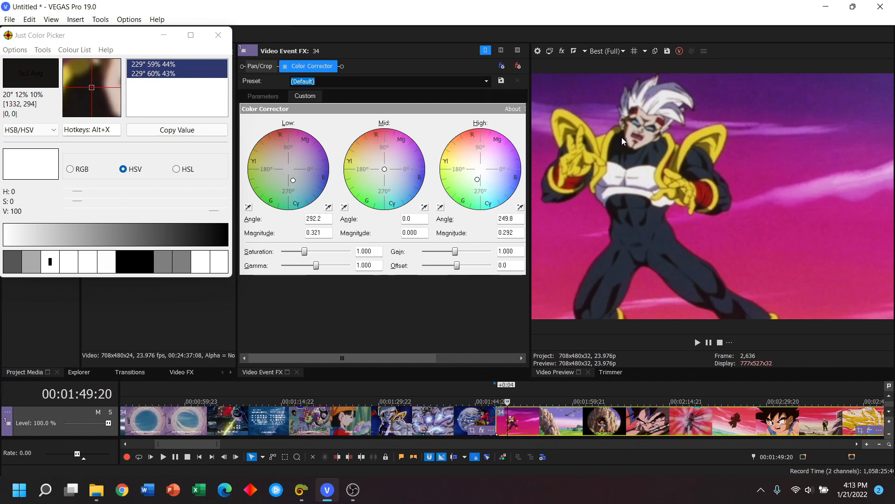
{"action": "mouse_move", "coordinate": [621, 147]}
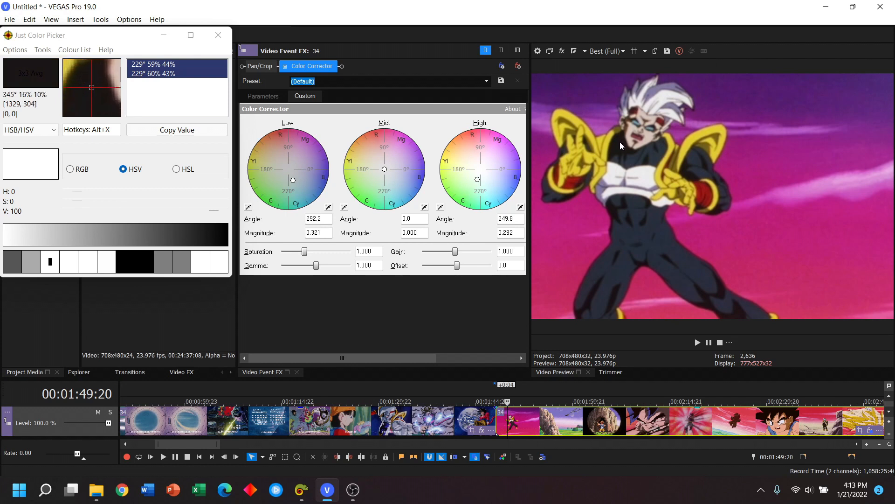
{"action": "mouse_move", "coordinate": [621, 147]}
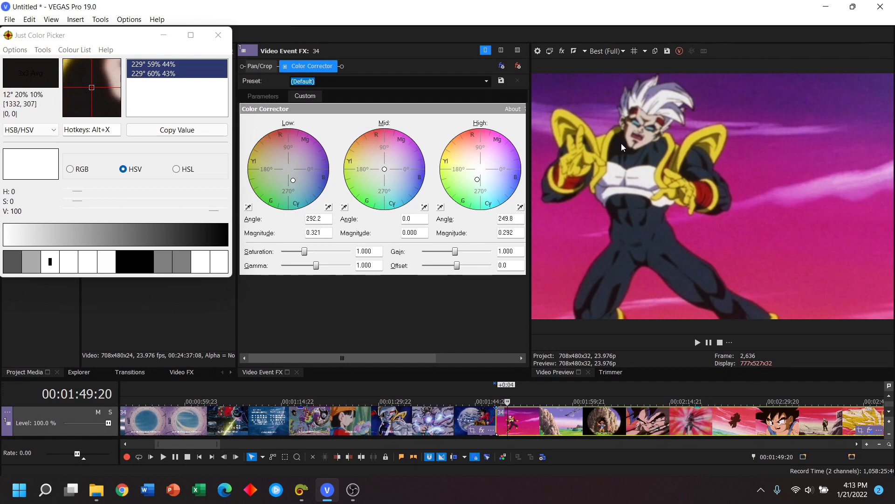
{"action": "mouse_move", "coordinate": [621, 143]}
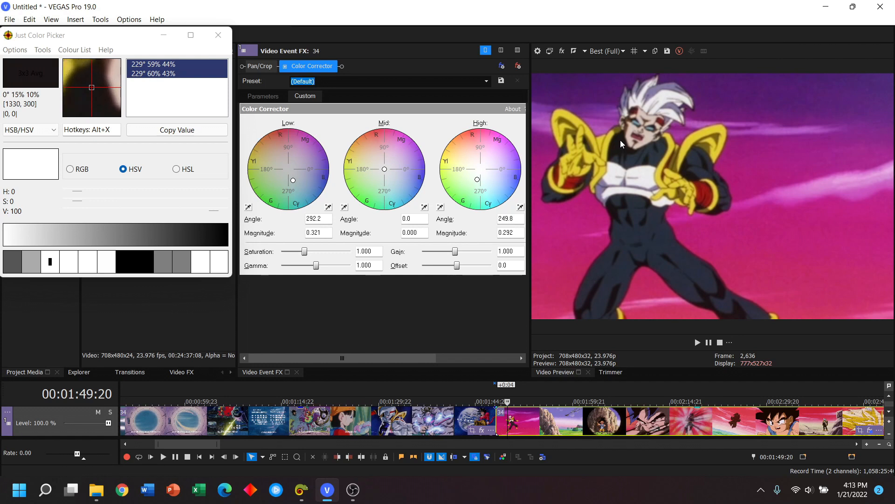
{"action": "mouse_move", "coordinate": [623, 142]}
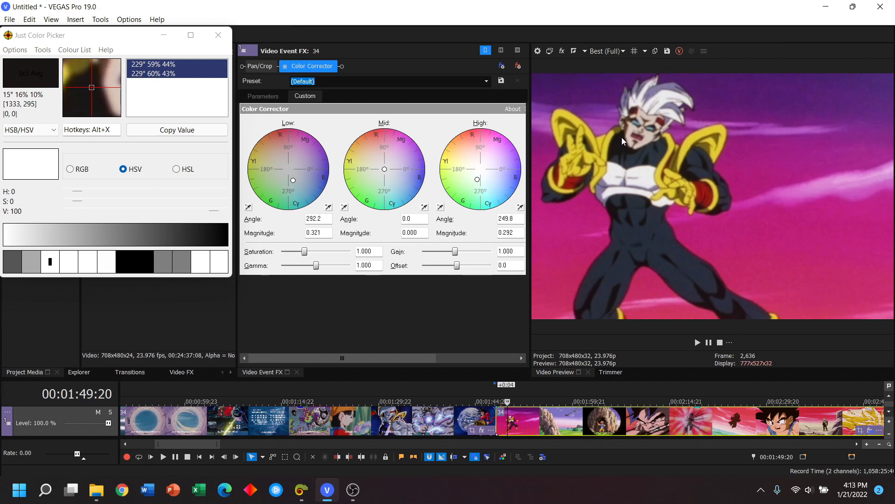
{"action": "mouse_move", "coordinate": [659, 185]}
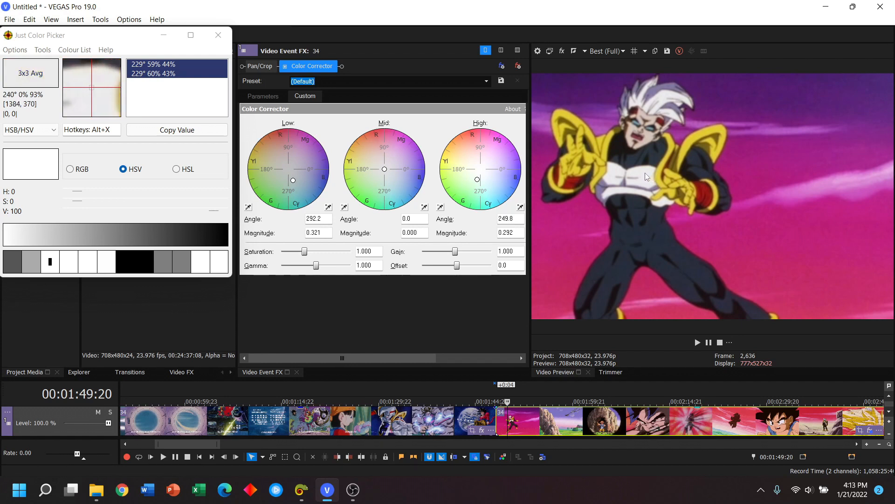
{"action": "mouse_move", "coordinate": [657, 105]}
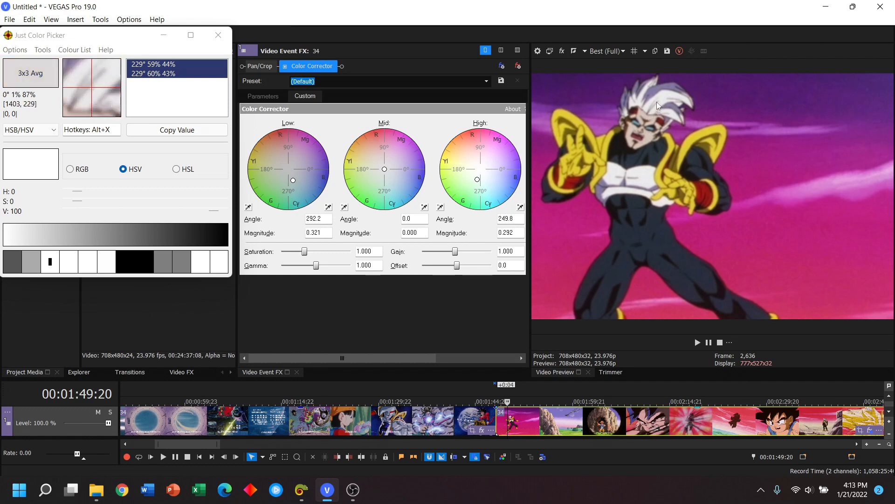
{"action": "mouse_move", "coordinate": [660, 103]}
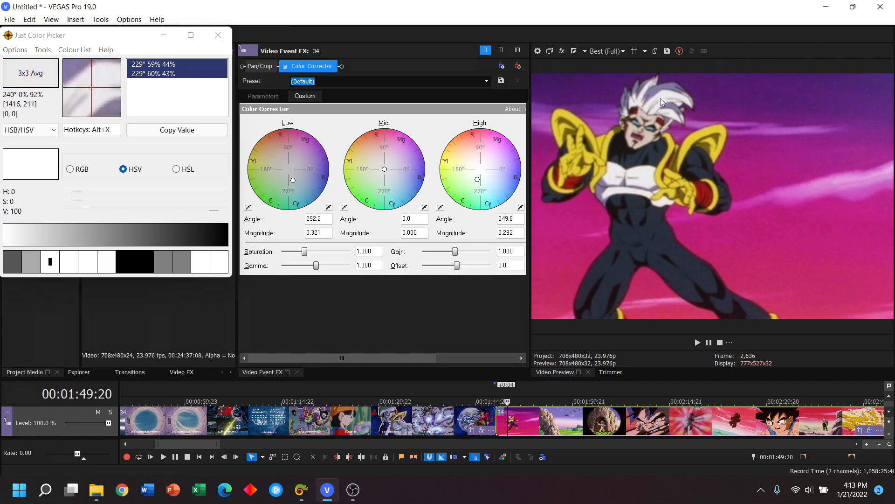
{"action": "mouse_move", "coordinate": [739, 316]}
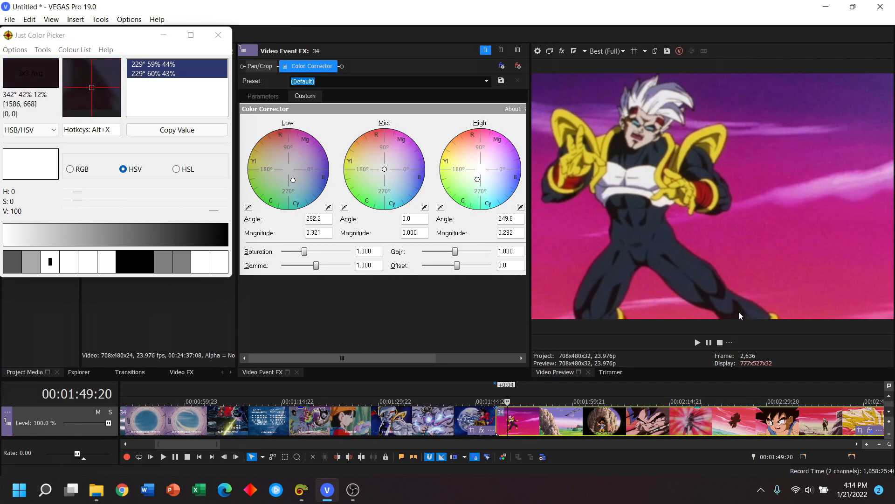
{"action": "mouse_move", "coordinate": [622, 158]}
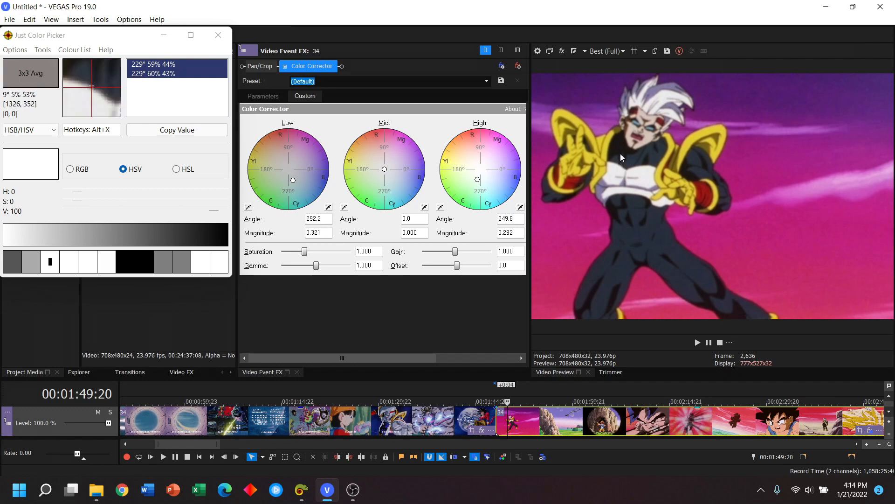
{"action": "mouse_move", "coordinate": [622, 144]}
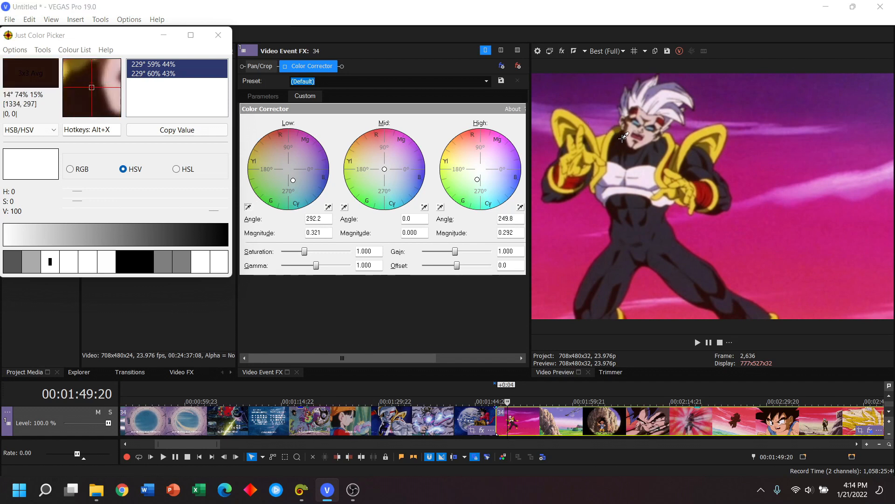
Step: Resample a dark area with the Low eyedropper, nudging shadows to 294.8, 0.335
{"action": "left_click_drag", "start_coordinate": [292, 180], "coordinate": [293, 179]}
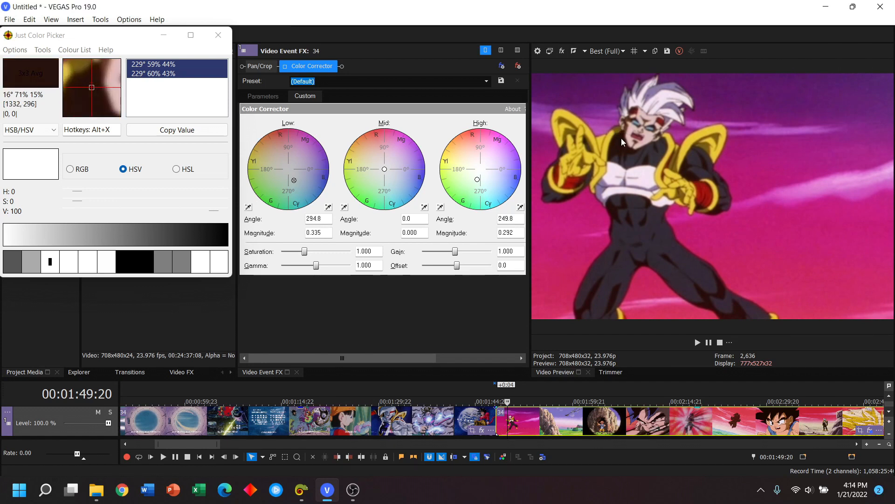
{"action": "mouse_move", "coordinate": [608, 147]}
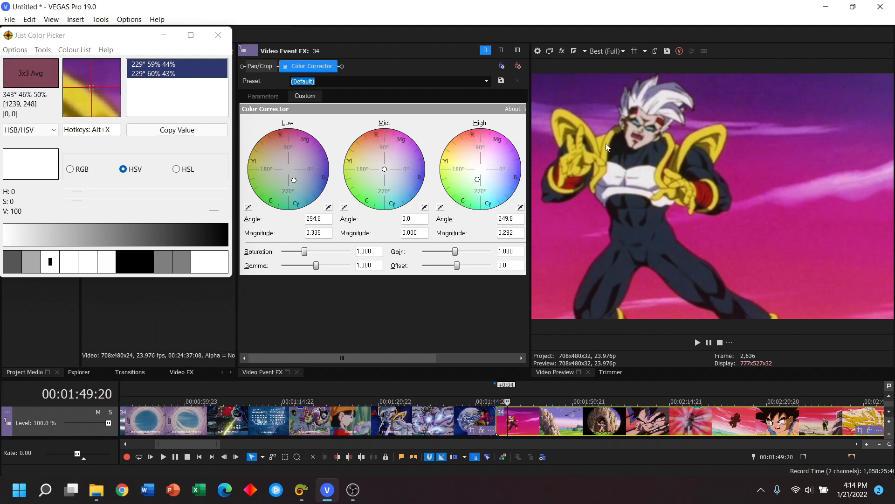
{"action": "mouse_move", "coordinate": [621, 142]}
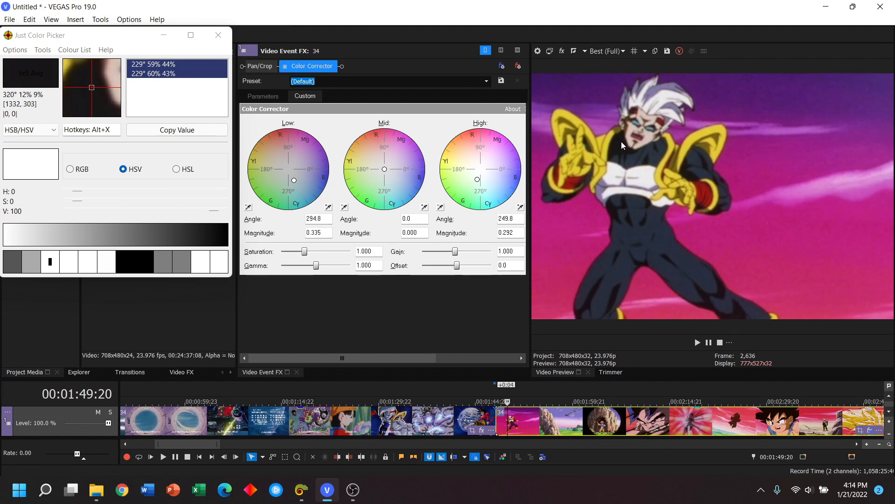
{"action": "mouse_move", "coordinate": [413, 328]}
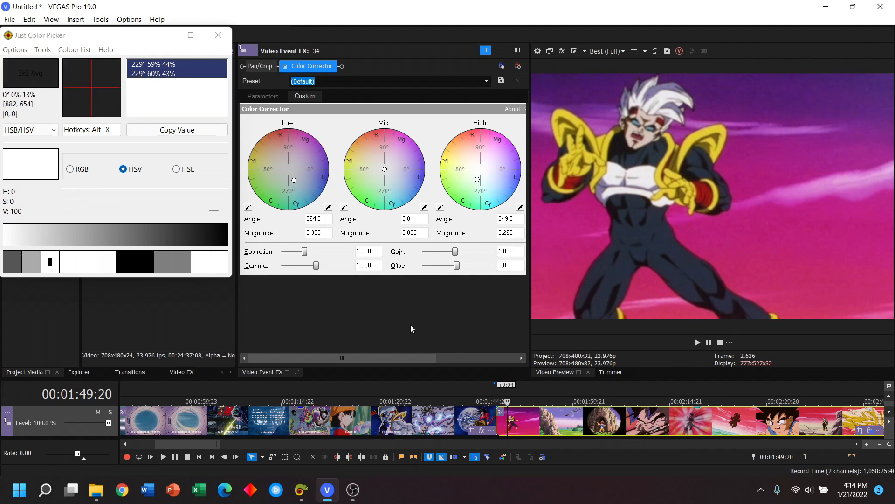
{"action": "mouse_move", "coordinate": [416, 321]}
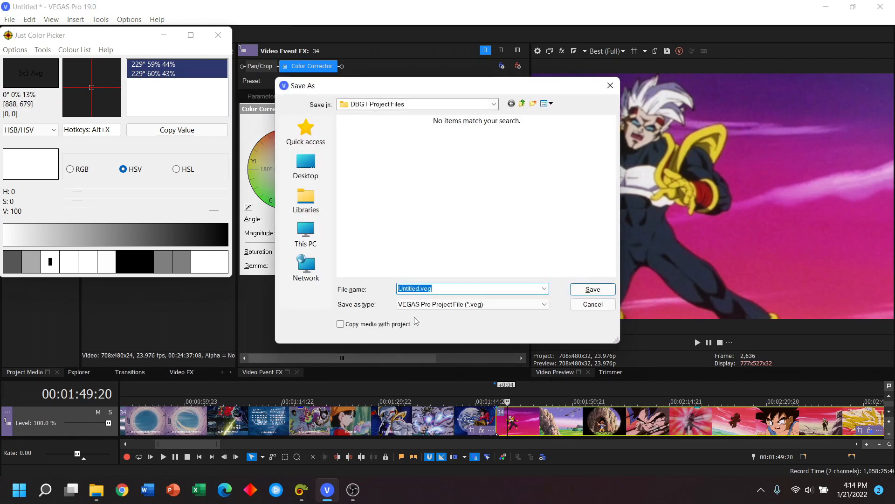
Step: Save the project as DBGT_34_vanner64.veg in the DBGT Project Files folder
{"action": "type", "text": "DBGT_03_"}
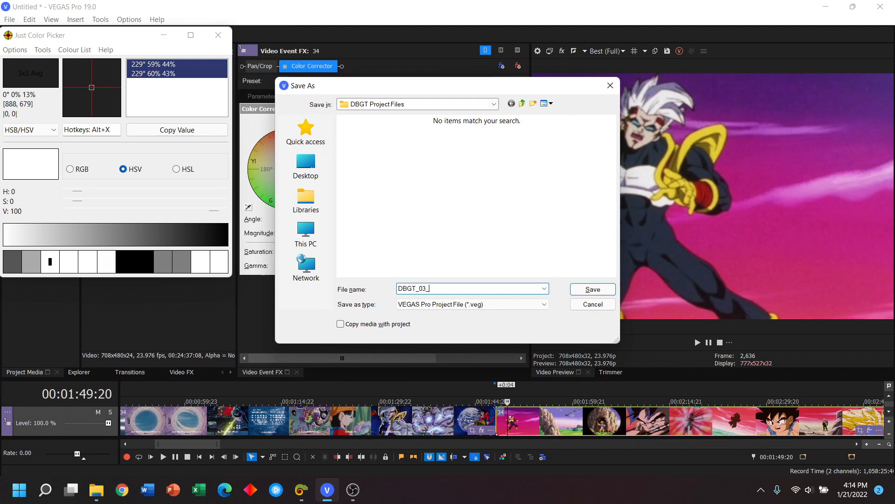
{"action": "type", "text": "vanner64"}
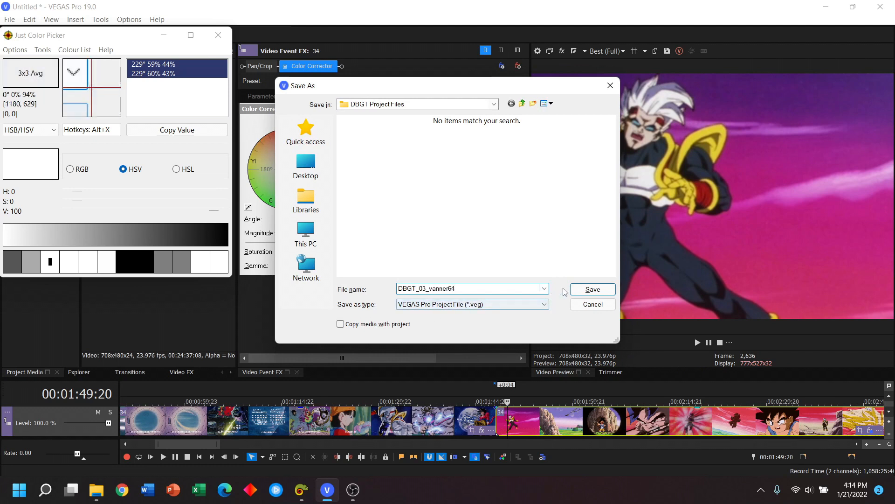
{"action": "left_click", "coordinate": [422, 288]}
{"action": "type", "text": "4"}
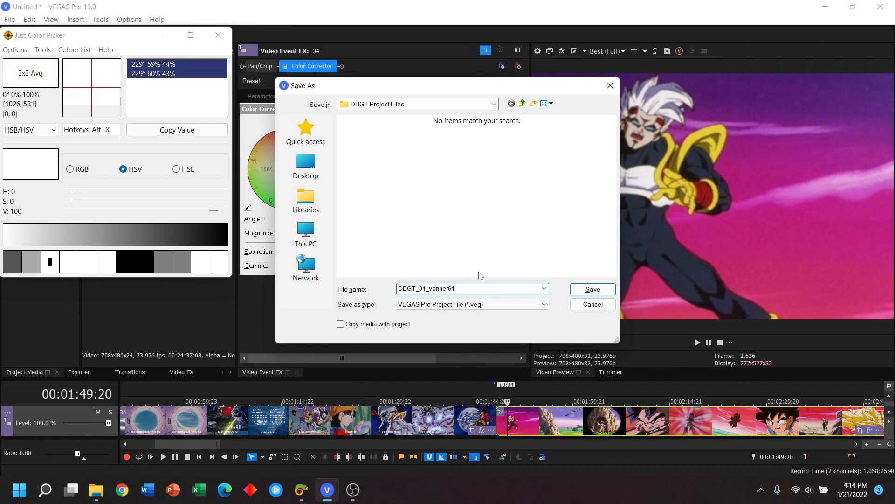
{"action": "left_click", "coordinate": [591, 289]}
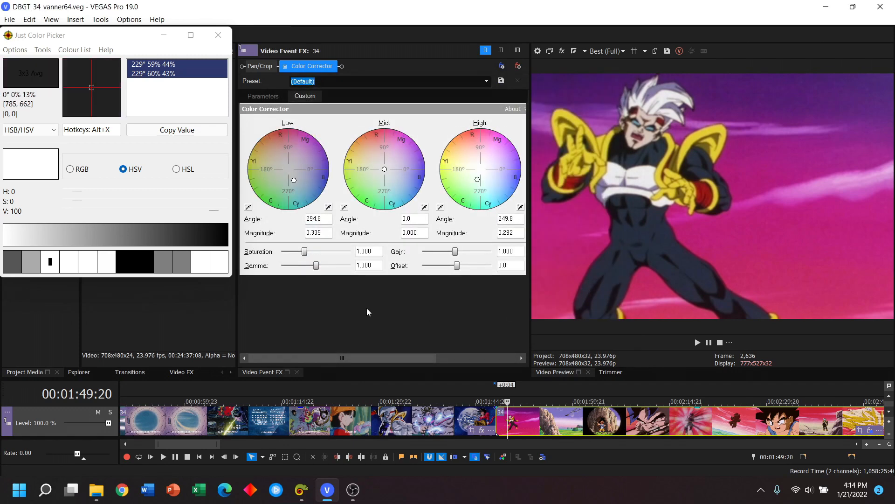
{"action": "mouse_move", "coordinate": [396, 320]}
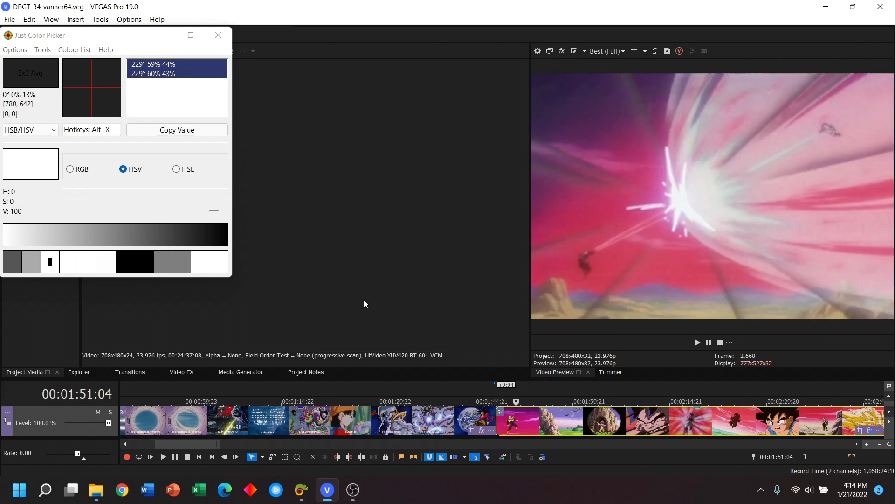
{"action": "mouse_move", "coordinate": [742, 171]}
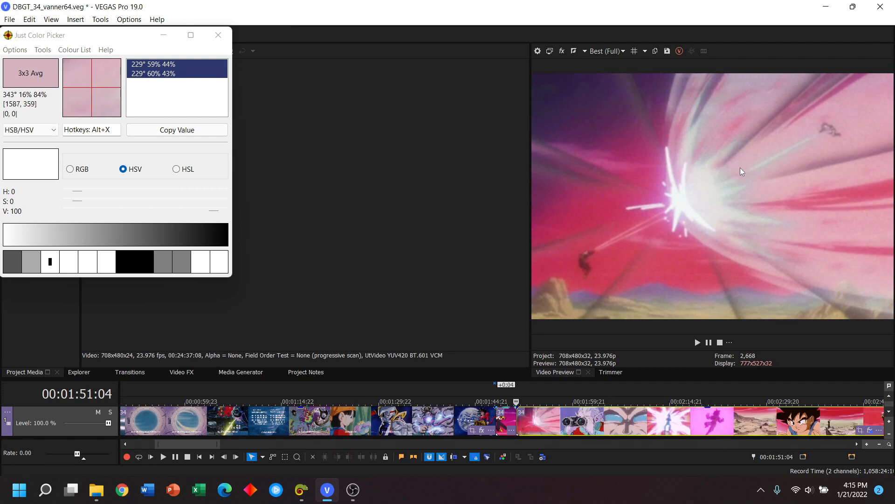
{"action": "mouse_move", "coordinate": [737, 170]}
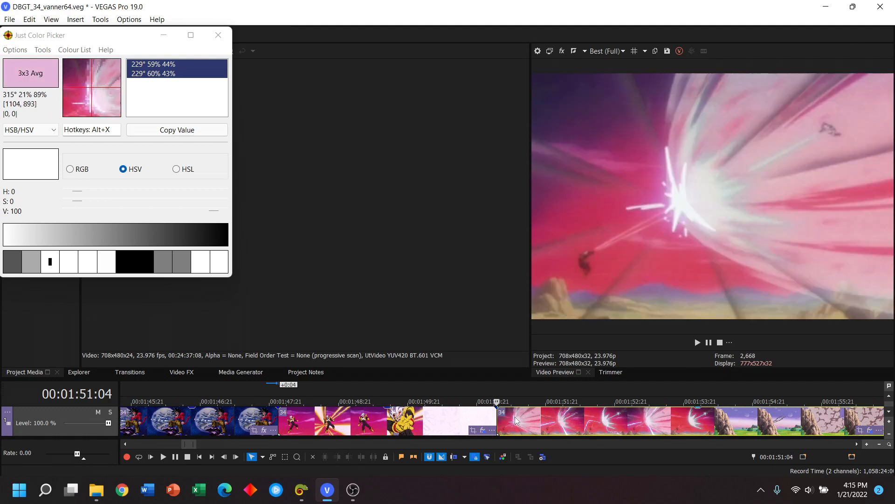
{"action": "mouse_move", "coordinate": [673, 207]}
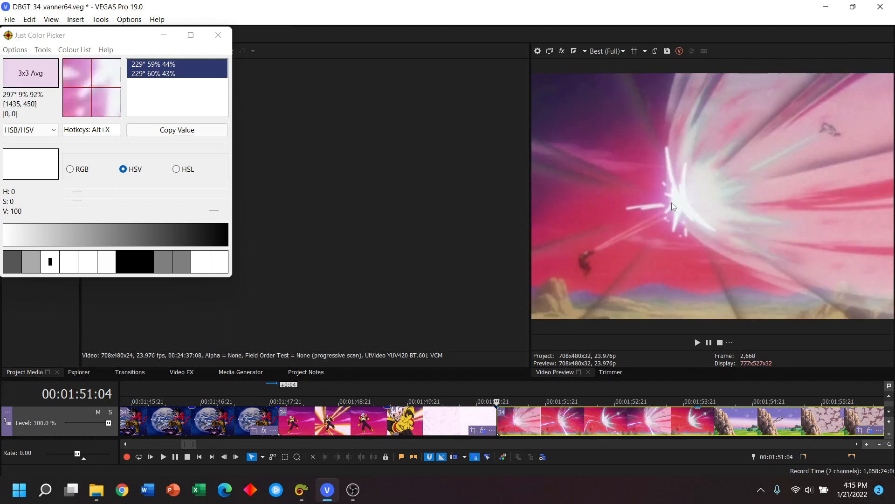
{"action": "mouse_move", "coordinate": [680, 207]}
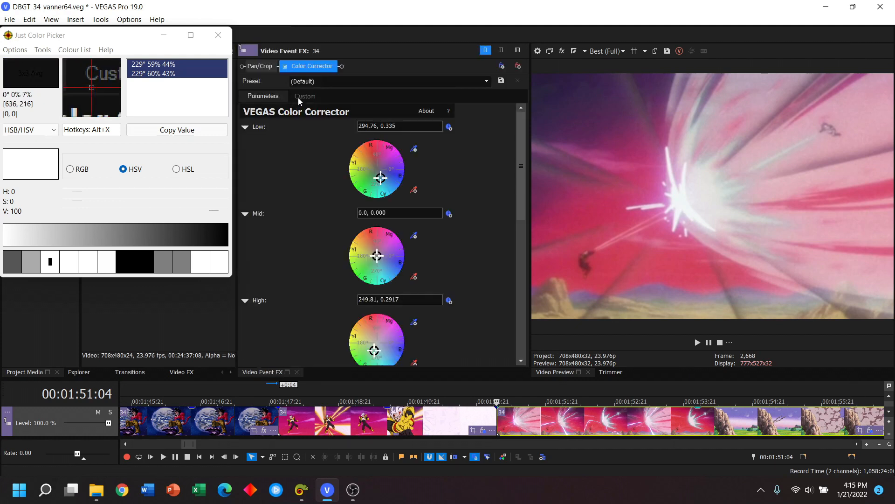
Step: Display the explosion shot's inherited Color Corrector as Low, Mid and High colour wheels
{"action": "left_click", "coordinate": [305, 96]}
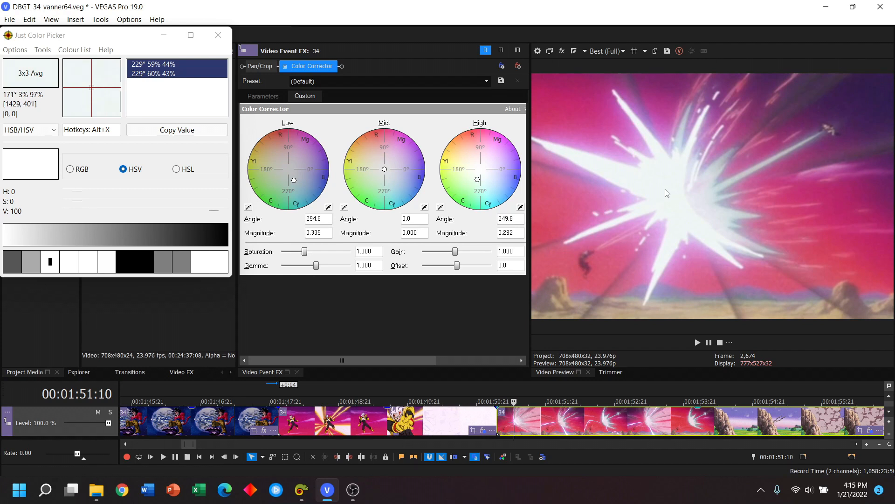
{"action": "mouse_move", "coordinate": [646, 185]}
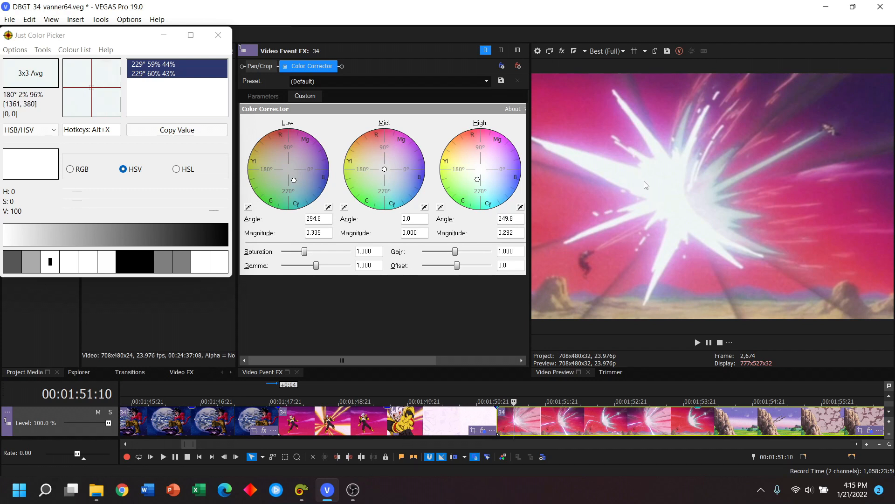
{"action": "mouse_move", "coordinate": [674, 204]}
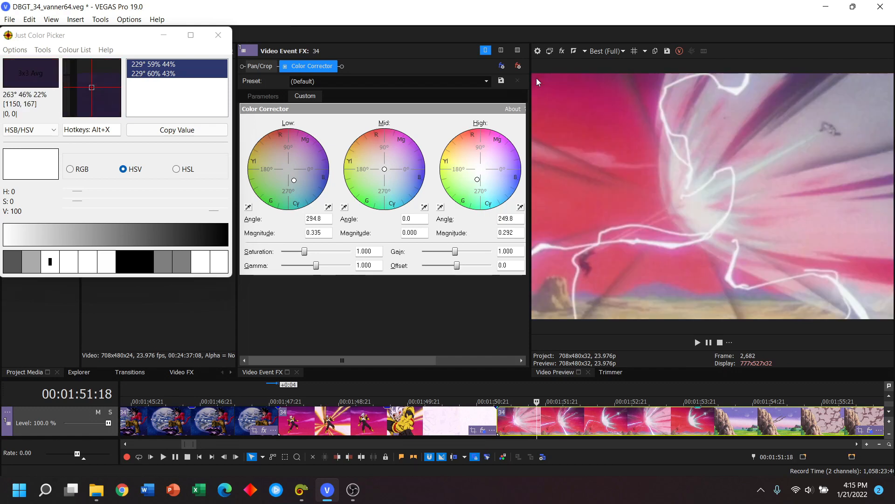
{"action": "mouse_move", "coordinate": [805, 85]}
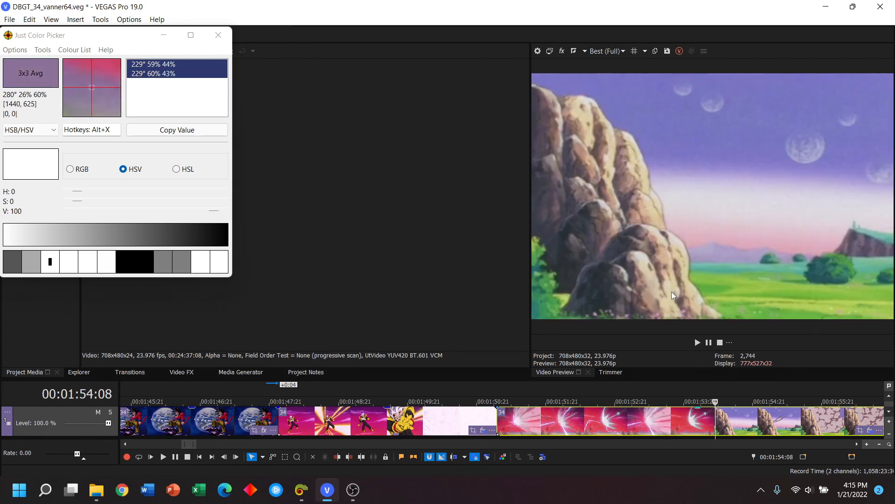
Step: Select the episode event holding the rocky landscape shot so it can be cut at 00:01:54:08
{"action": "left_click", "coordinate": [222, 456]}
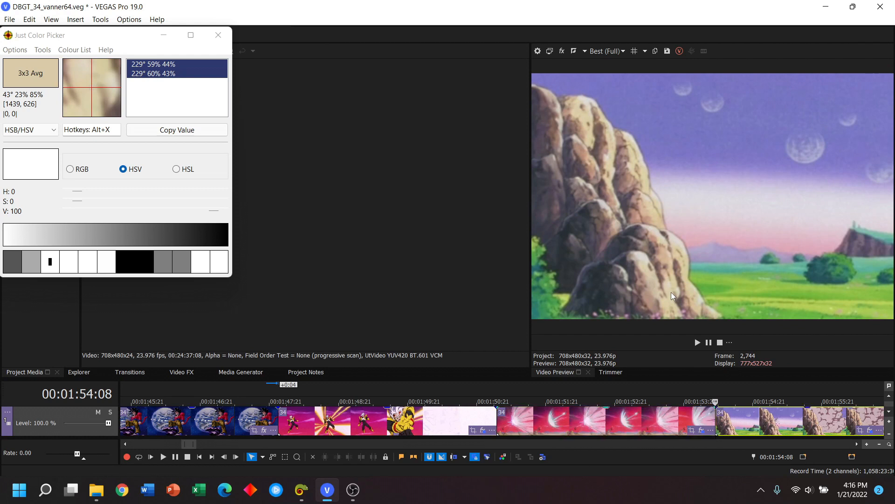
{"action": "mouse_move", "coordinate": [721, 202]}
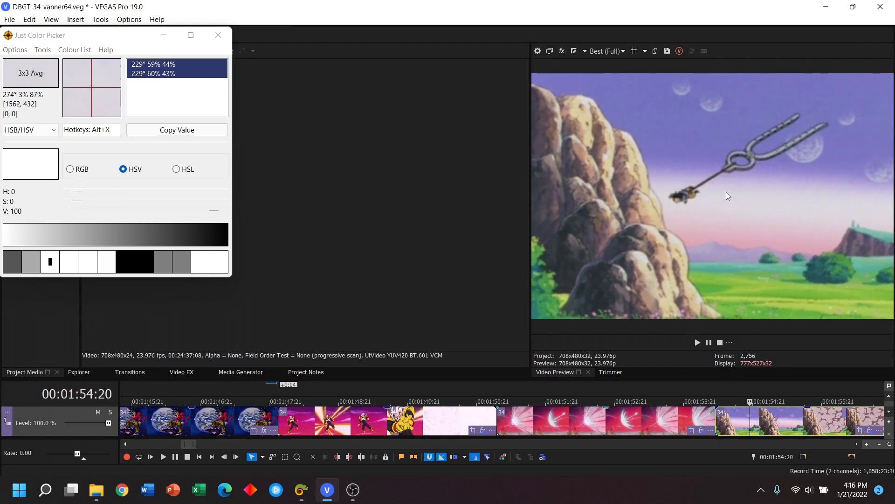
{"action": "mouse_move", "coordinate": [683, 191]}
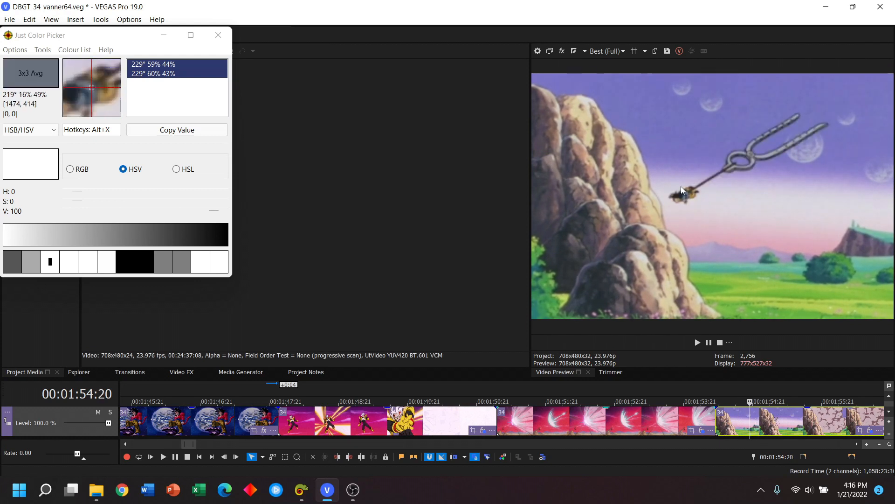
{"action": "mouse_move", "coordinate": [678, 199]}
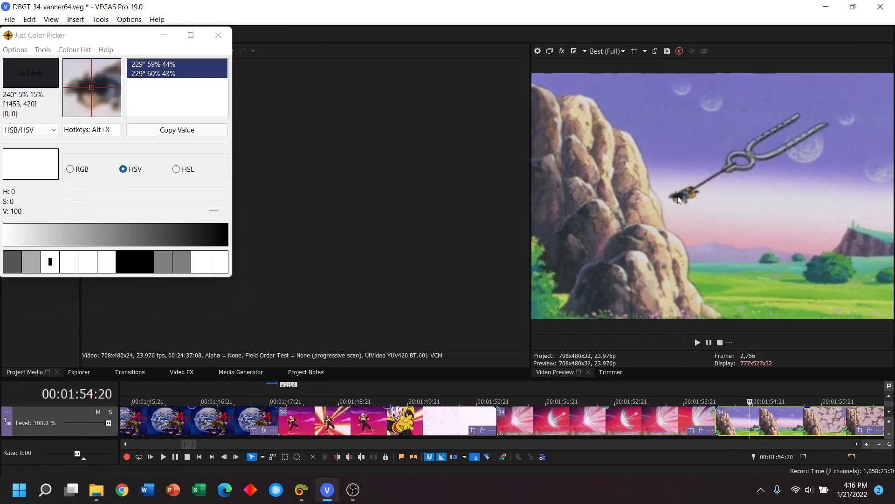
{"action": "mouse_move", "coordinate": [679, 199]}
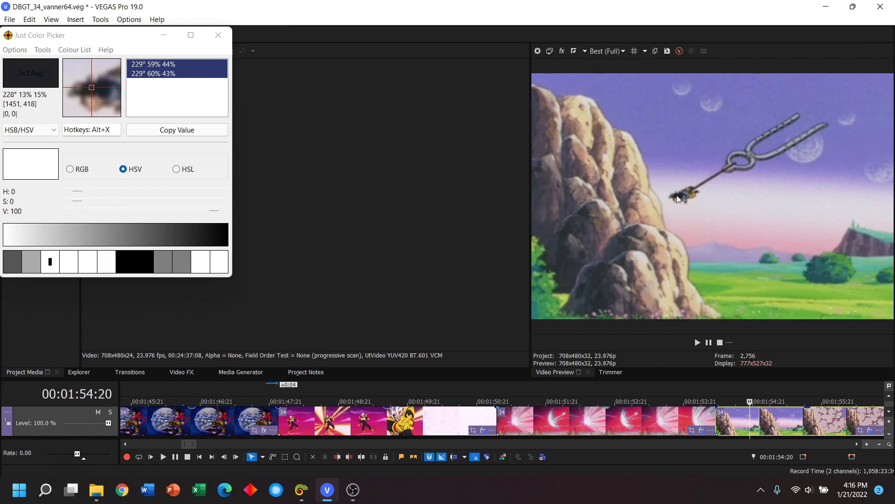
{"action": "mouse_move", "coordinate": [680, 283]}
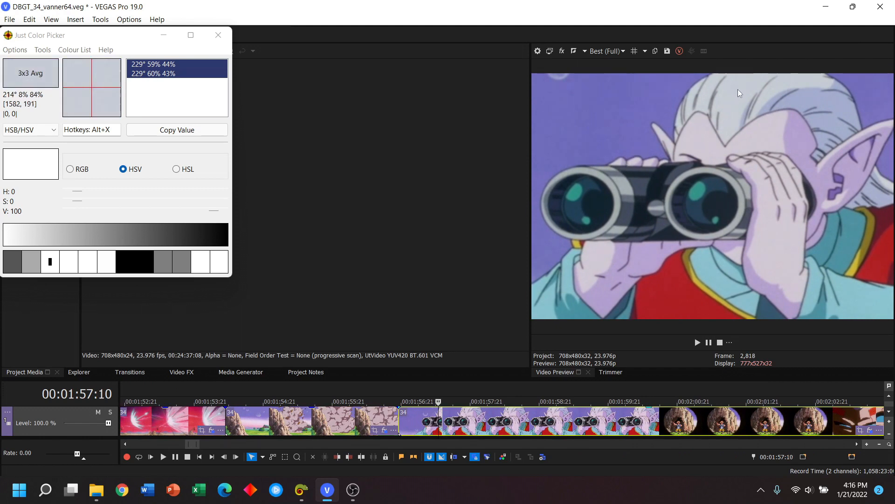
{"action": "mouse_move", "coordinate": [736, 96]}
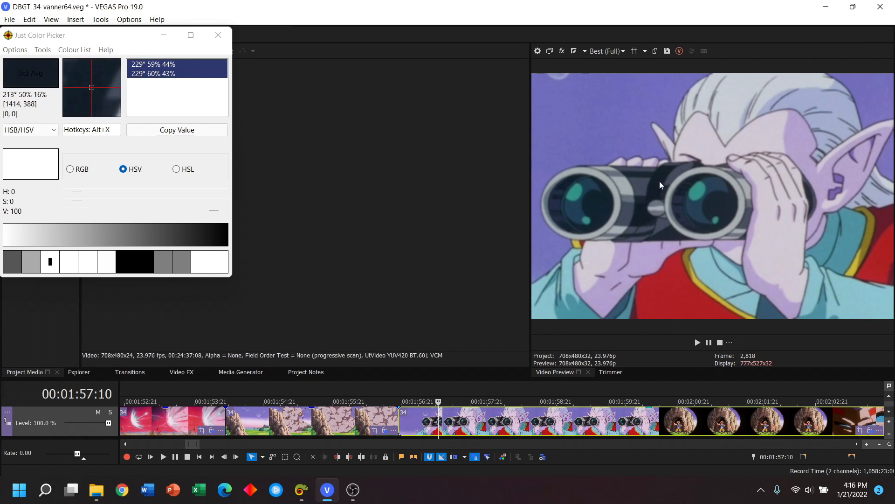
{"action": "mouse_move", "coordinate": [662, 175]}
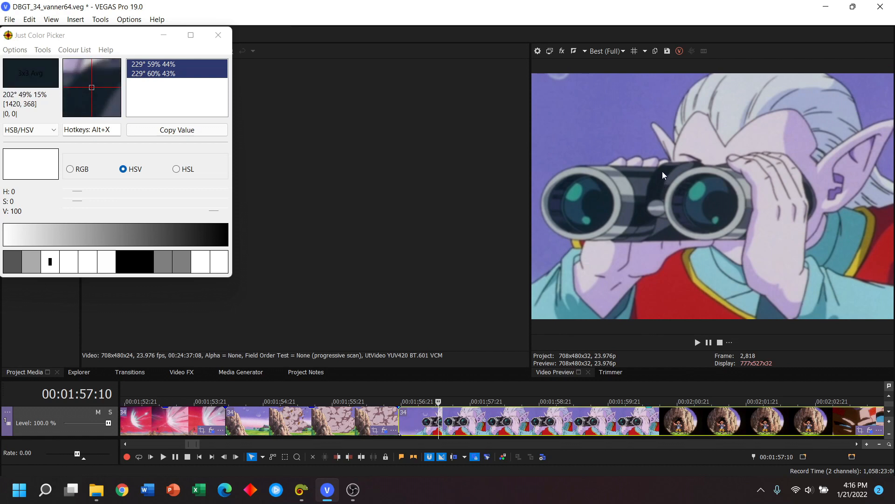
{"action": "mouse_move", "coordinate": [661, 182]}
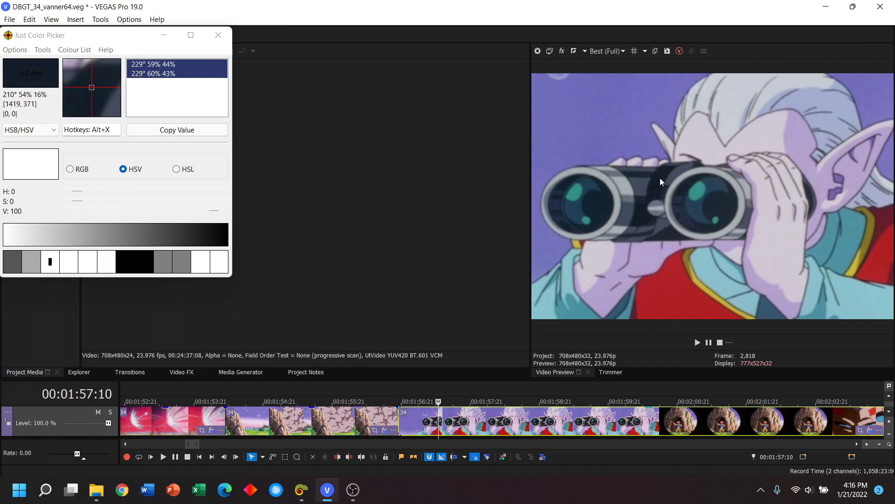
{"action": "mouse_move", "coordinate": [657, 187]}
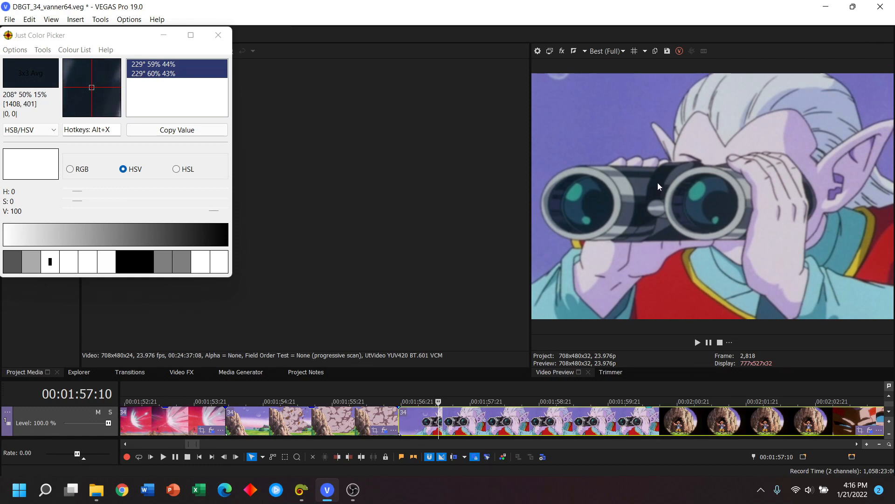
{"action": "mouse_move", "coordinate": [656, 191]}
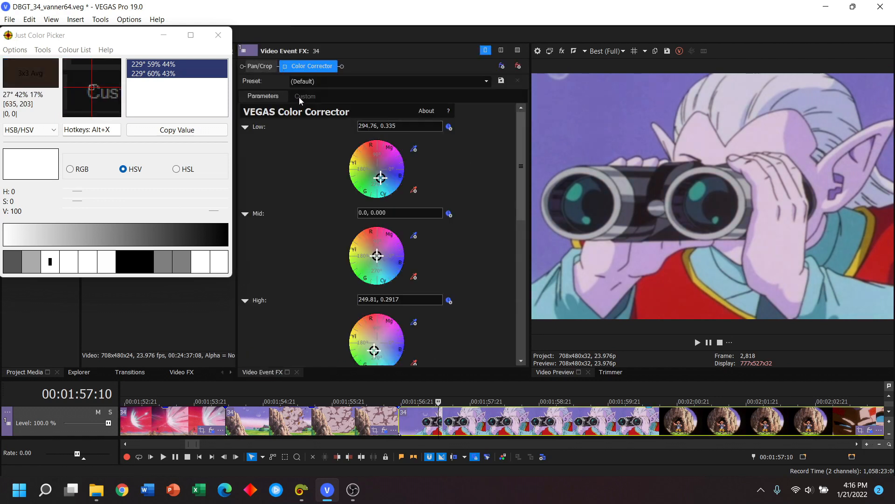
Step: Neutralise the binoculars shot's shadows by sampling the dark binoculars, giving Low 272.2/0.179
{"action": "left_click", "coordinate": [305, 97]}
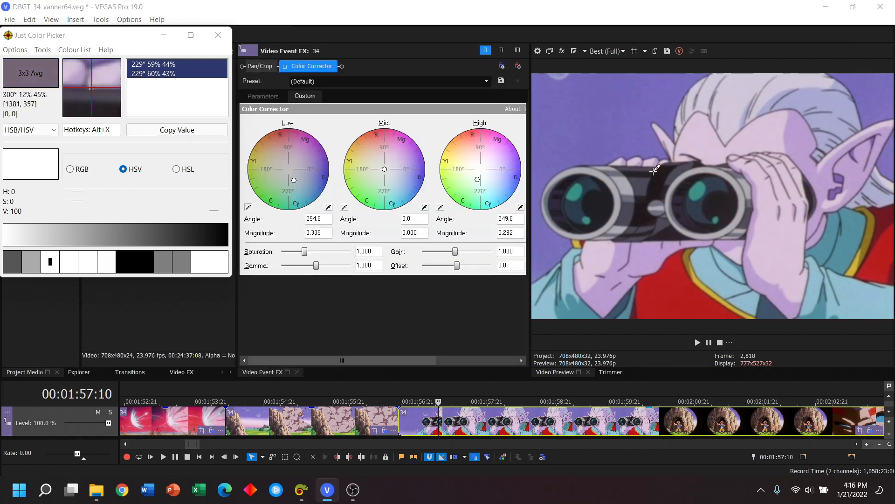
{"action": "mouse_move", "coordinate": [660, 174]}
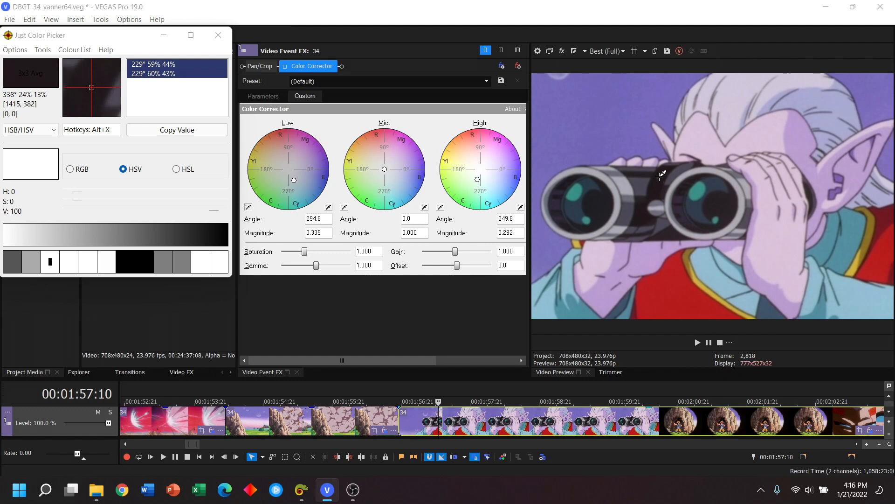
{"action": "left_click_drag", "start_coordinate": [294, 180], "coordinate": [288, 177]}
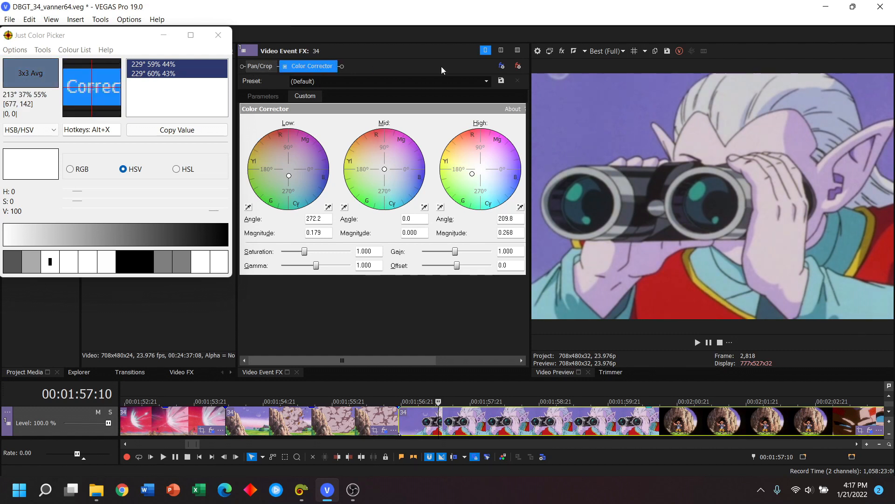
{"action": "mouse_move", "coordinate": [662, 178]}
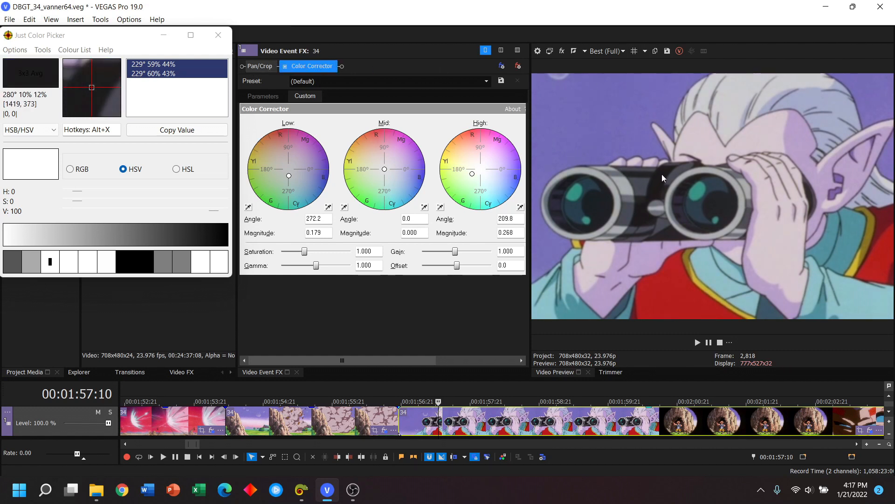
{"action": "mouse_move", "coordinate": [733, 99]}
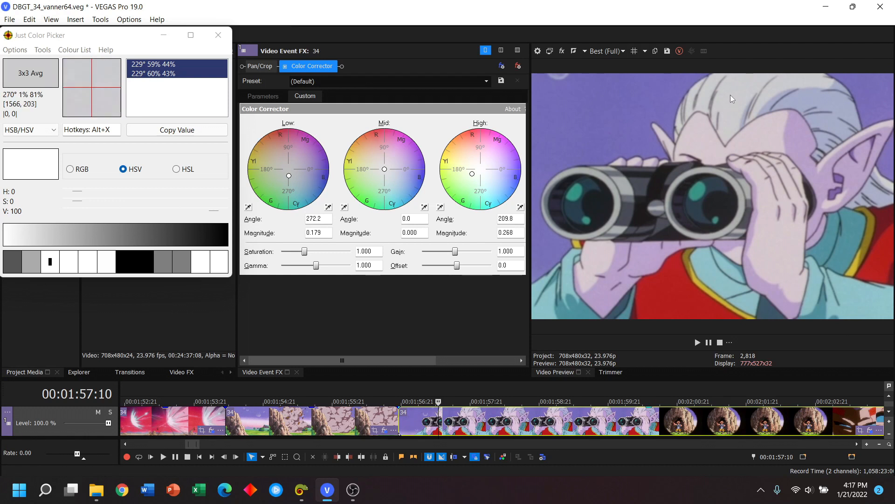
{"action": "mouse_move", "coordinate": [734, 103]}
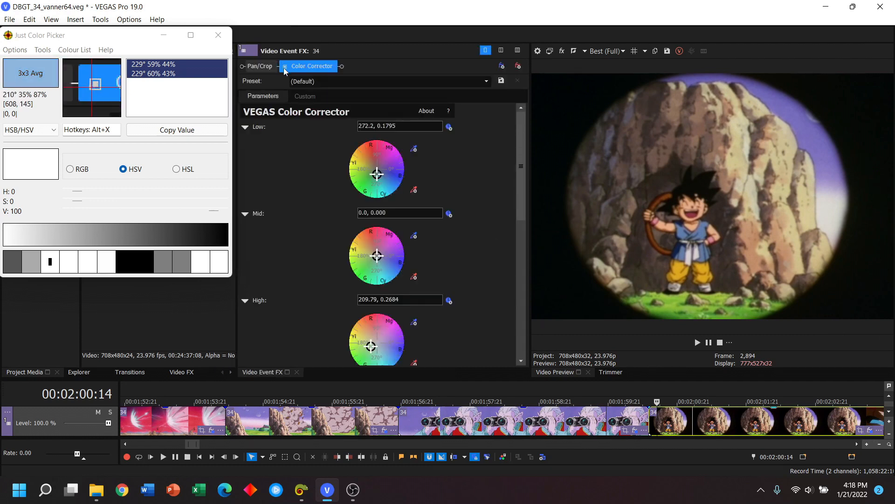
Step: Show the cave shot's Color Corrector wheels for setting Low 294.3/0.183 and High 229.3/0.292
{"action": "left_click", "coordinate": [305, 96]}
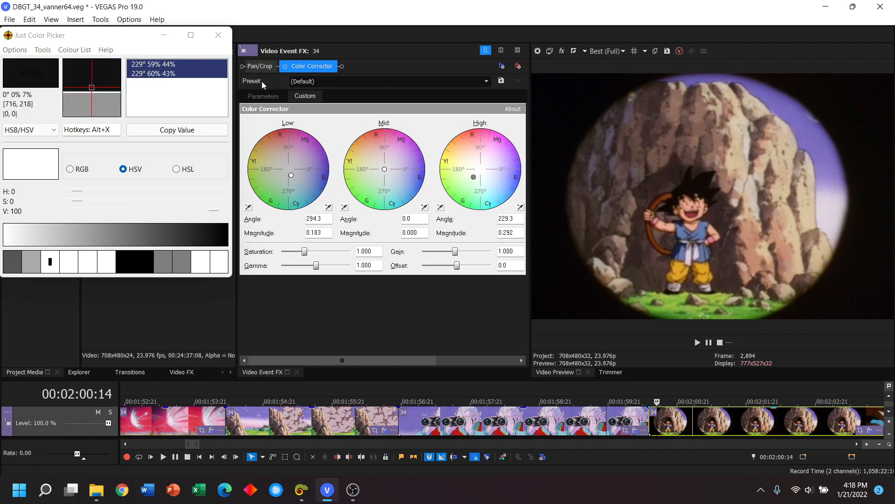
{"action": "mouse_move", "coordinate": [700, 187]}
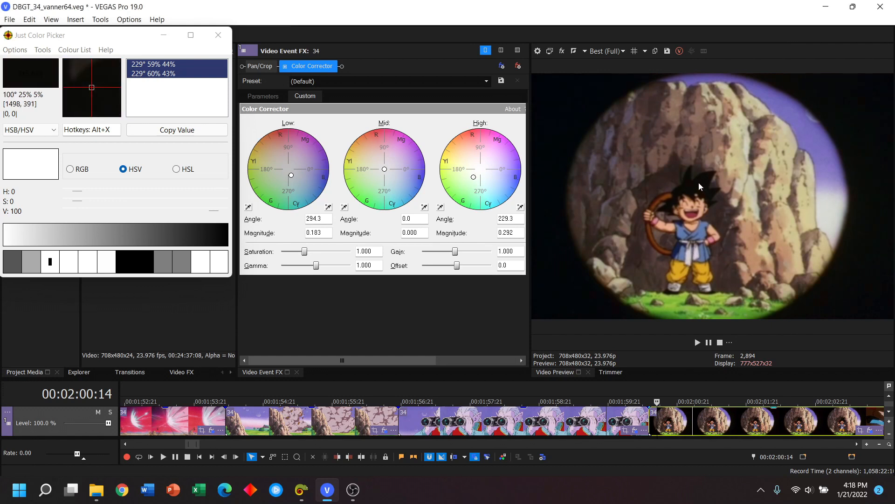
{"action": "mouse_move", "coordinate": [688, 192]}
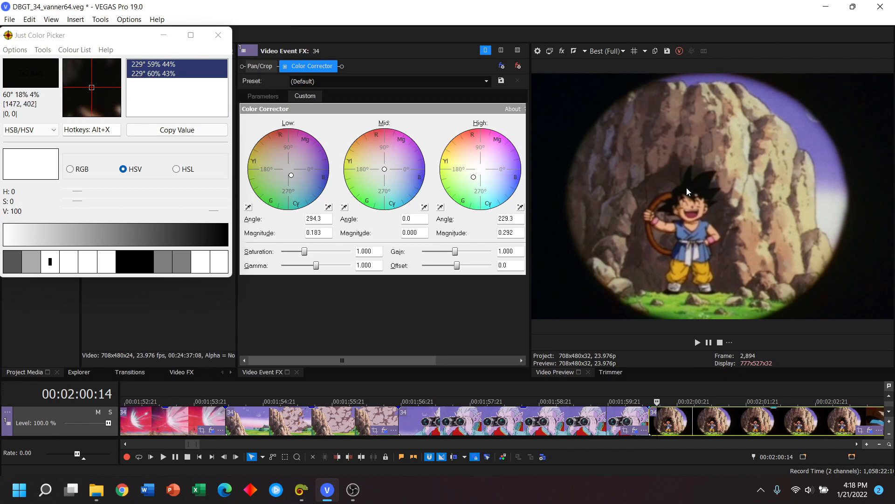
{"action": "mouse_move", "coordinate": [688, 262]}
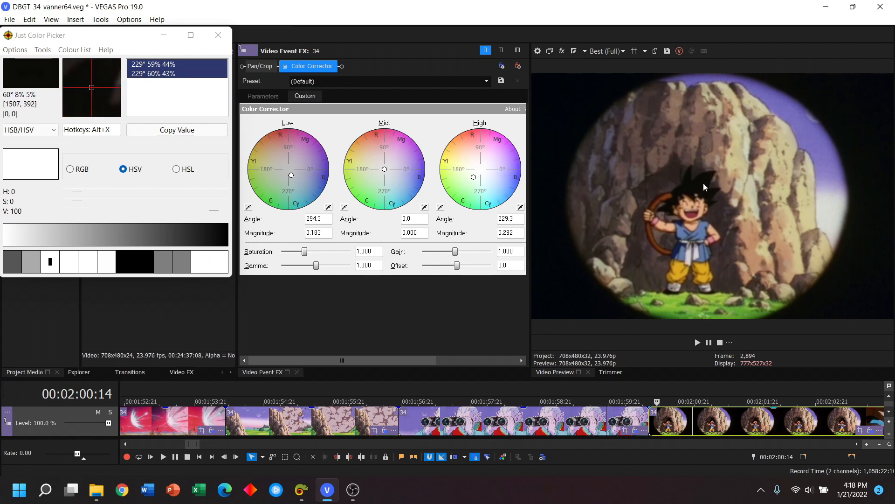
{"action": "mouse_move", "coordinate": [688, 187]}
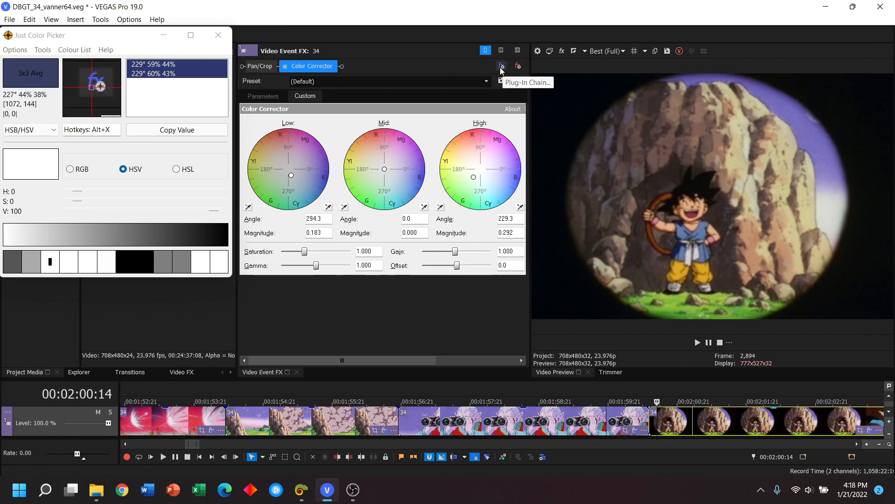
Step: Add a second Color Corrector to the cave shot and sample the dark hair for Low 347.1/0.084
{"action": "left_click", "coordinate": [501, 66]}
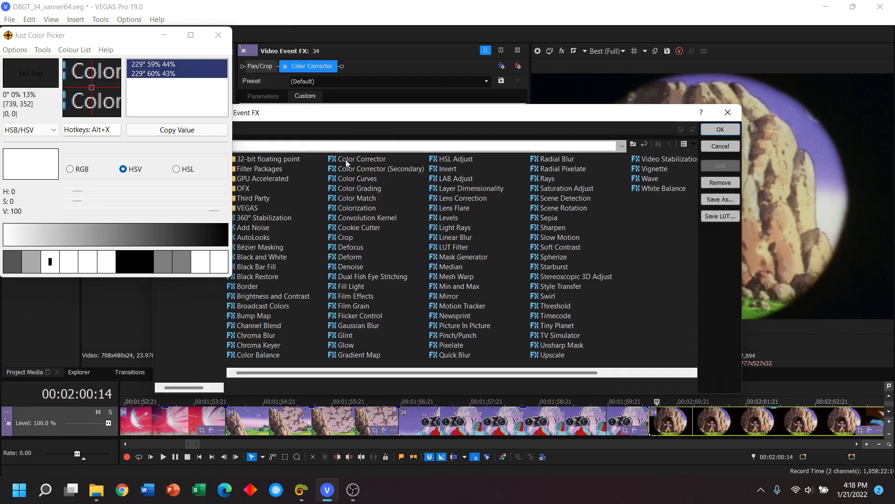
{"action": "left_click", "coordinate": [362, 159]}
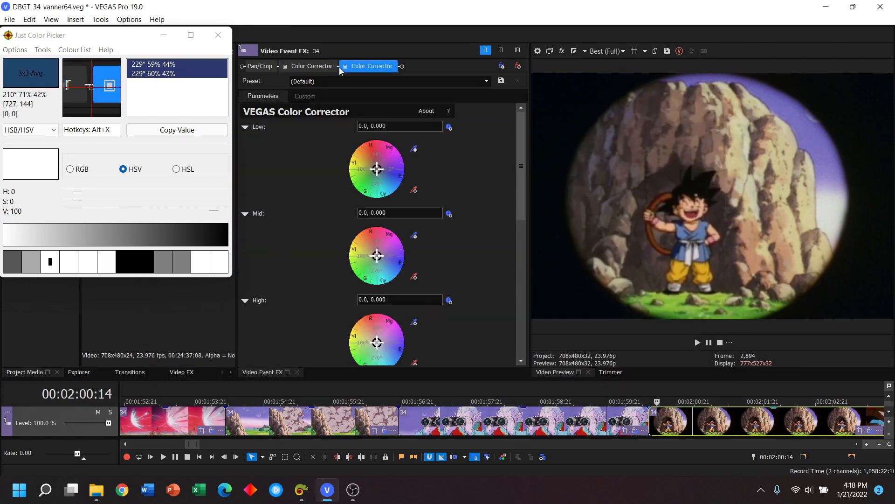
{"action": "left_click", "coordinate": [305, 96]}
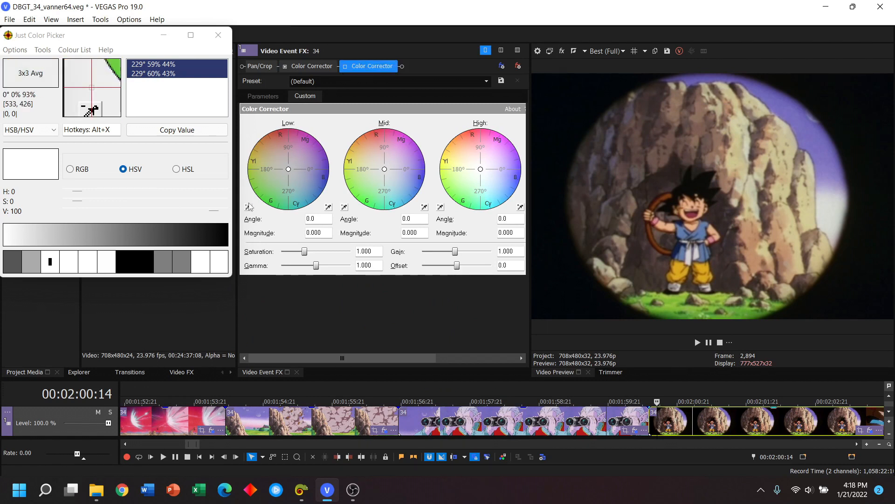
{"action": "mouse_move", "coordinate": [701, 182]}
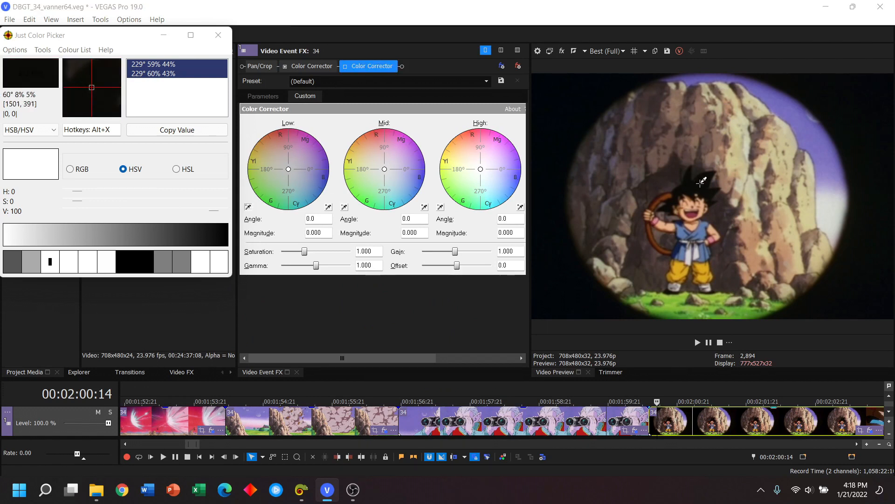
{"action": "left_click_drag", "start_coordinate": [288, 168], "coordinate": [291, 169]}
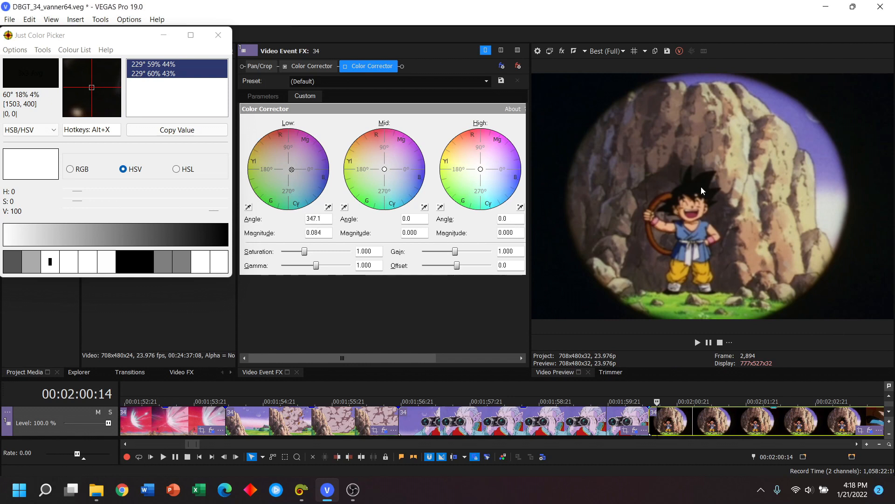
{"action": "mouse_move", "coordinate": [691, 257]}
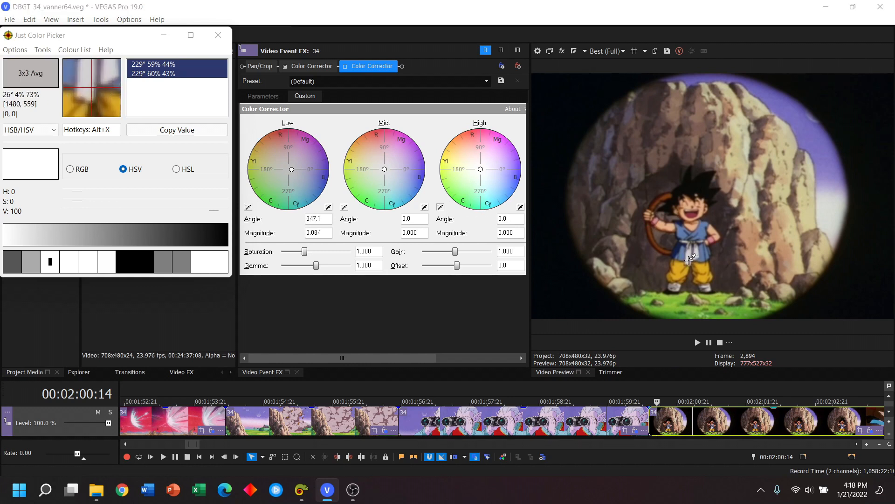
{"action": "mouse_move", "coordinate": [689, 258]}
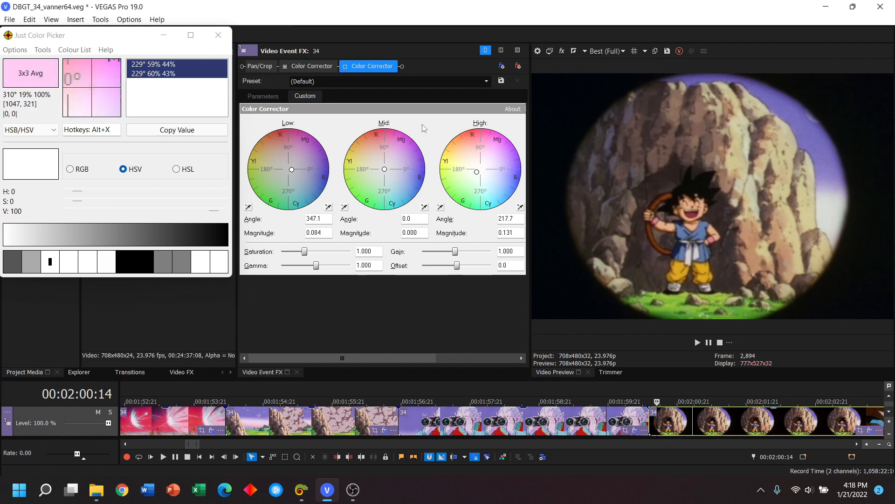
{"action": "mouse_move", "coordinate": [696, 188]}
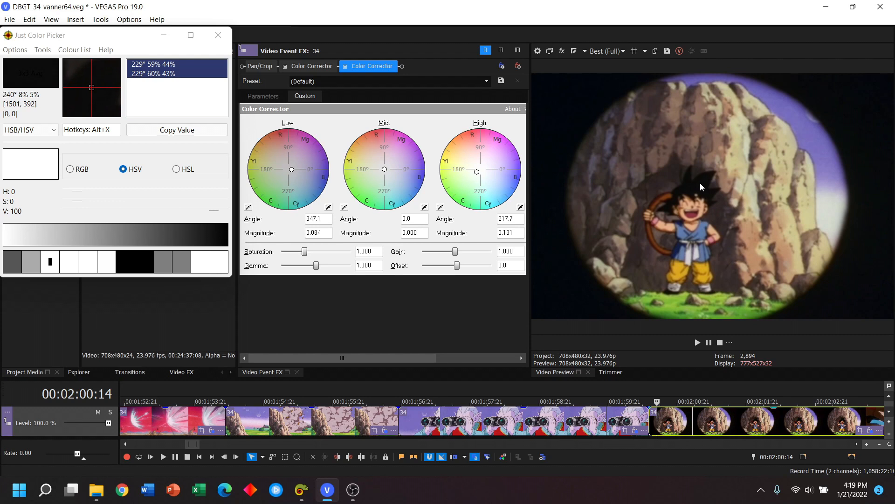
{"action": "mouse_move", "coordinate": [688, 191]}
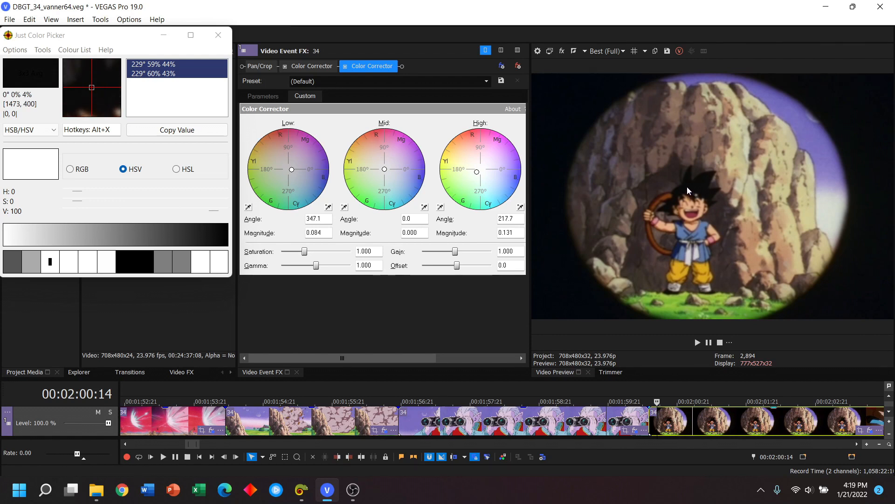
{"action": "mouse_move", "coordinate": [703, 188]}
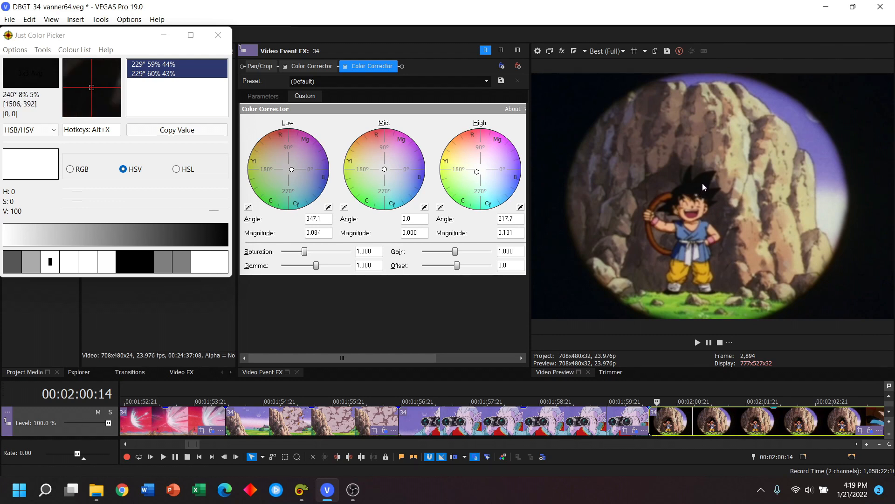
{"action": "mouse_move", "coordinate": [689, 262]}
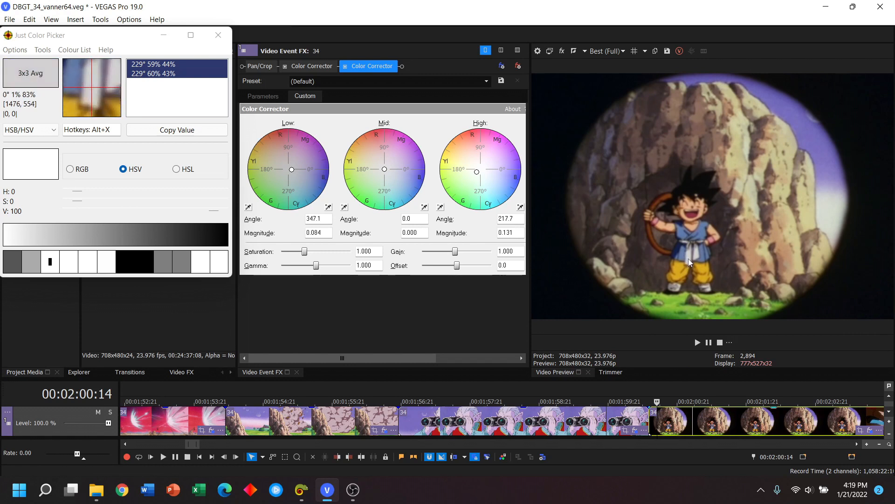
{"action": "mouse_move", "coordinate": [689, 258]}
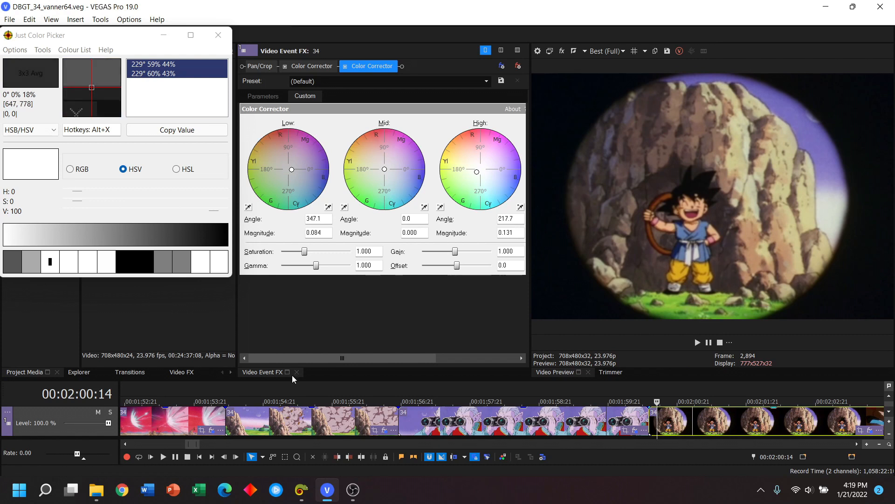
Step: Close the cave shot's Video Event FX window, returning to the preview and timeline
{"action": "left_click", "coordinate": [296, 372]}
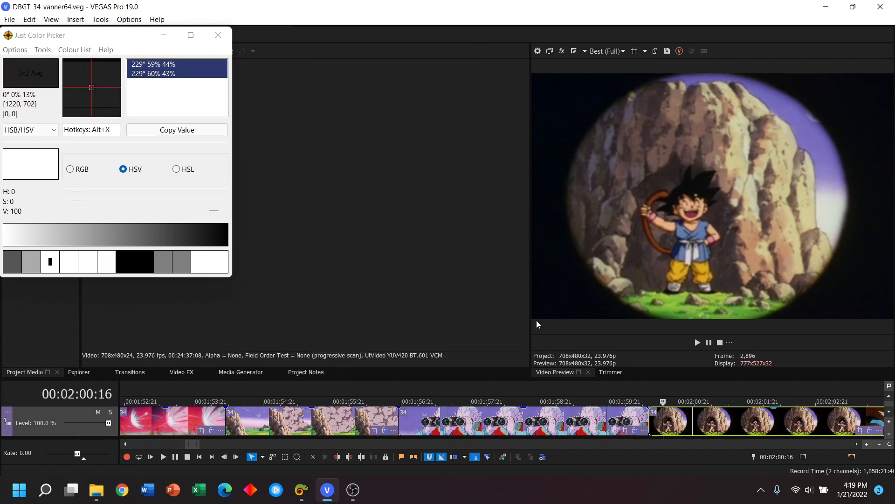
{"action": "mouse_move", "coordinate": [726, 287]}
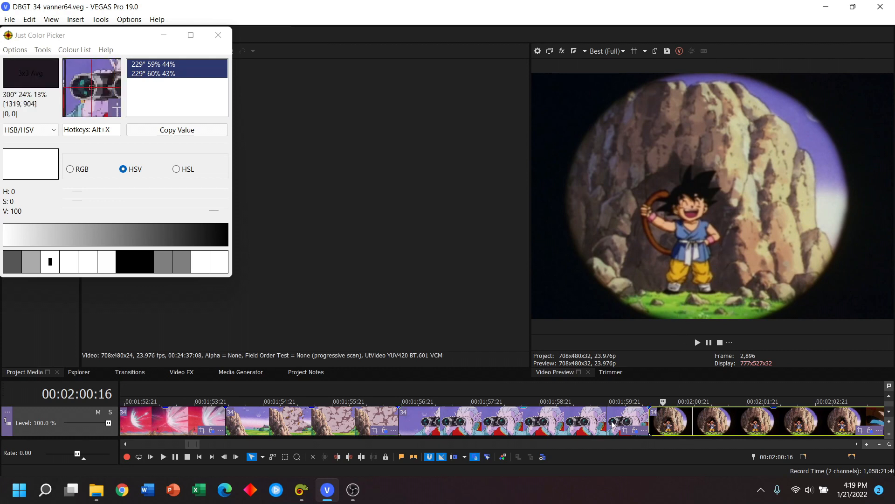
Step: Review the binoculars shot's colour wheels and select the Mid magnitude value to reset it to neutral
{"action": "left_click", "coordinate": [611, 401]}
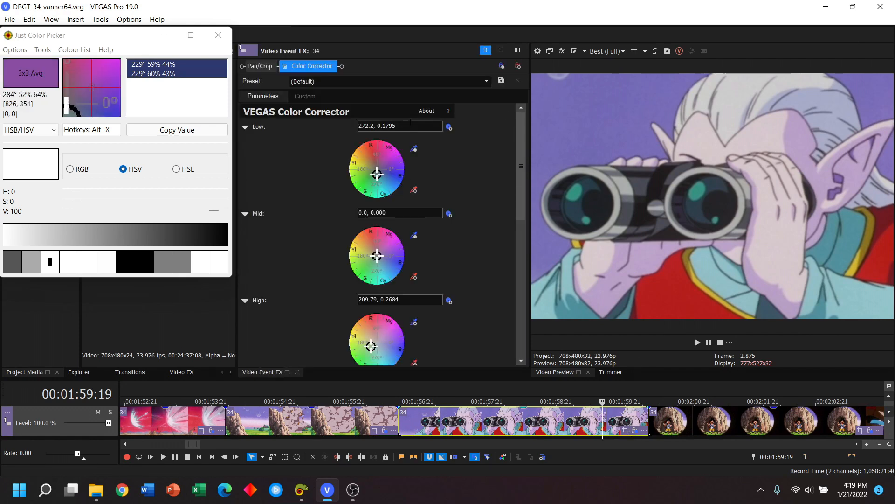
{"action": "left_click", "coordinate": [304, 96]}
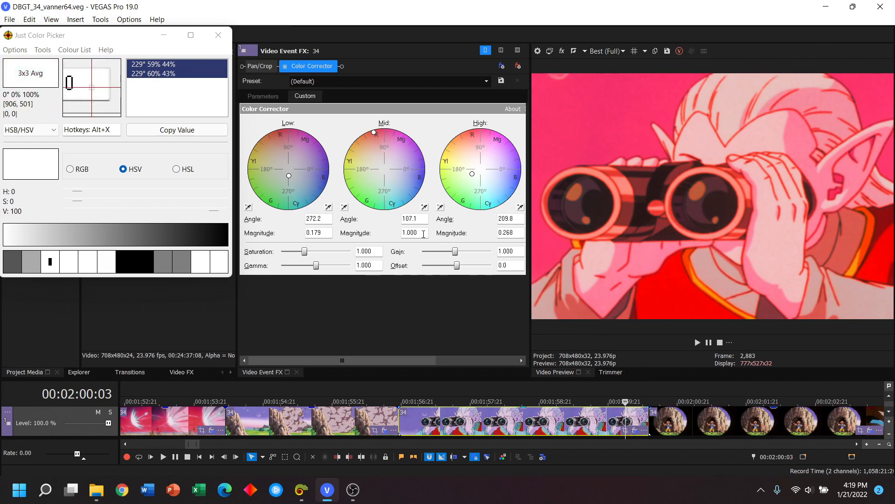
{"action": "triple_click", "coordinate": [410, 232]}
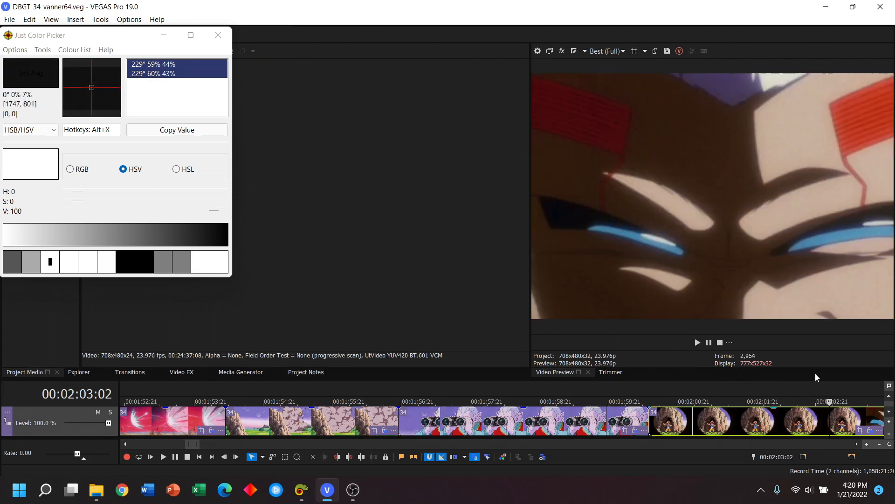
{"action": "mouse_move", "coordinate": [817, 374]}
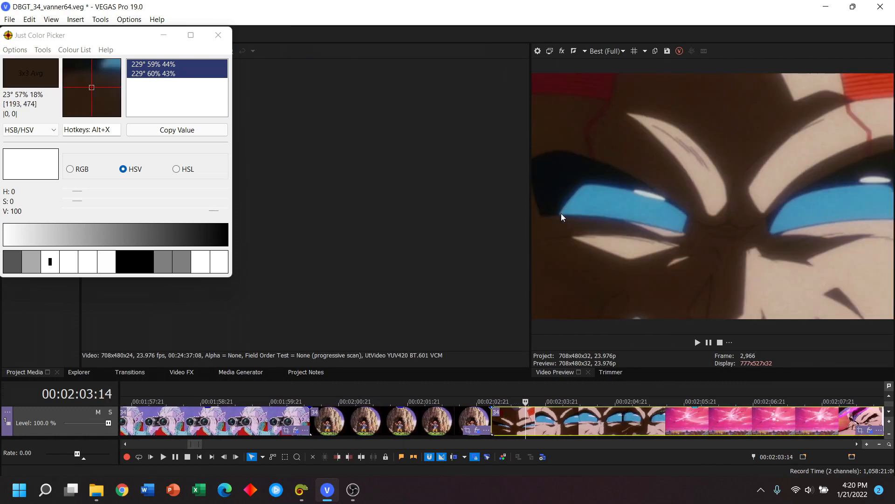
{"action": "mouse_move", "coordinate": [568, 159]}
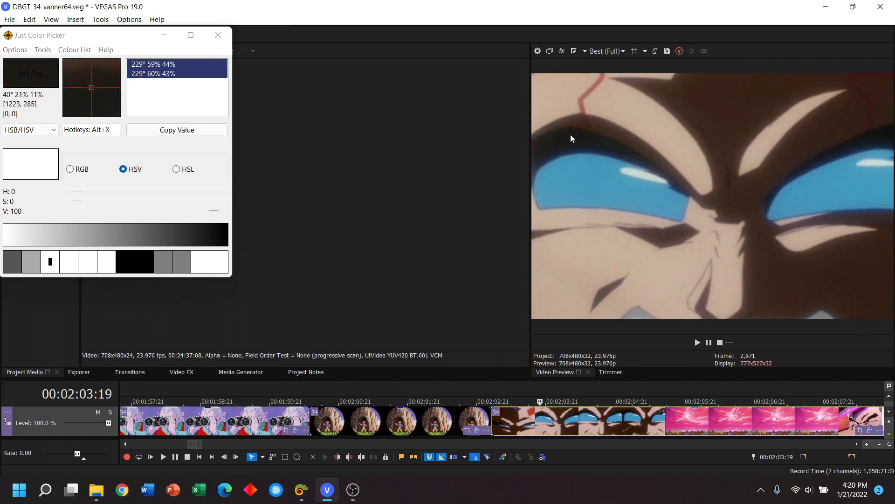
{"action": "mouse_move", "coordinate": [640, 177]}
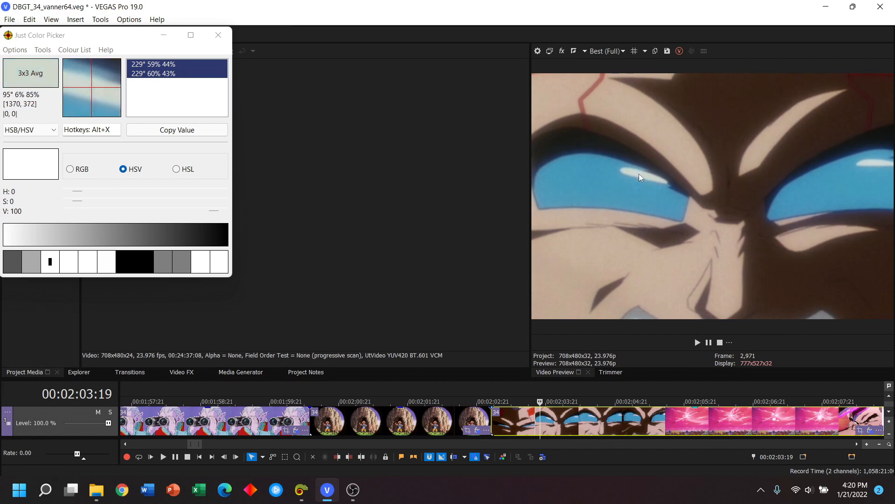
{"action": "mouse_move", "coordinate": [874, 438]}
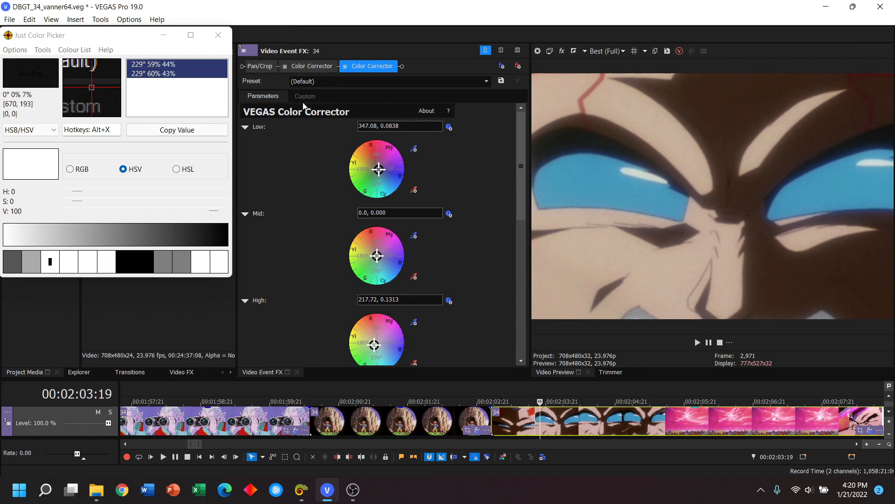
Step: Sample the blue-eyes close-up's dark tones in the second Color Corrector for Low 323.3/0.210
{"action": "left_click", "coordinate": [304, 96]}
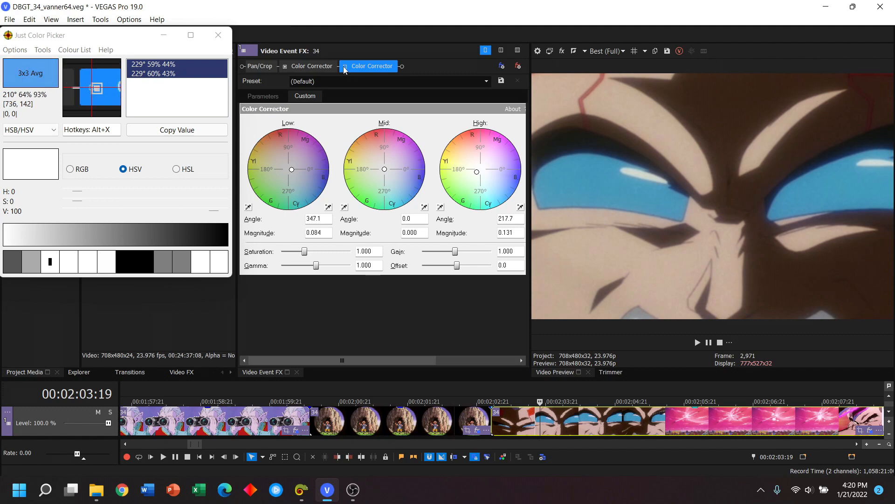
{"action": "mouse_move", "coordinate": [370, 70]}
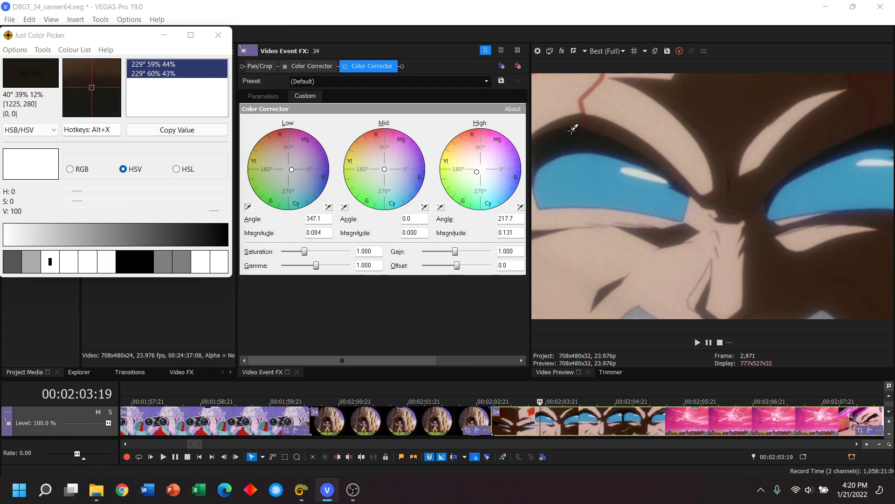
{"action": "mouse_move", "coordinate": [571, 129]}
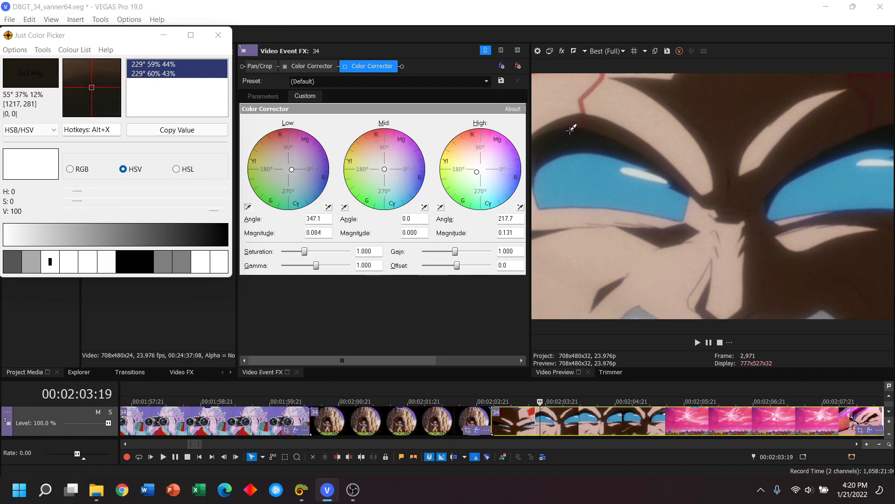
{"action": "left_click_drag", "start_coordinate": [291, 169], "coordinate": [294, 173]}
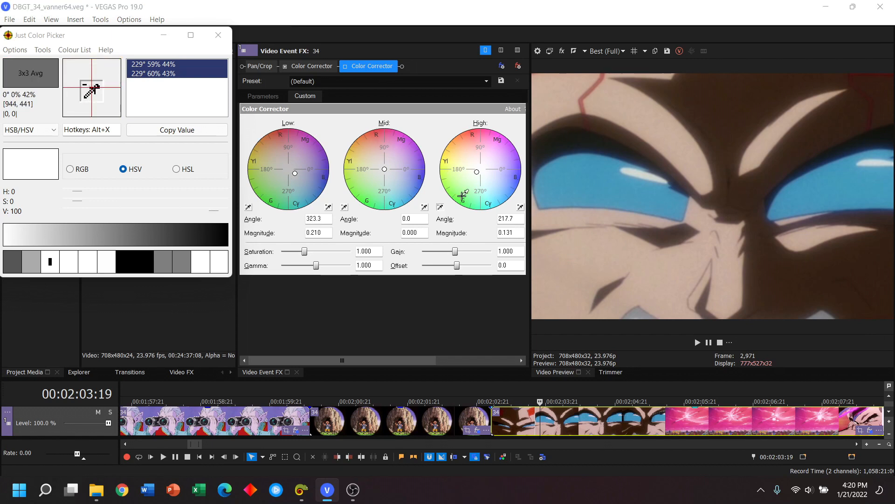
{"action": "mouse_move", "coordinate": [640, 173]}
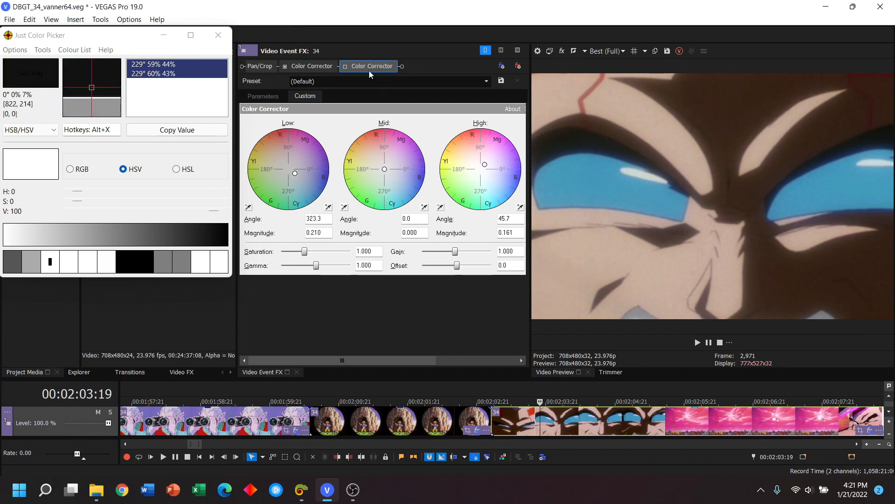
{"action": "mouse_move", "coordinate": [584, 133]}
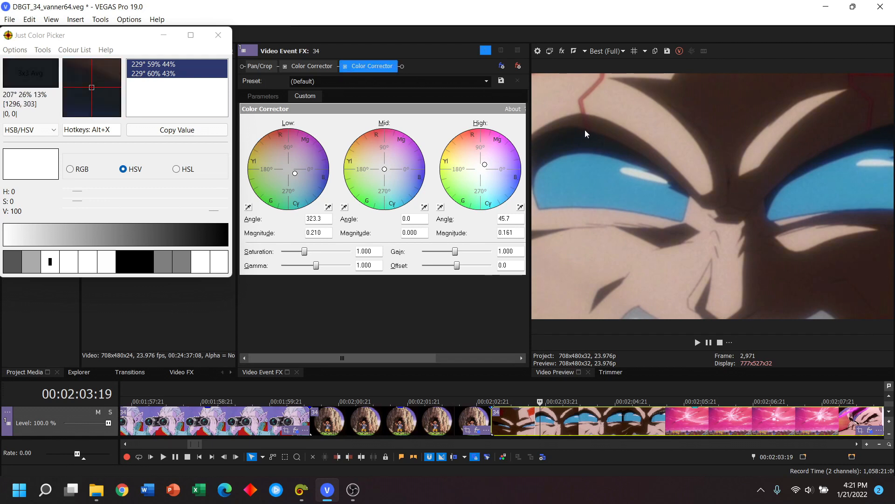
{"action": "mouse_move", "coordinate": [565, 133]}
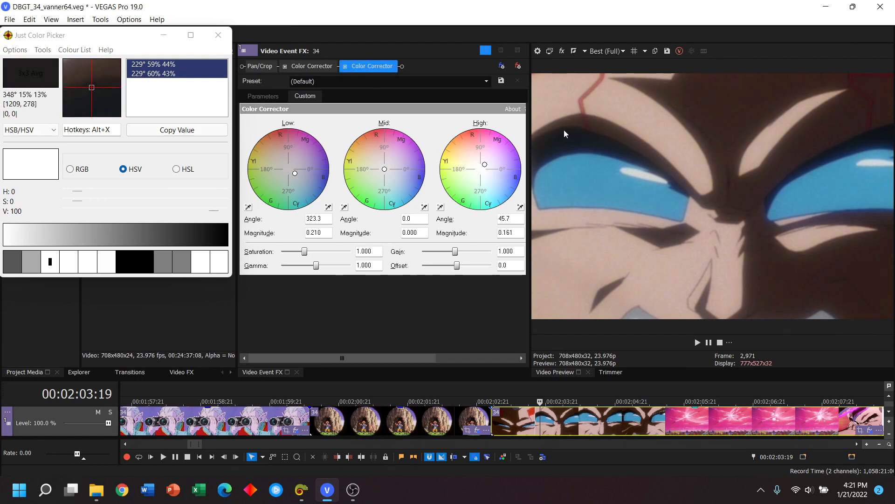
{"action": "mouse_move", "coordinate": [637, 177]}
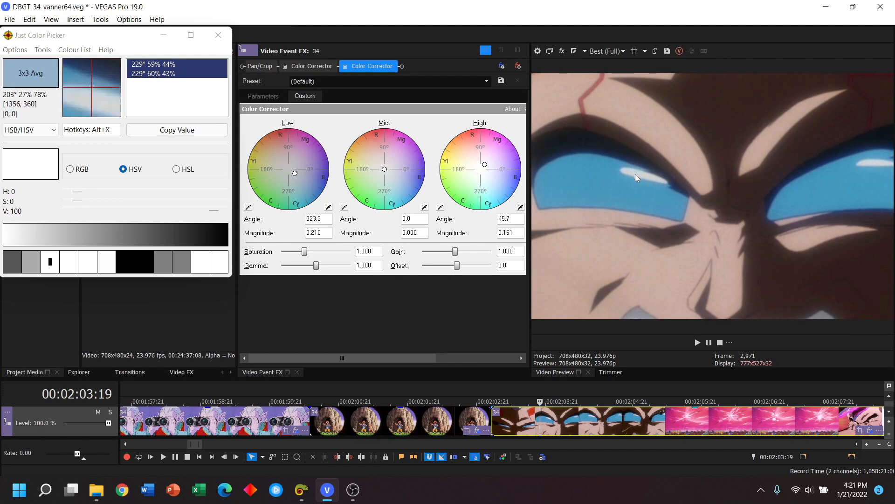
{"action": "mouse_move", "coordinate": [640, 178]}
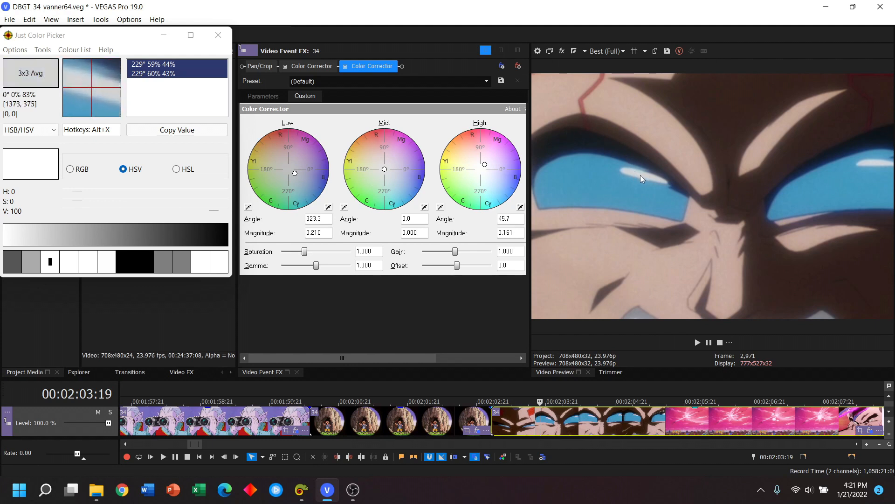
{"action": "mouse_move", "coordinate": [646, 180]}
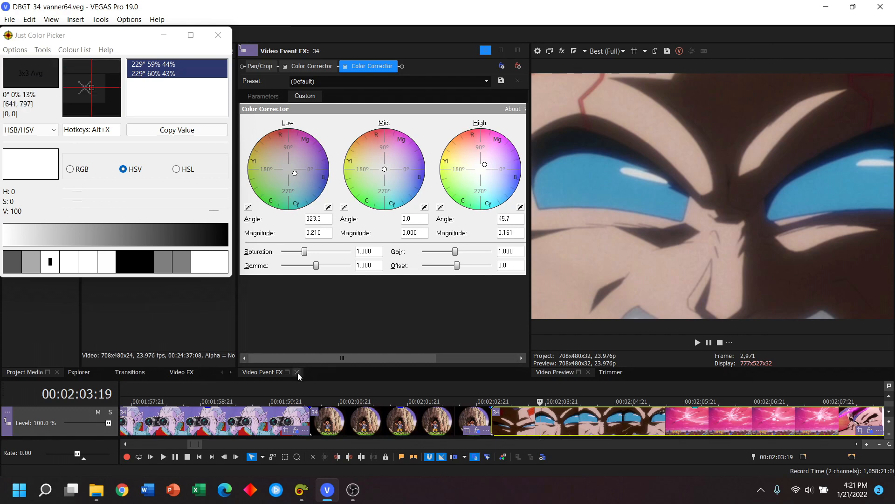
Step: Close the effects window and move along the timeline to the pink-beam shot near 00:02:08
{"action": "left_click", "coordinate": [296, 372]}
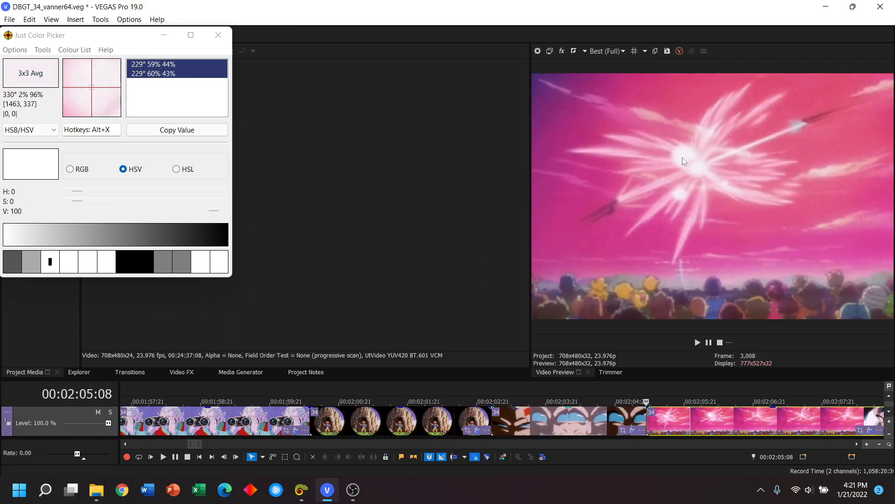
{"action": "mouse_move", "coordinate": [661, 213]}
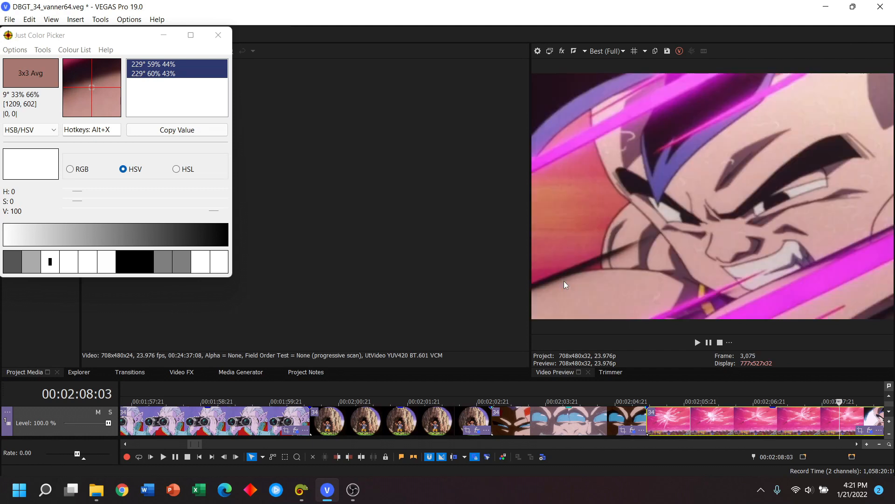
{"action": "scroll", "scroll_direction": "right", "scroll_amount": 3}
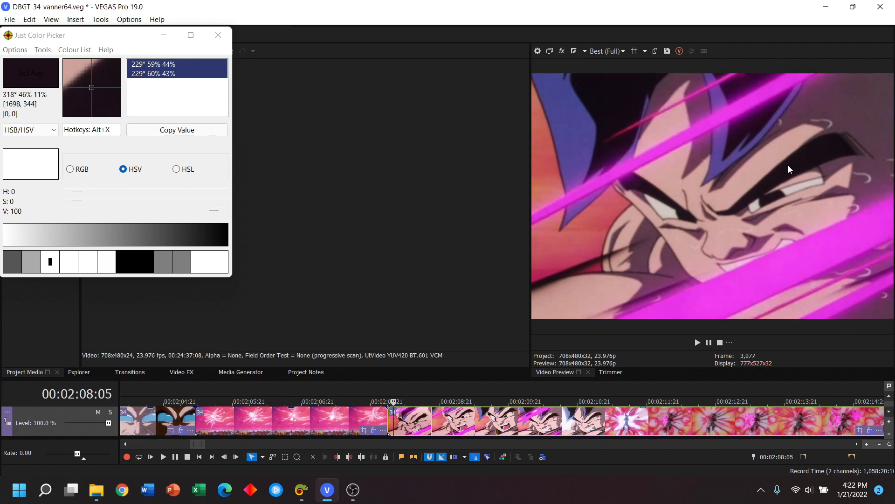
{"action": "mouse_move", "coordinate": [824, 222]}
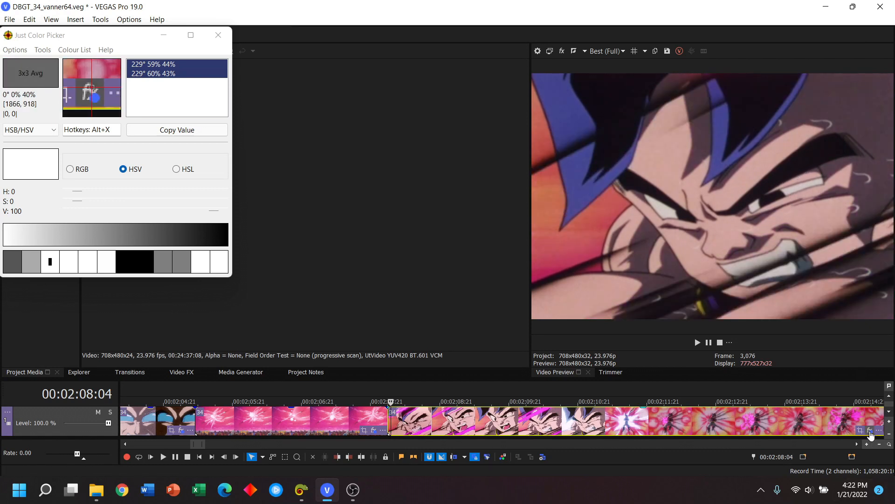
{"action": "mouse_move", "coordinate": [872, 430]}
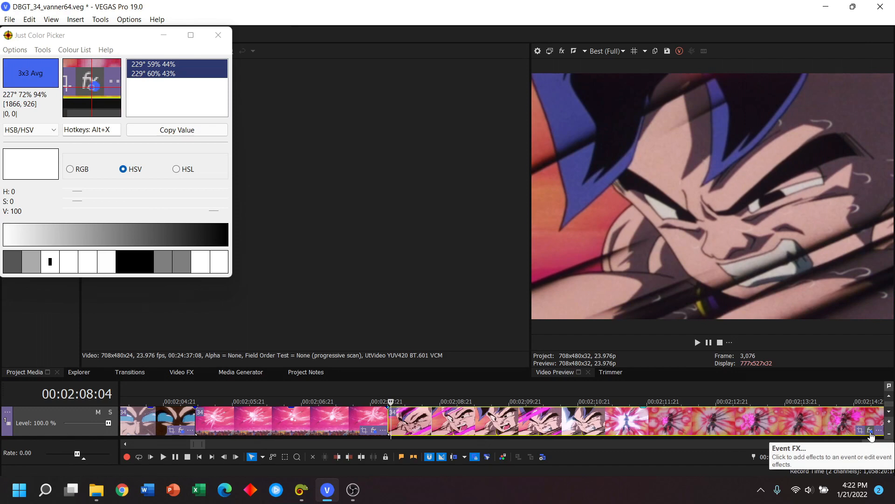
Step: Show the snarling close-up's inherited second Color Corrector wheels, Low 323.3/0.210 and High 45.7/0.161
{"action": "left_click", "coordinate": [873, 430]}
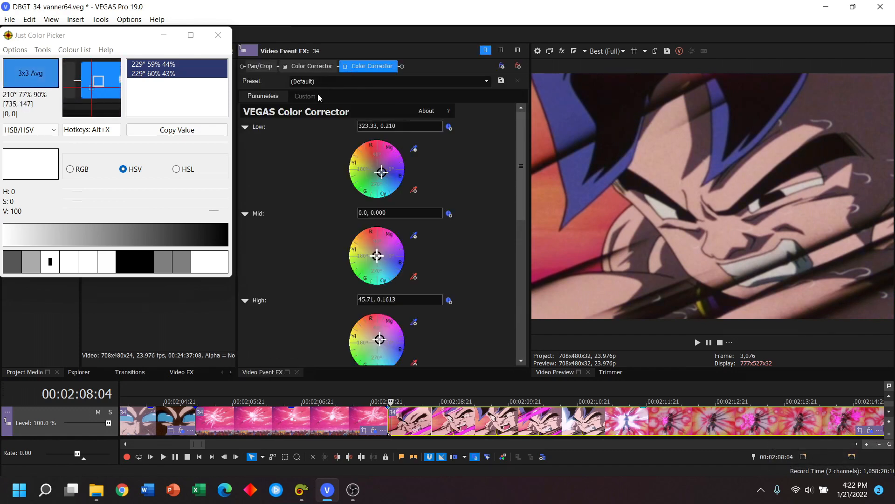
{"action": "left_click", "coordinate": [305, 96]}
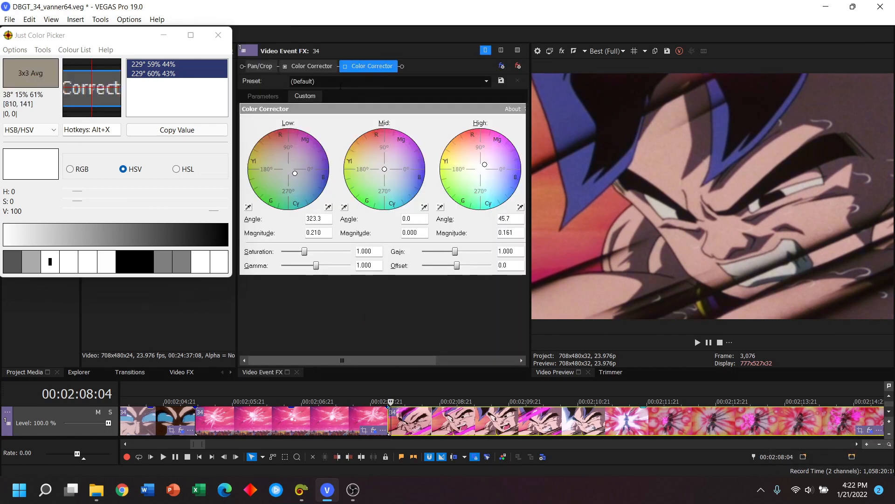
{"action": "mouse_move", "coordinate": [815, 158]}
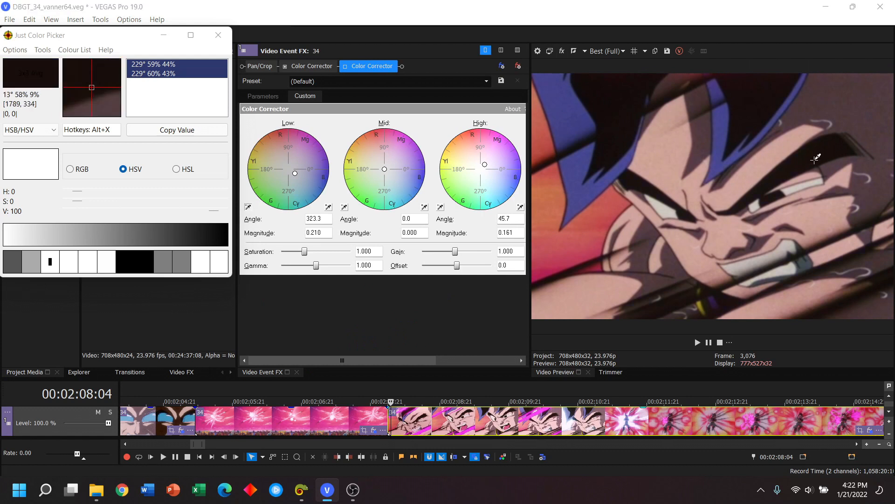
{"action": "mouse_move", "coordinate": [785, 170]}
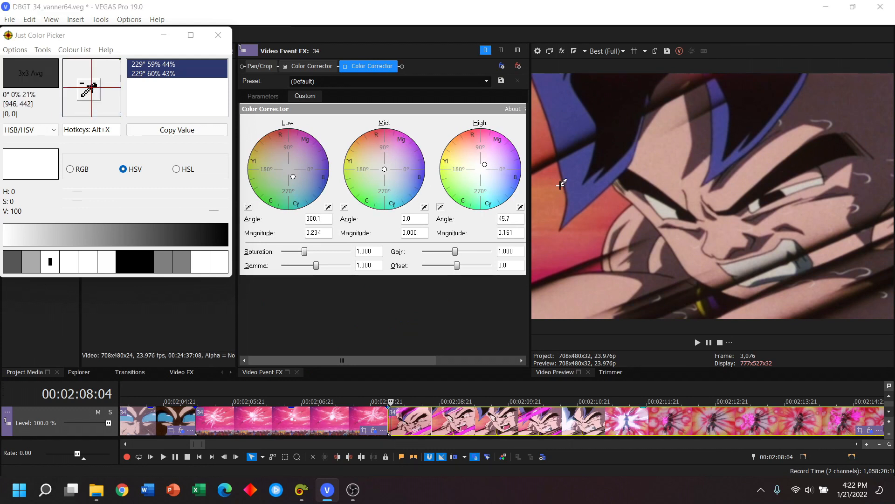
{"action": "mouse_move", "coordinate": [666, 208]}
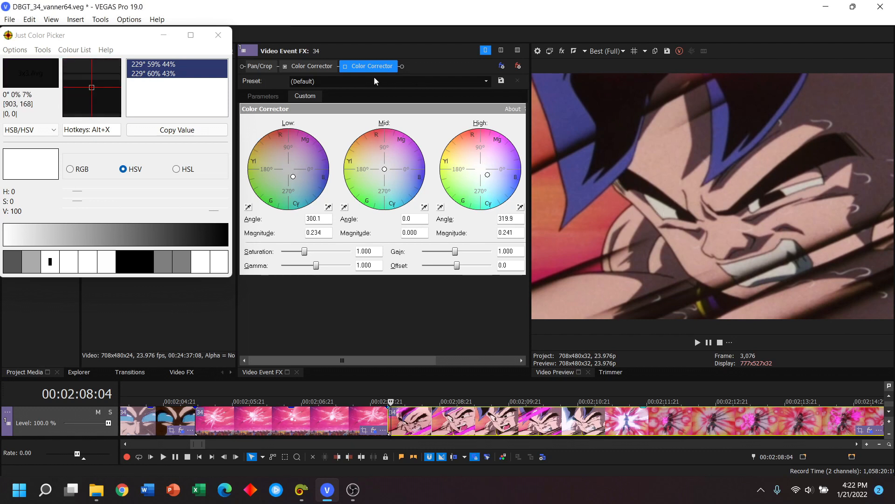
{"action": "mouse_move", "coordinate": [660, 212]}
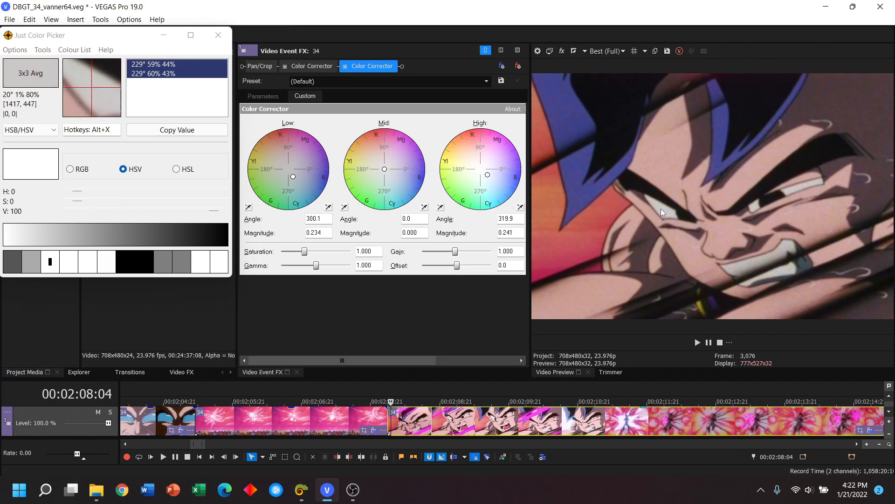
{"action": "mouse_move", "coordinate": [785, 174]}
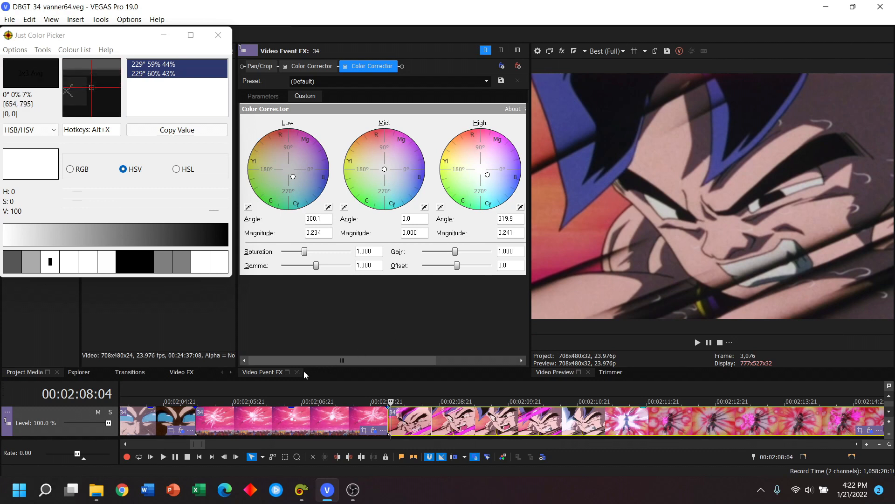
Step: Close the Video Event FX window, leaving the corrected snarling close-up in the preview
{"action": "left_click", "coordinate": [297, 372]}
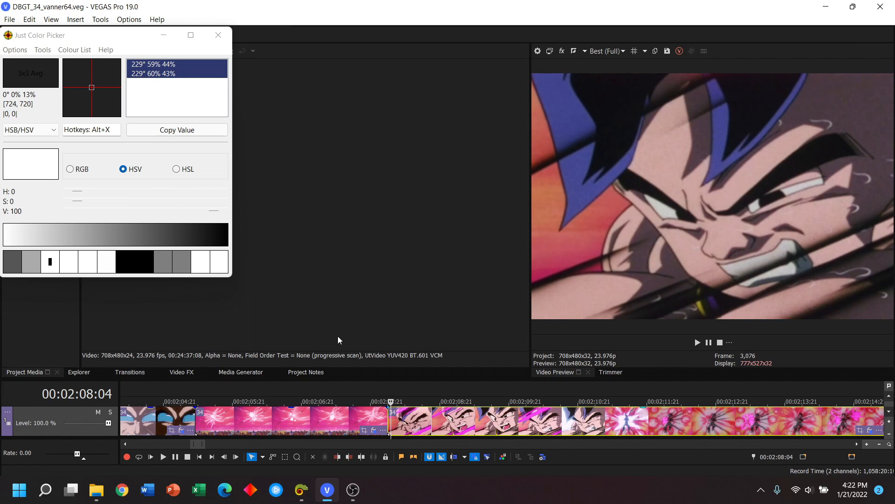
{"action": "mouse_move", "coordinate": [365, 308]}
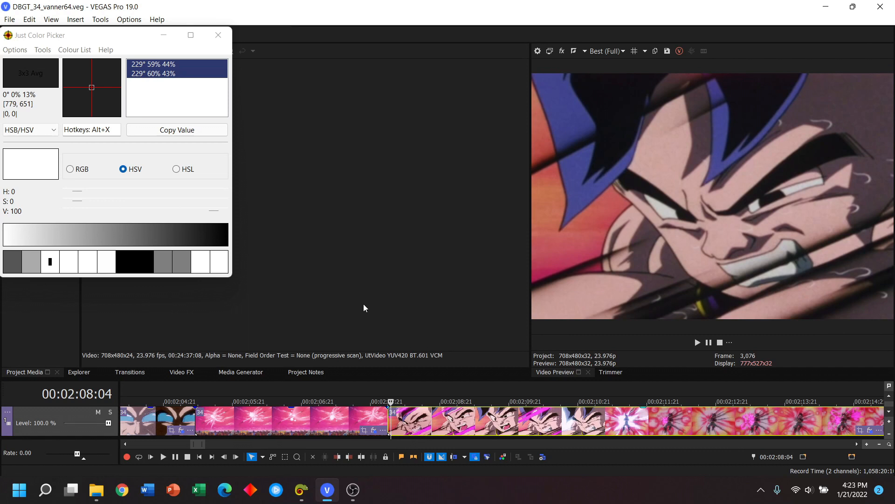
{"action": "mouse_move", "coordinate": [431, 217]}
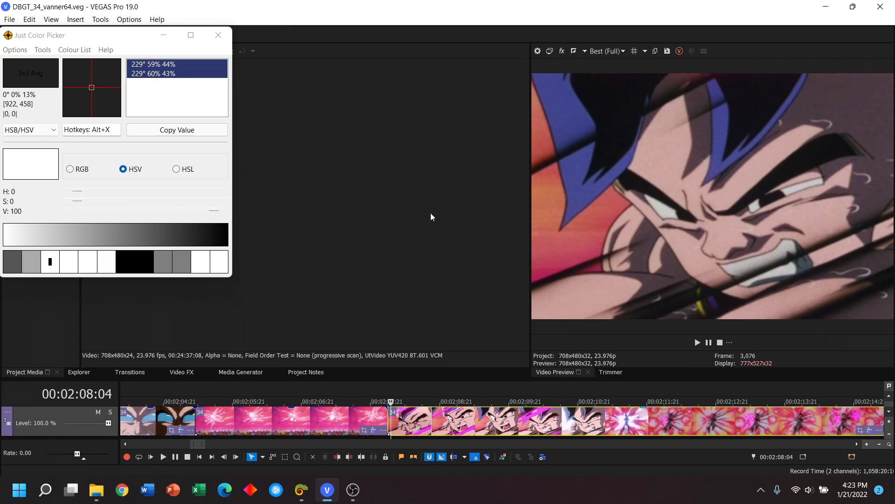
{"action": "mouse_move", "coordinate": [594, 111]}
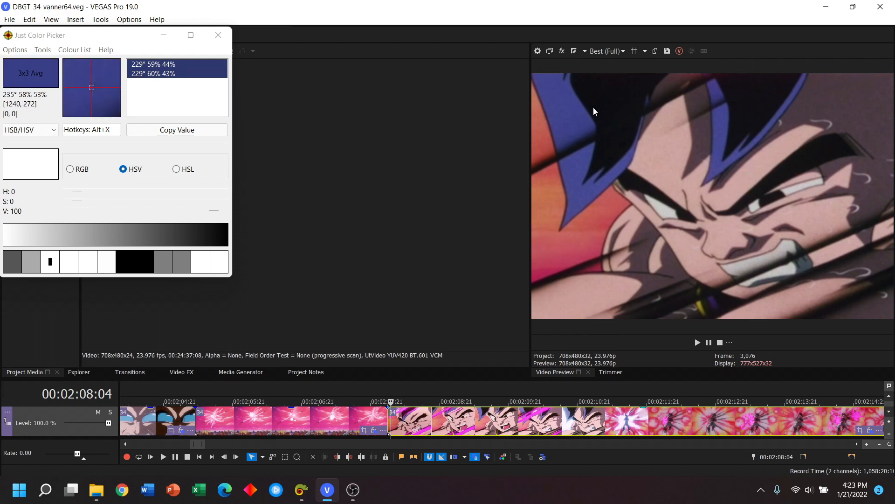
{"action": "mouse_move", "coordinate": [802, 164]}
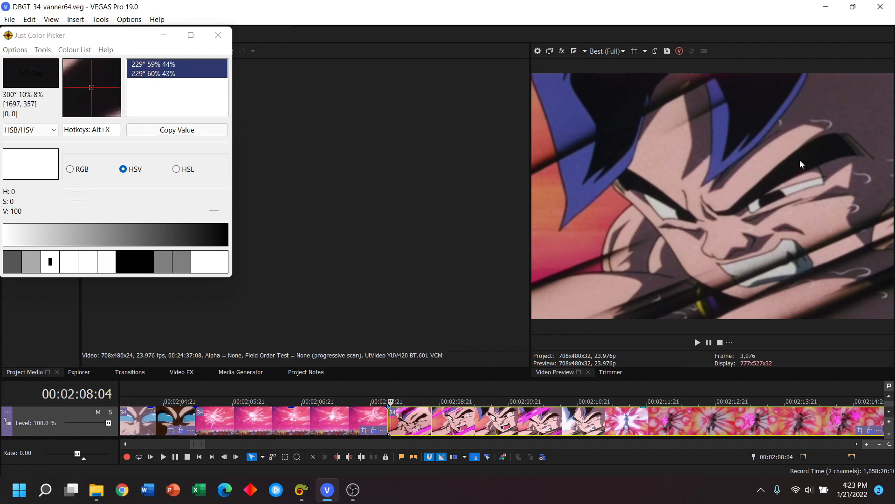
{"action": "mouse_move", "coordinate": [667, 212]}
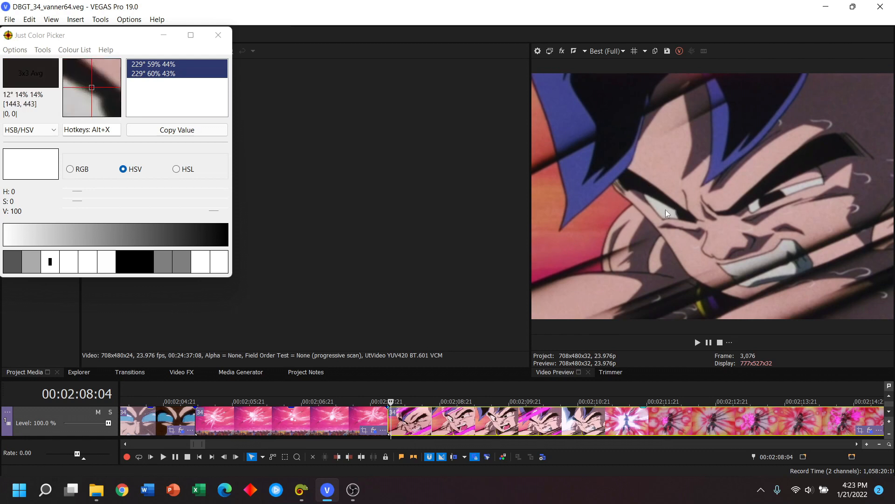
{"action": "mouse_move", "coordinate": [662, 216]}
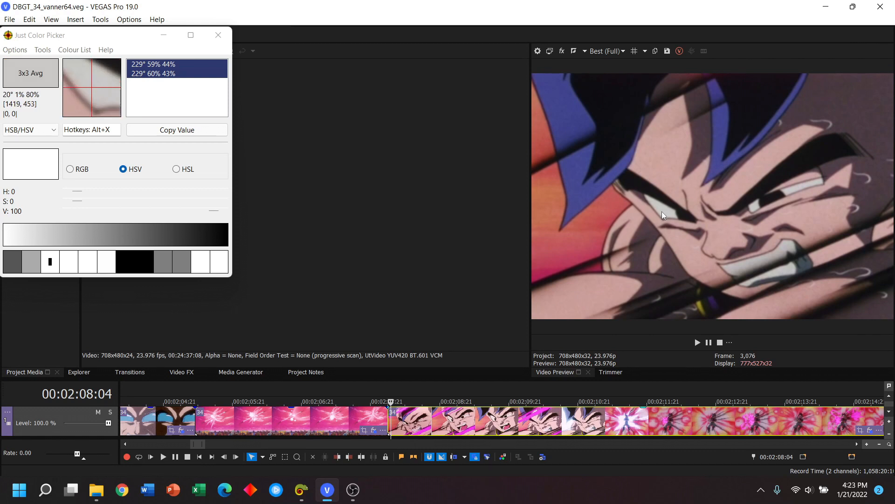
{"action": "mouse_move", "coordinate": [662, 216]}
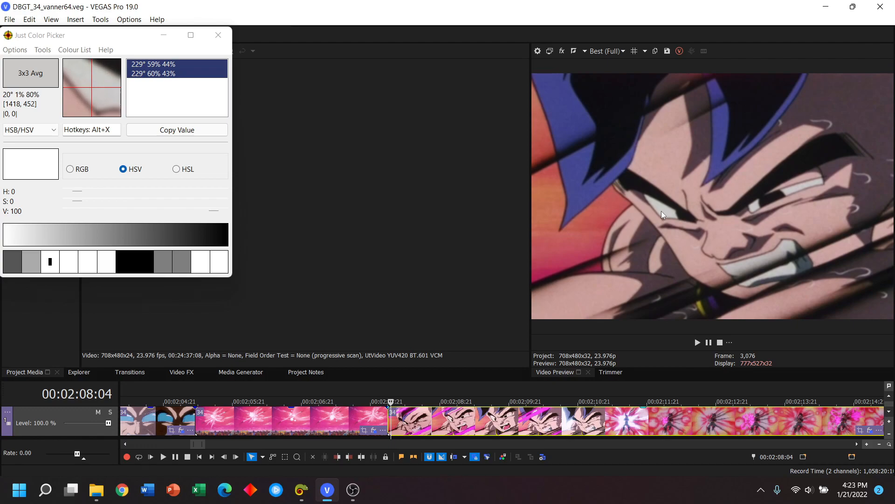